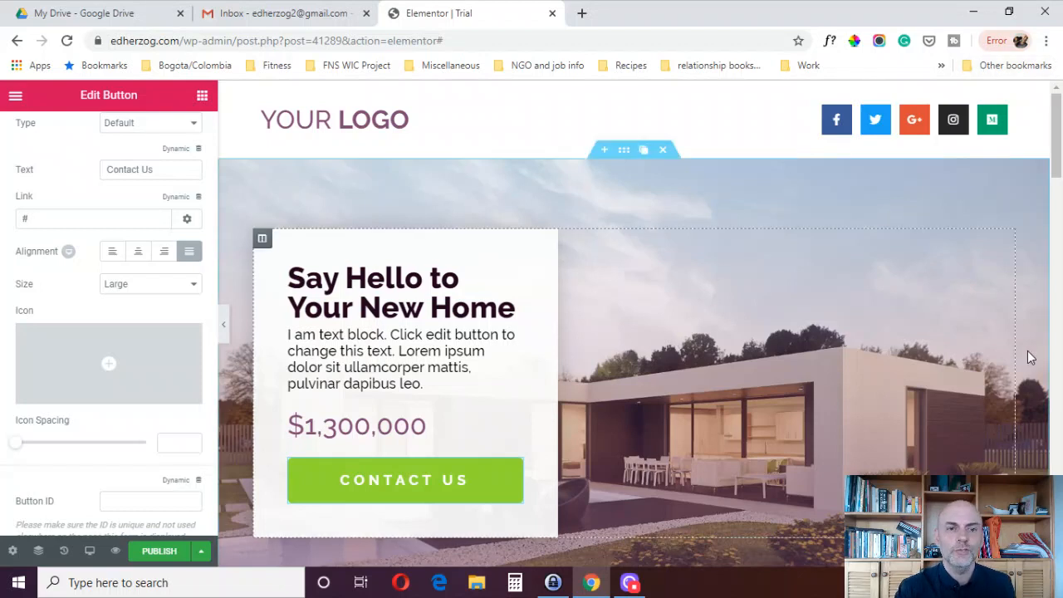
mouse_move(236, 455)
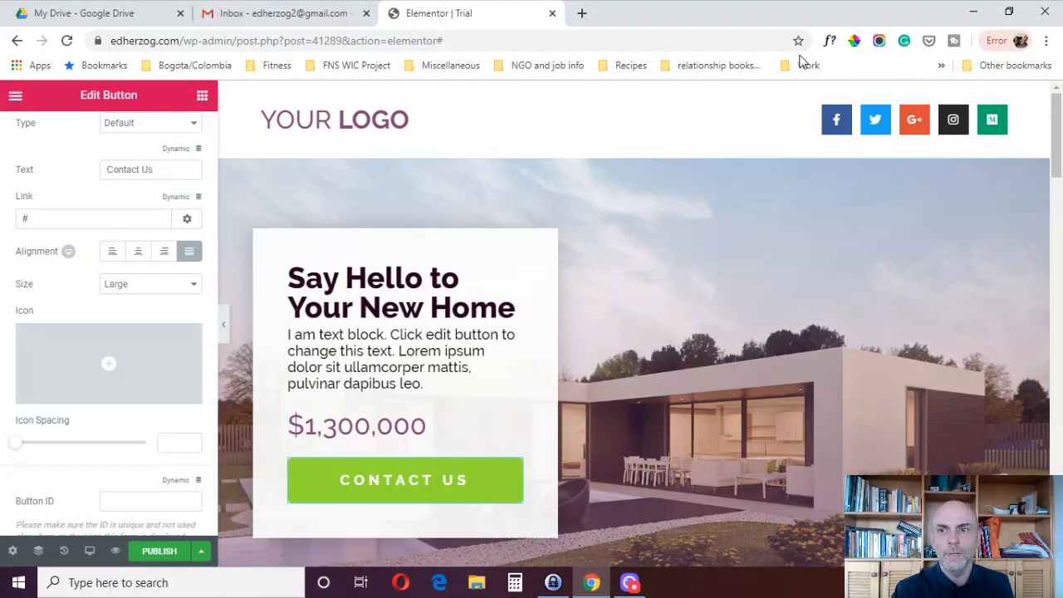
mouse_move(315, 89)
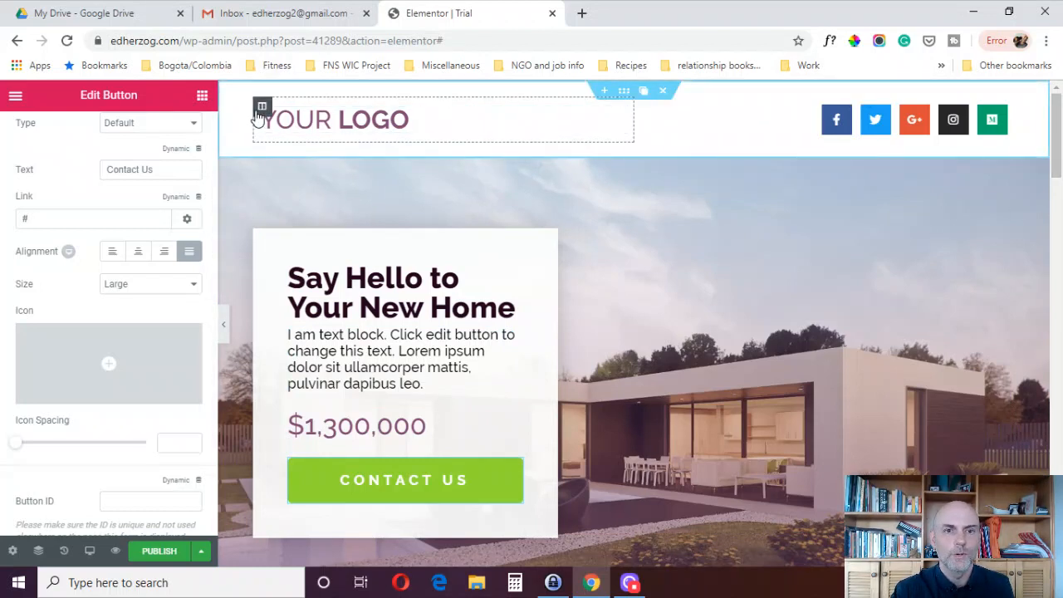
- Make the Contact Us button's link a dynamic Contact URL and open its settings
left_click(373, 120)
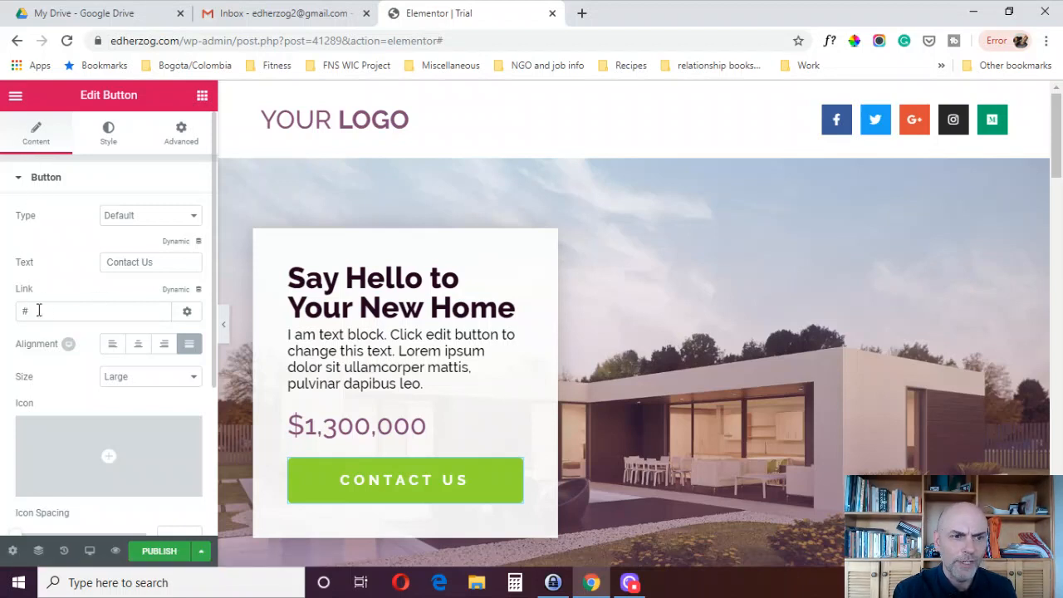
mouse_move(176, 289)
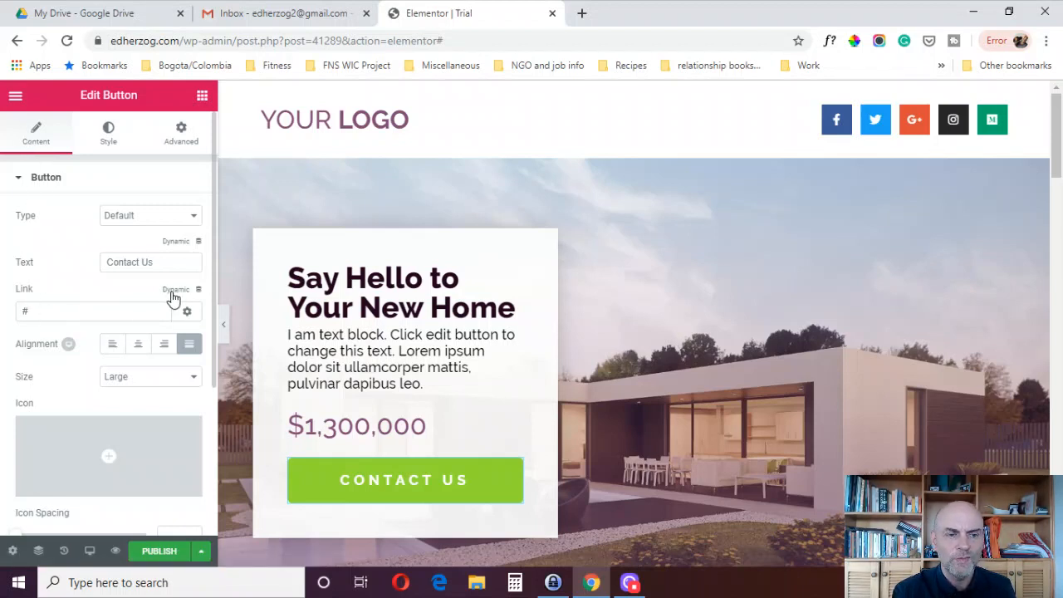
left_click(199, 289)
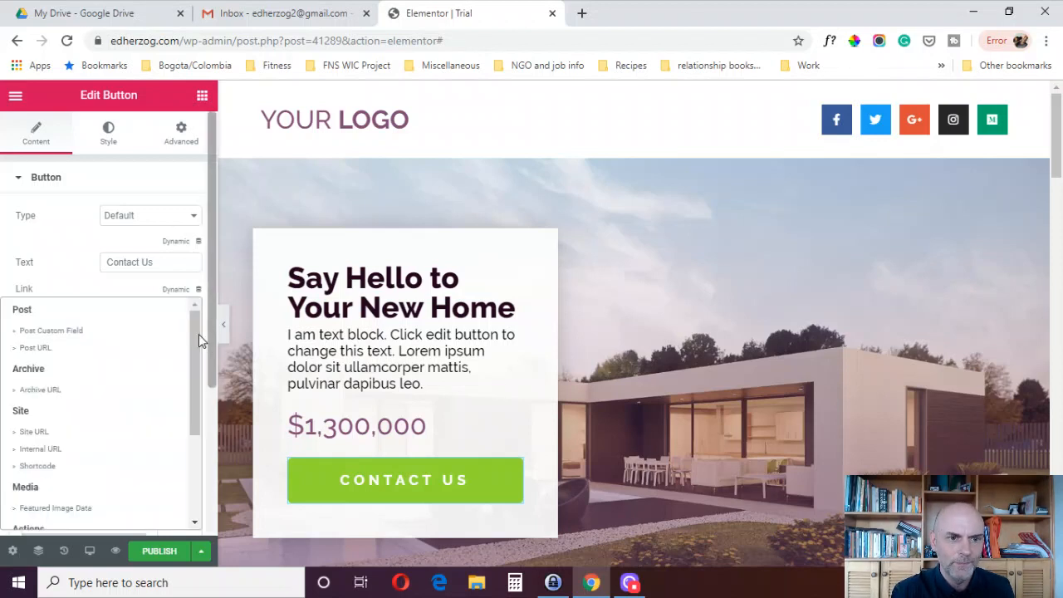
scroll("down", 3)
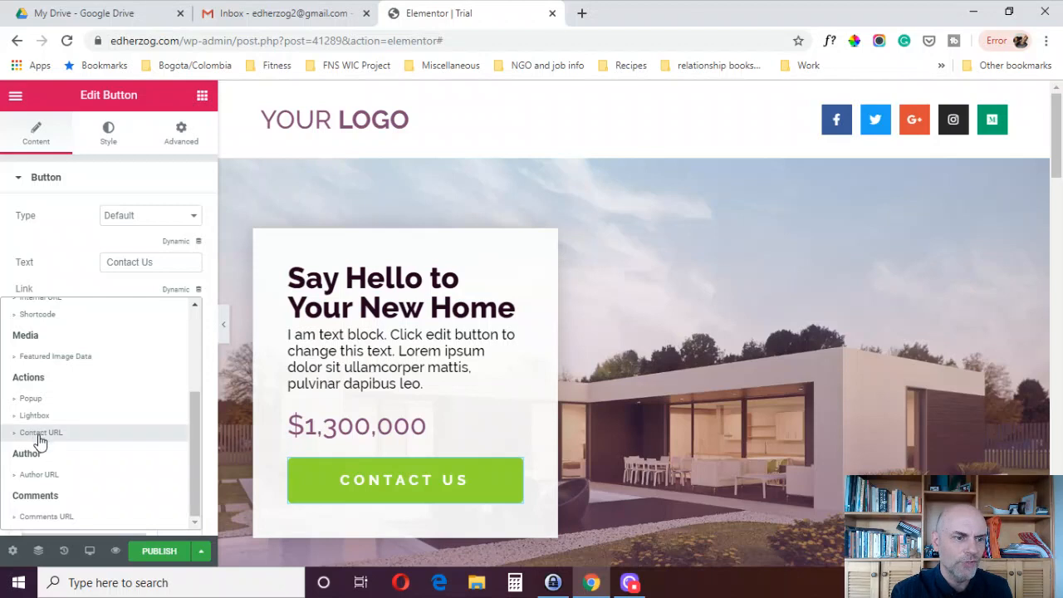
left_click(40, 432)
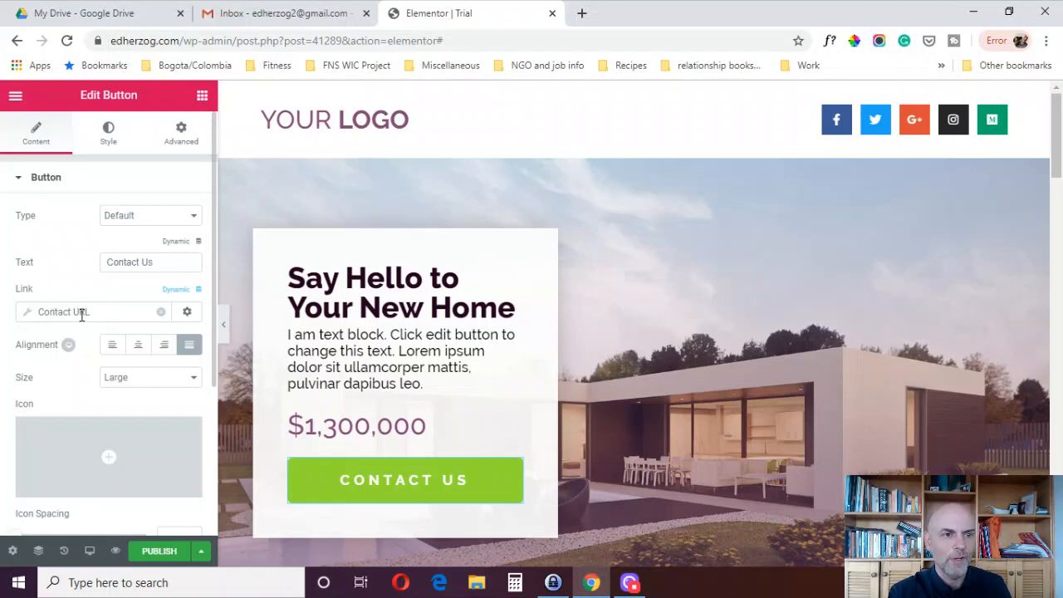
left_click(186, 312)
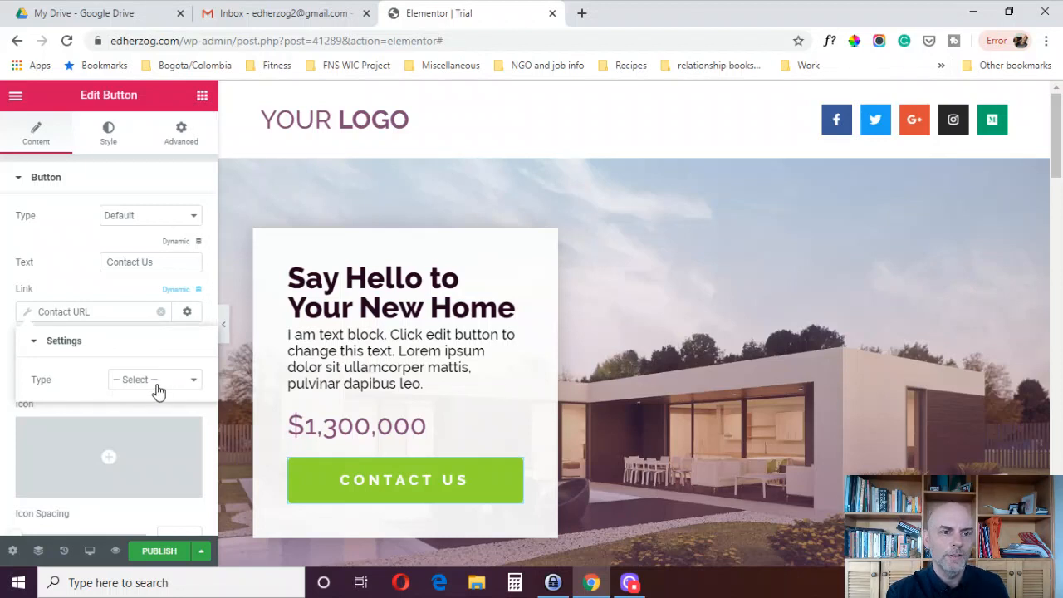
- Show the Contact URL Type options, from Email to Yahoo Calendar
left_click(154, 378)
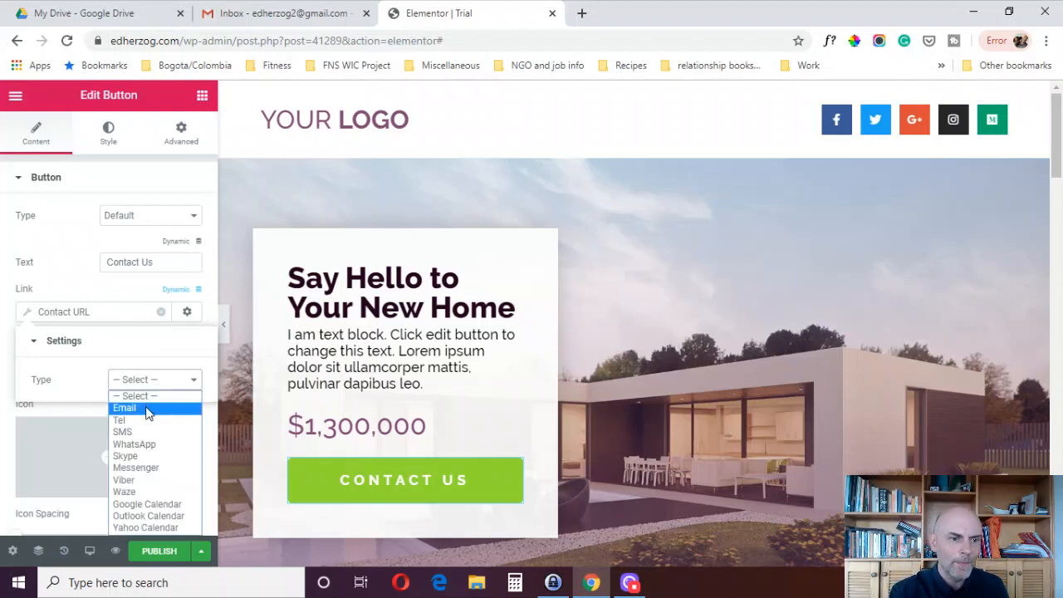
mouse_move(132, 443)
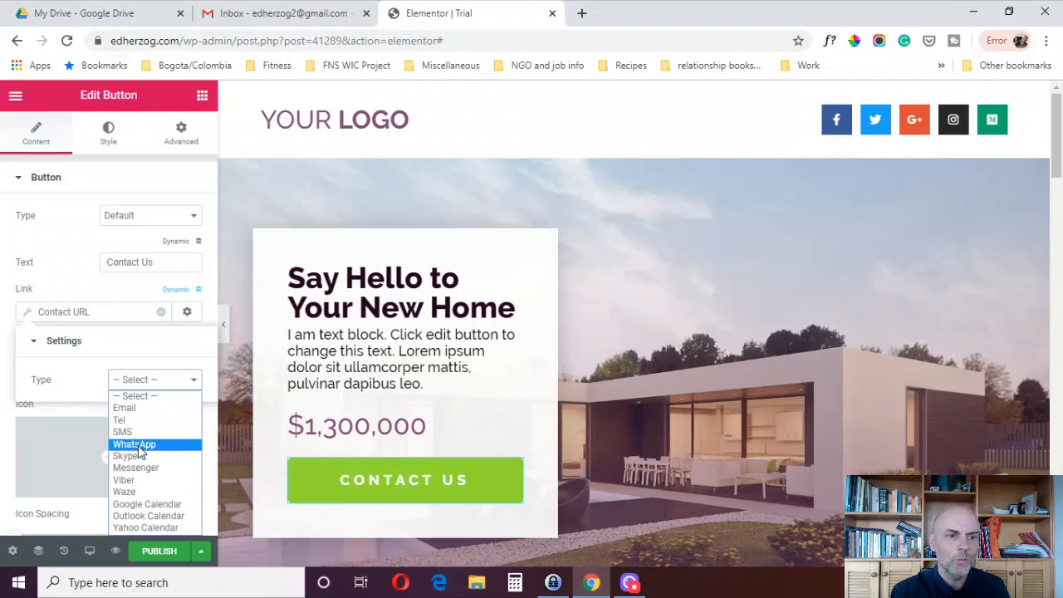
mouse_move(123, 480)
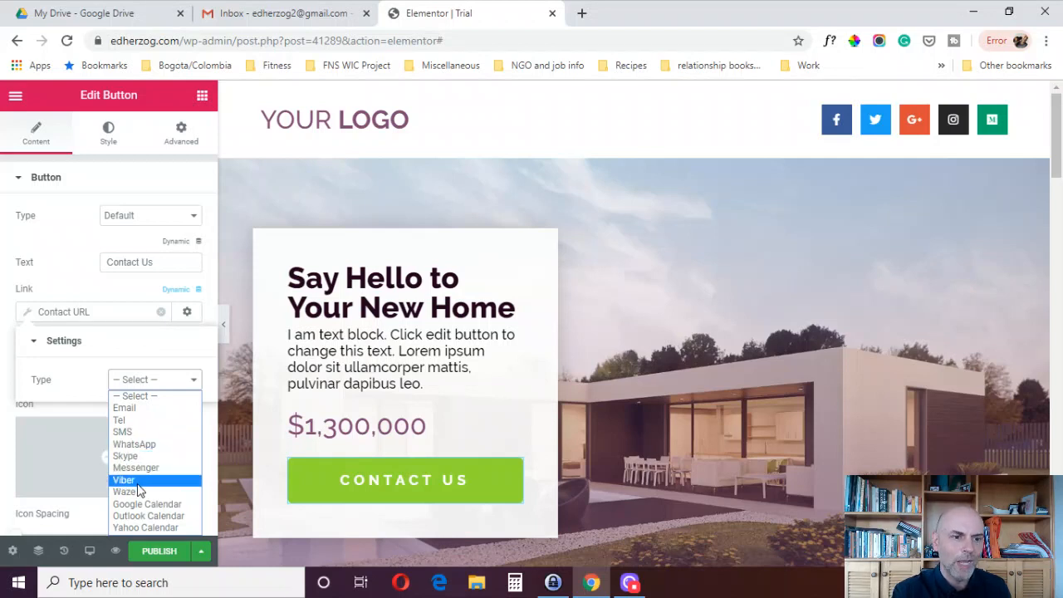
mouse_move(150, 514)
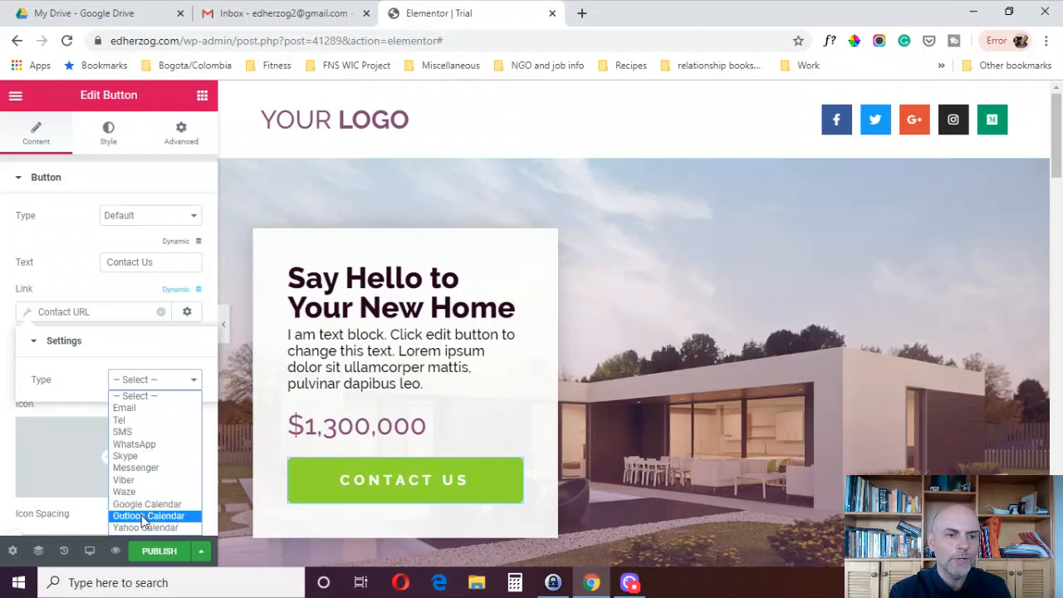
mouse_move(125, 455)
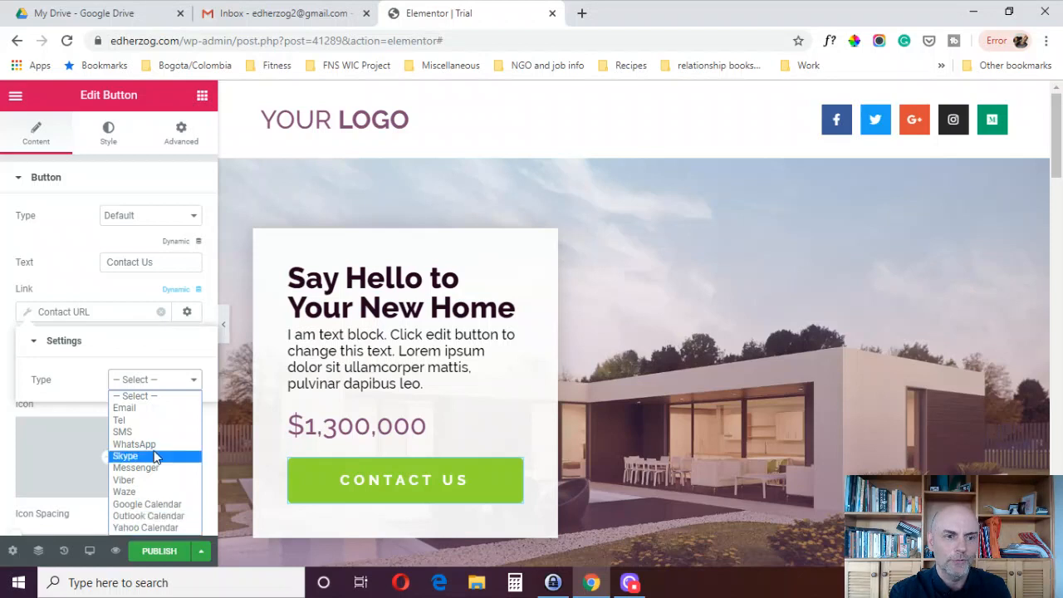
mouse_move(123, 432)
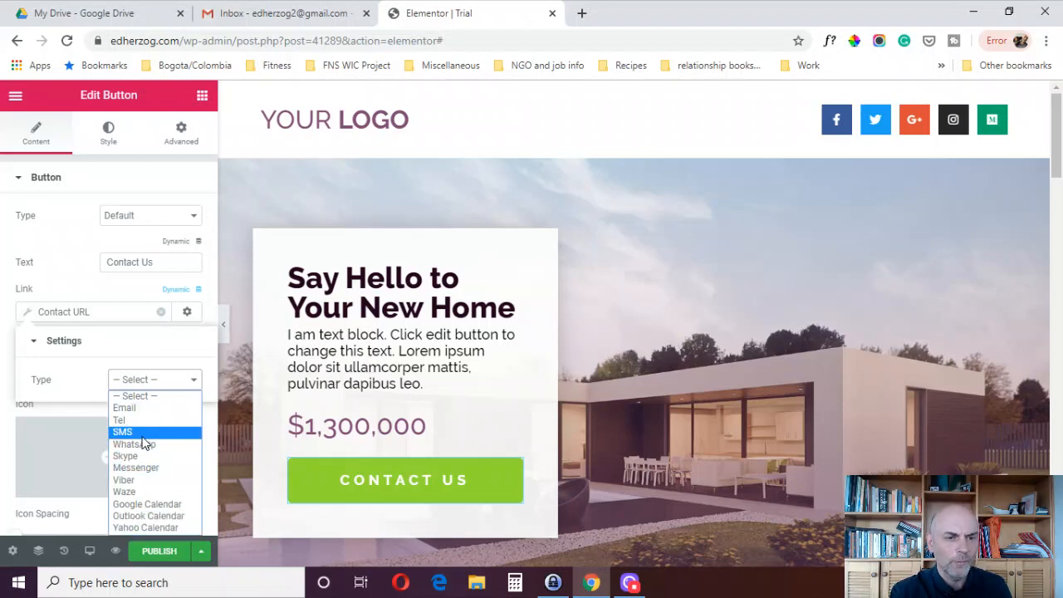
mouse_move(124, 491)
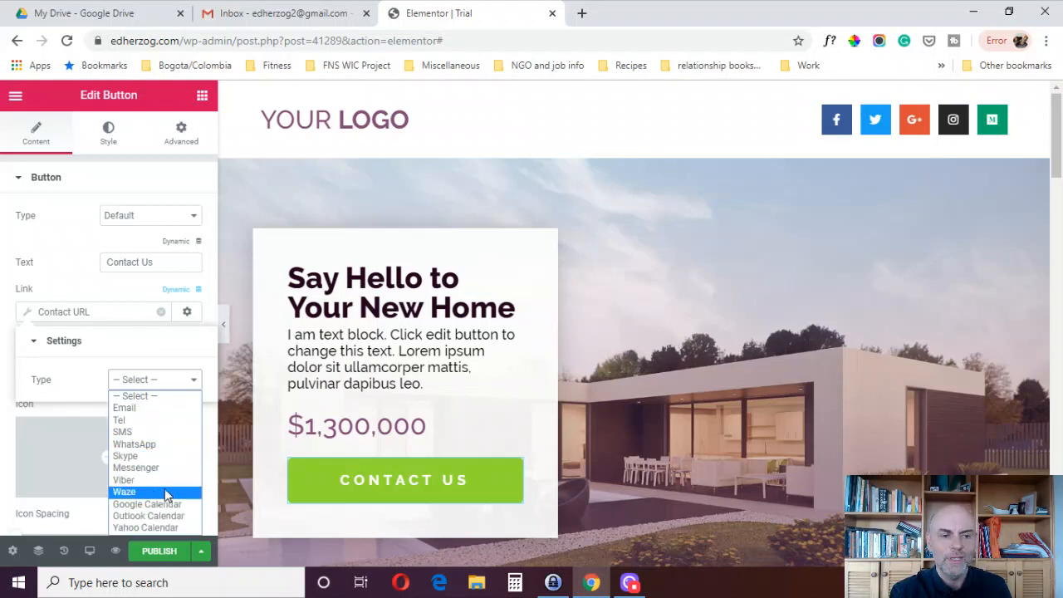
mouse_move(136, 498)
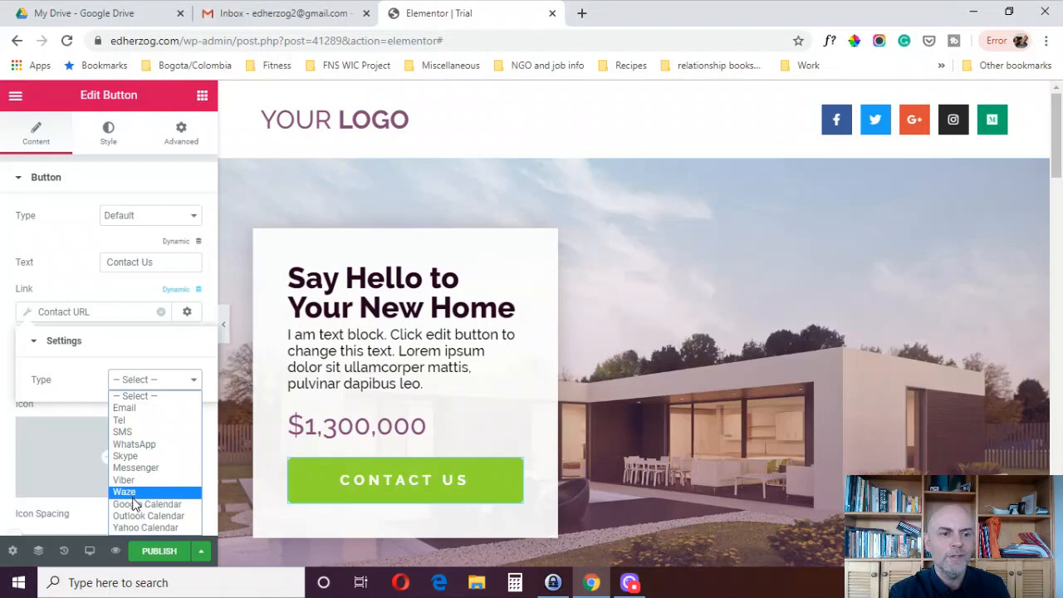
mouse_move(146, 505)
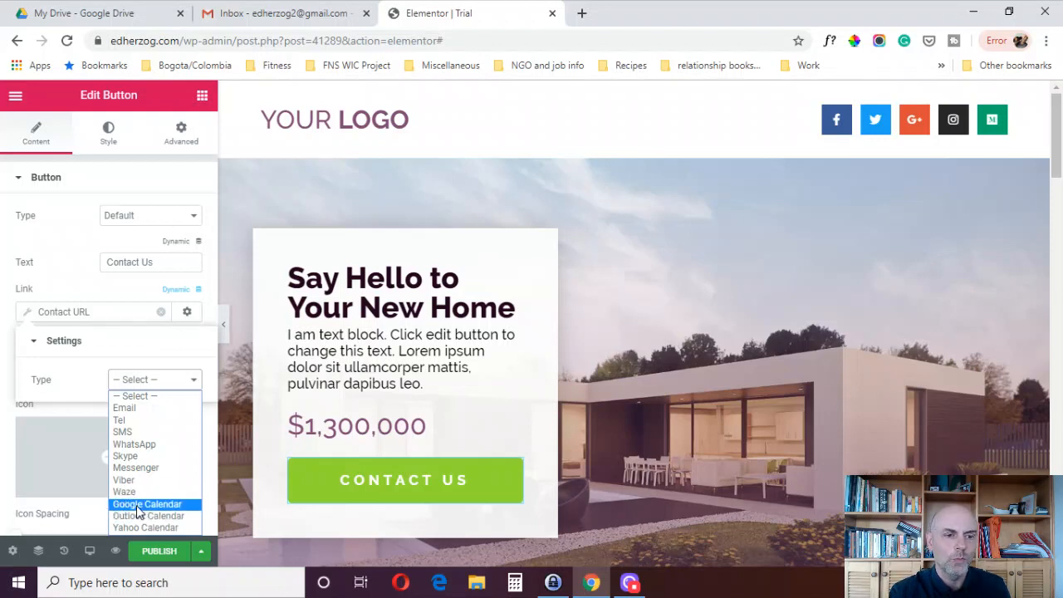
mouse_move(146, 528)
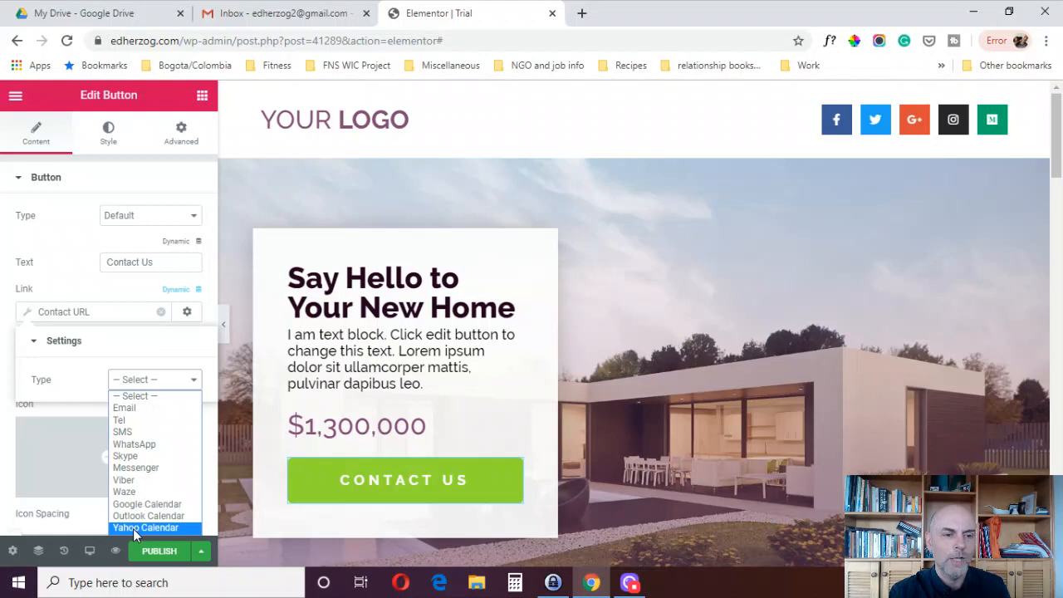
mouse_move(163, 409)
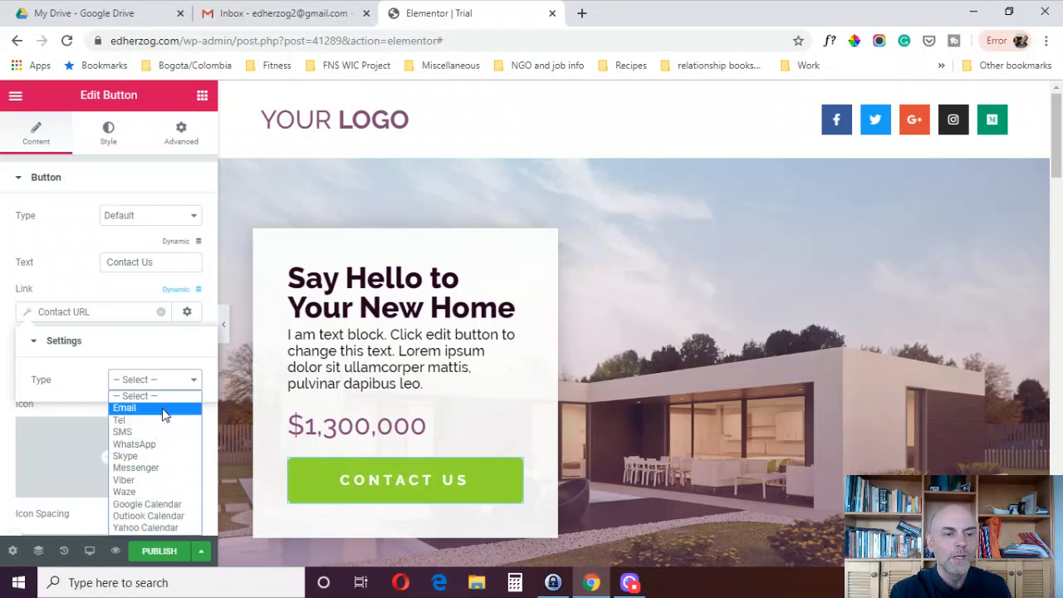
- Try the Email, SMS and WhatsApp contact types, then set the type to Skype
left_click(123, 409)
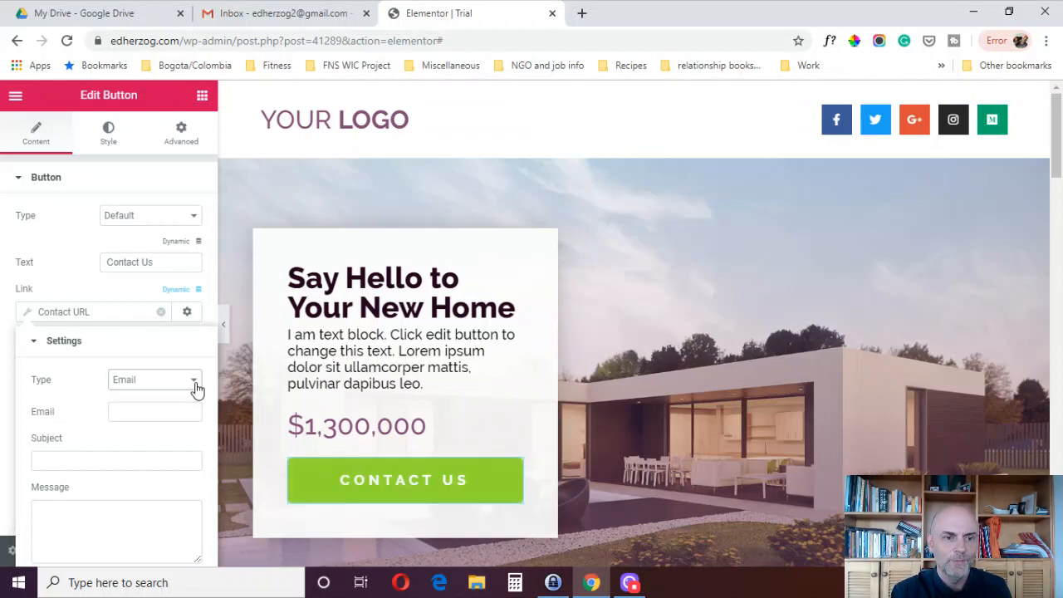
left_click(154, 379)
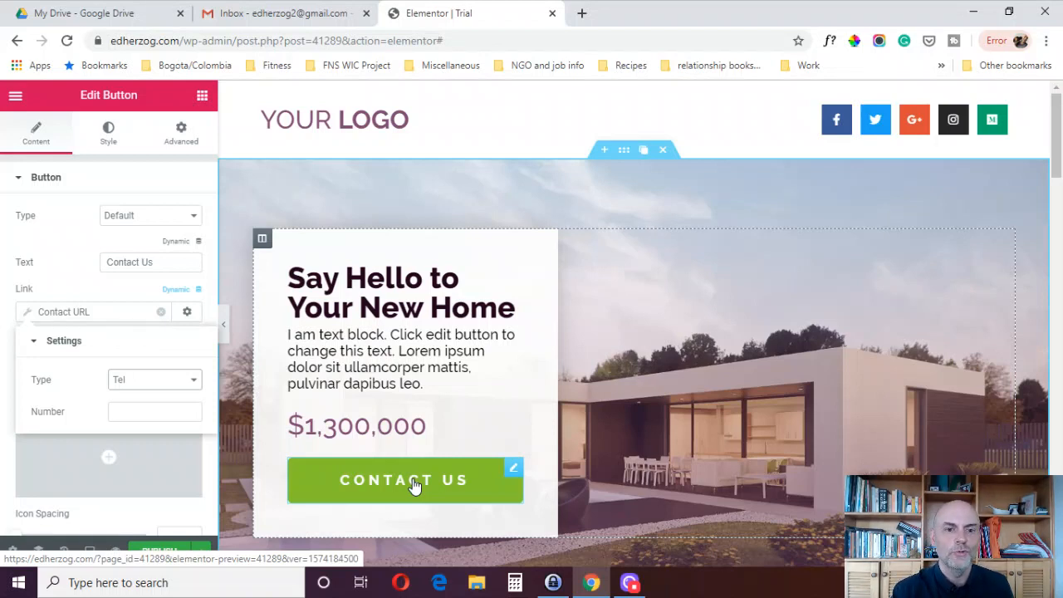
left_click(153, 379)
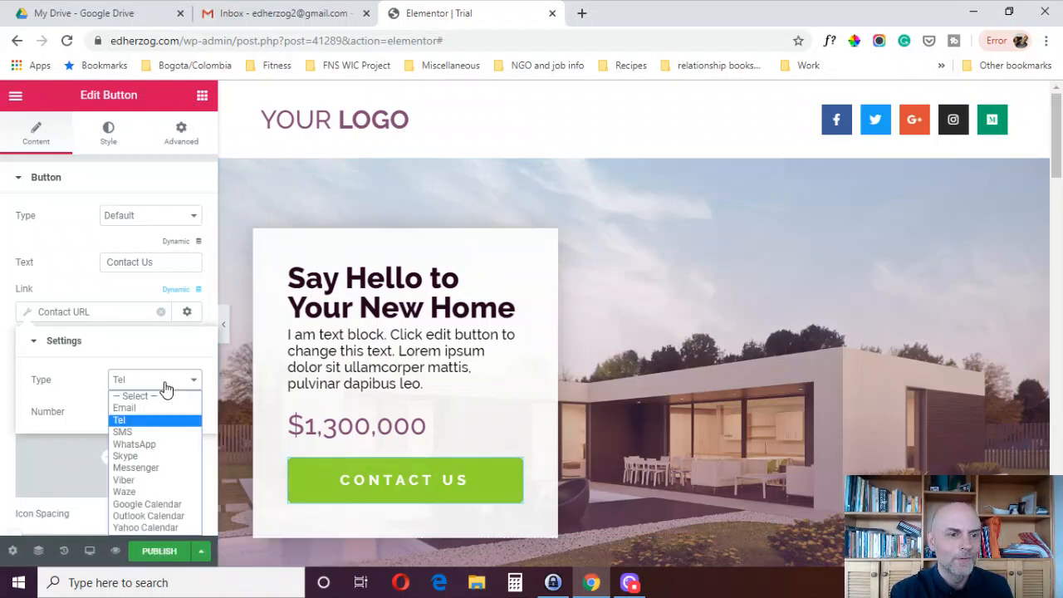
left_click(123, 432)
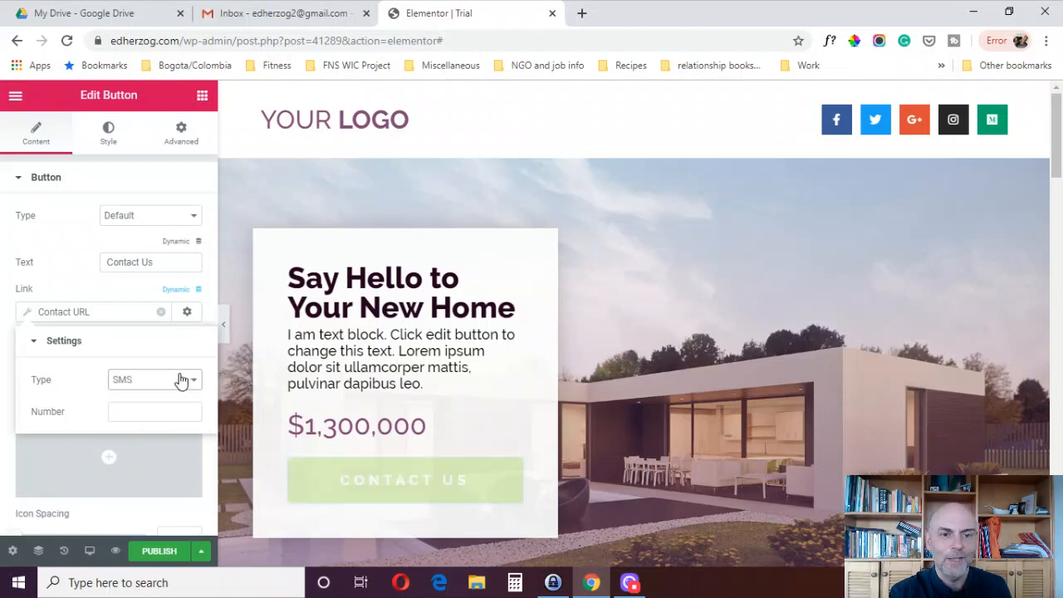
left_click(153, 379)
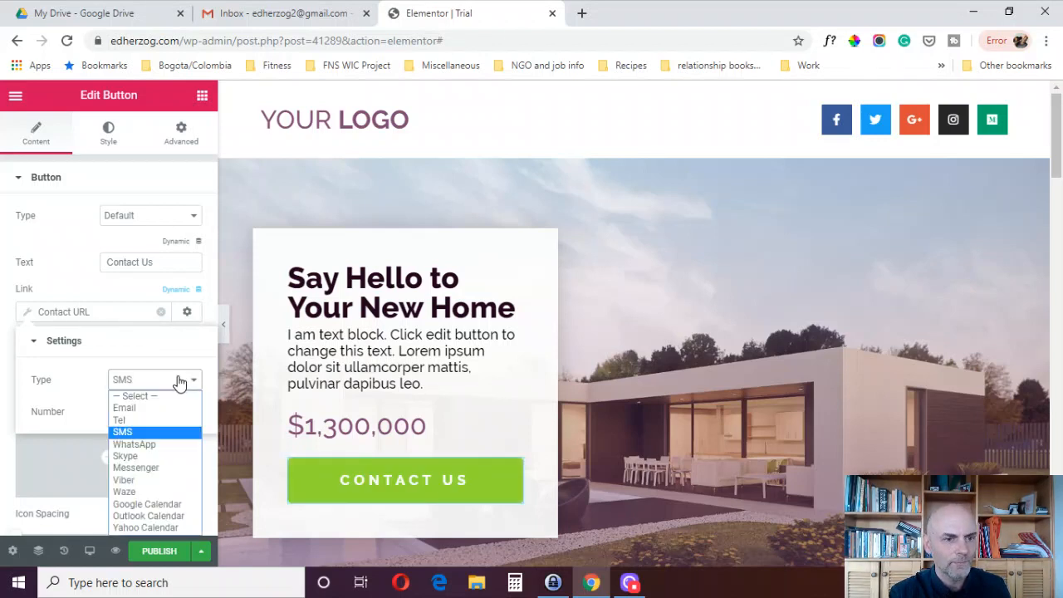
left_click(133, 443)
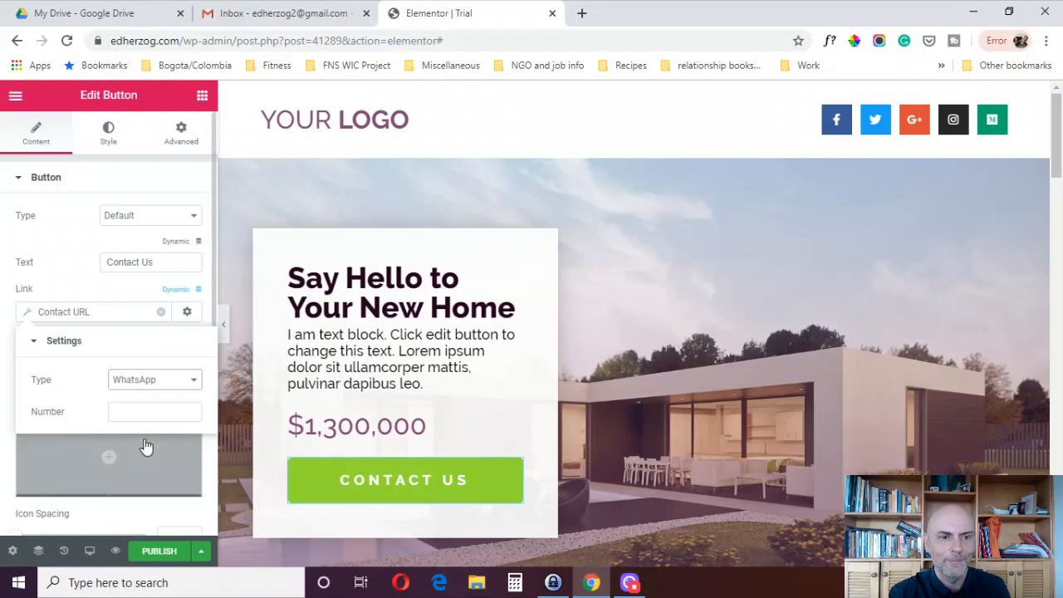
left_click(153, 379)
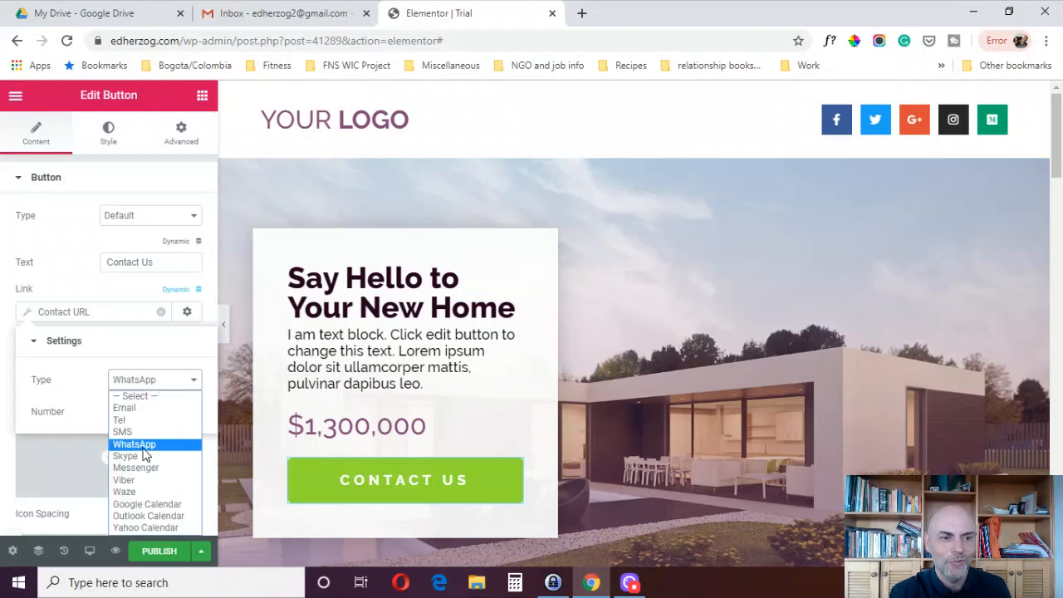
left_click(124, 456)
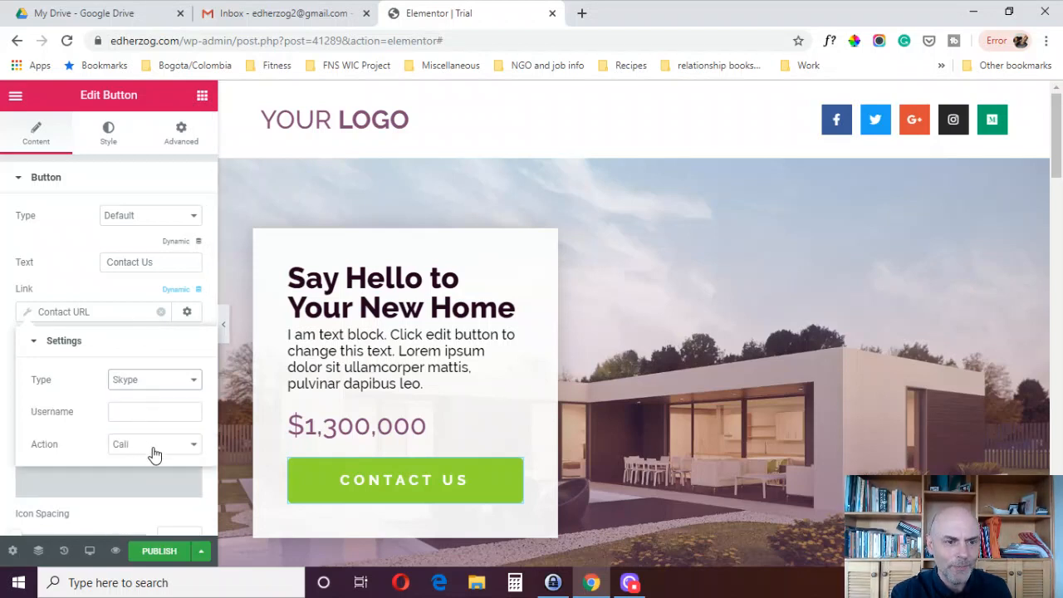
- Check Skype's actions, then try the Messenger and Viber contact types and Viber's actions
left_click(154, 443)
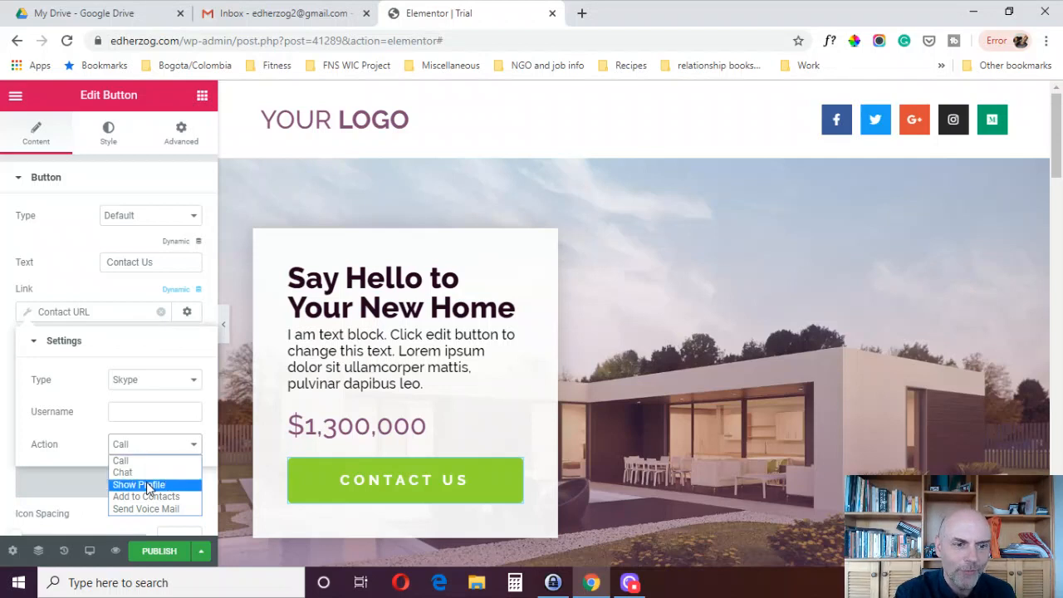
mouse_move(146, 495)
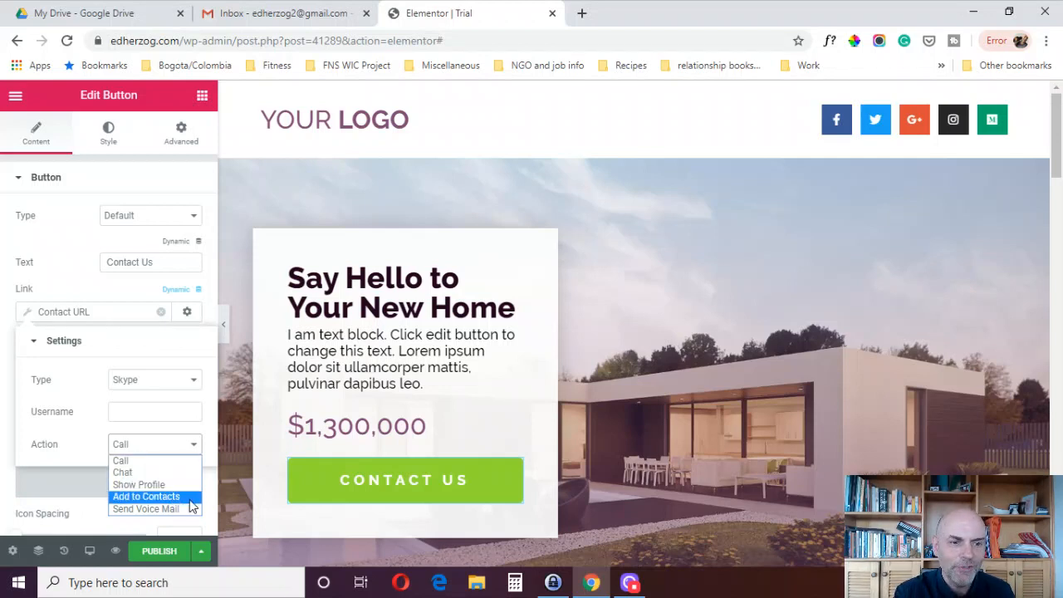
left_click(153, 378)
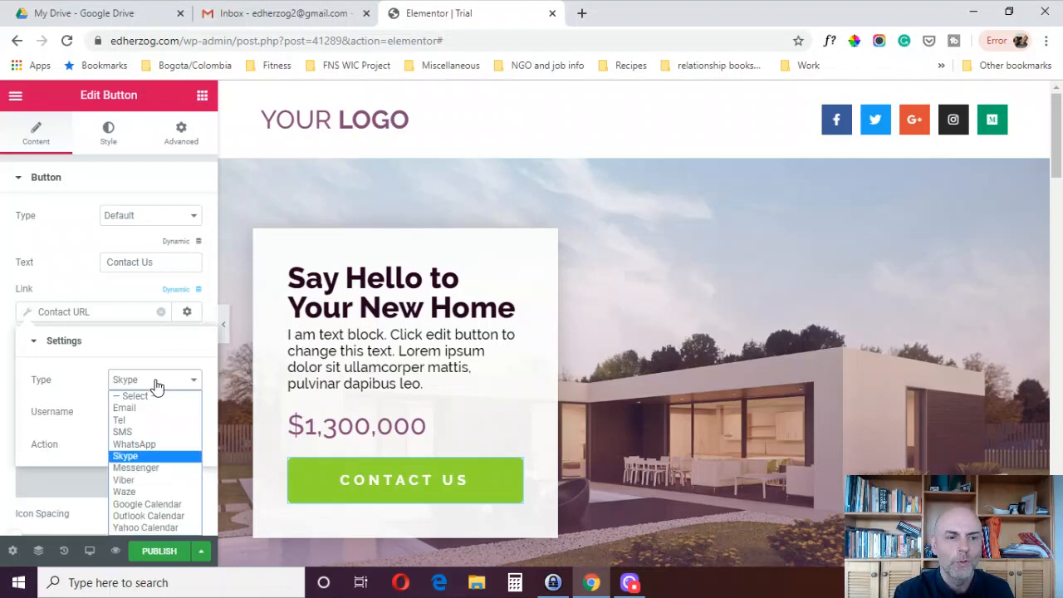
left_click(136, 466)
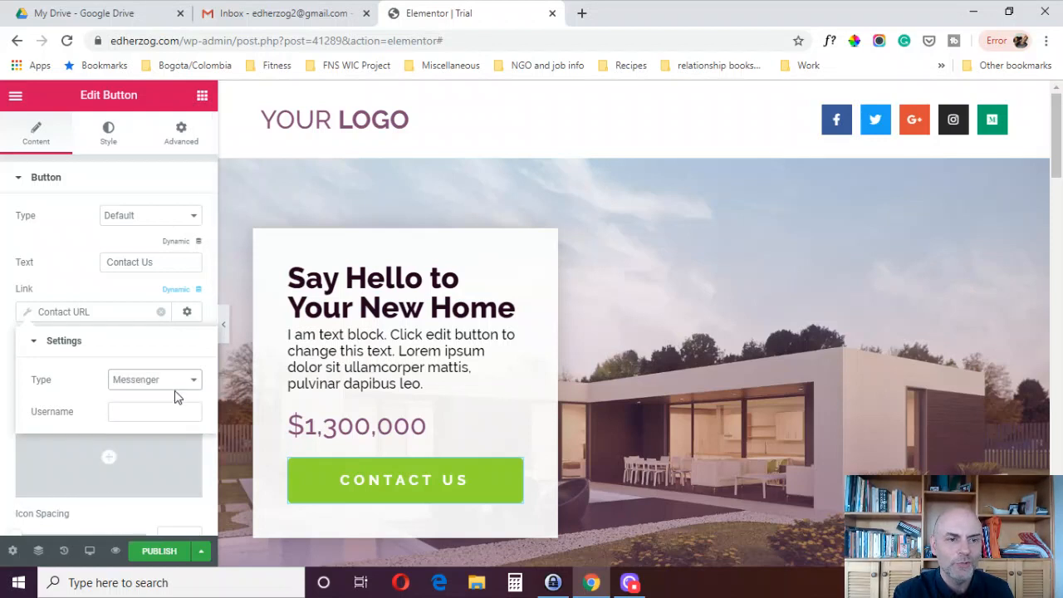
left_click(153, 379)
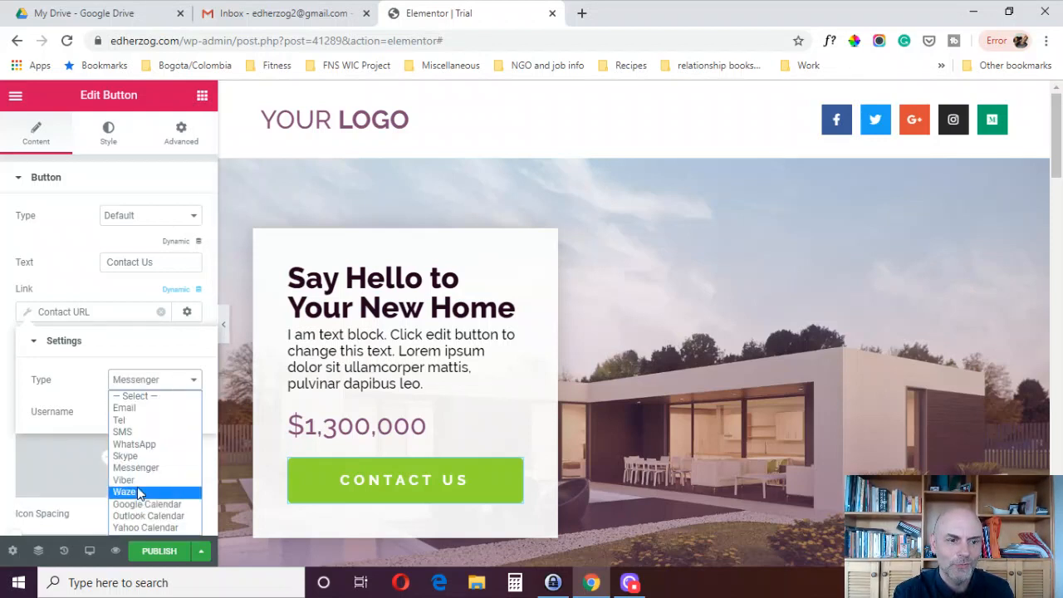
left_click(123, 480)
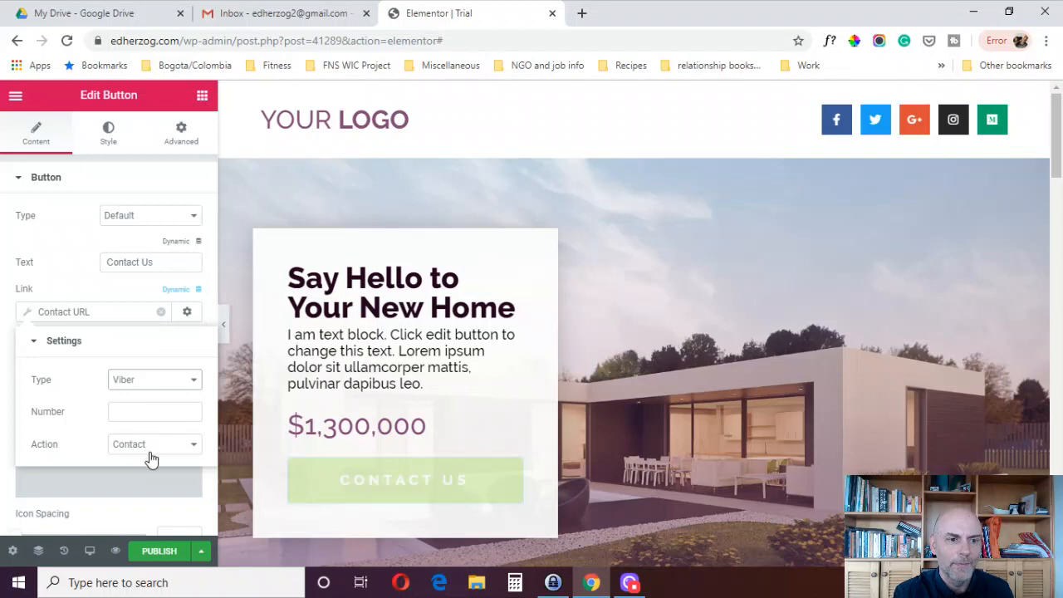
left_click(153, 444)
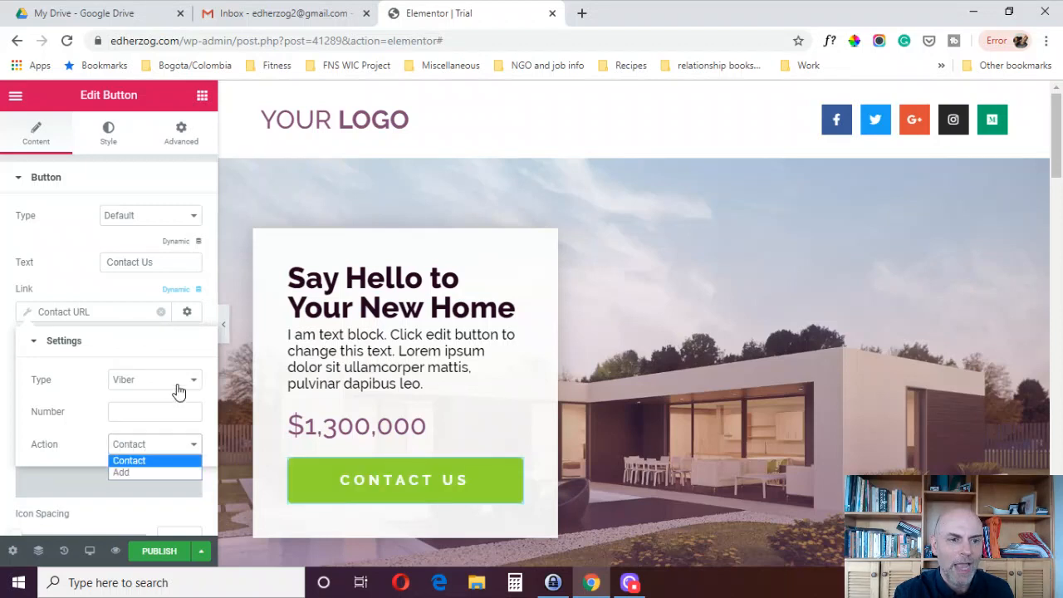
- Switch the contact type through Waze to Google Calendar and collapse its settings
left_click(153, 378)
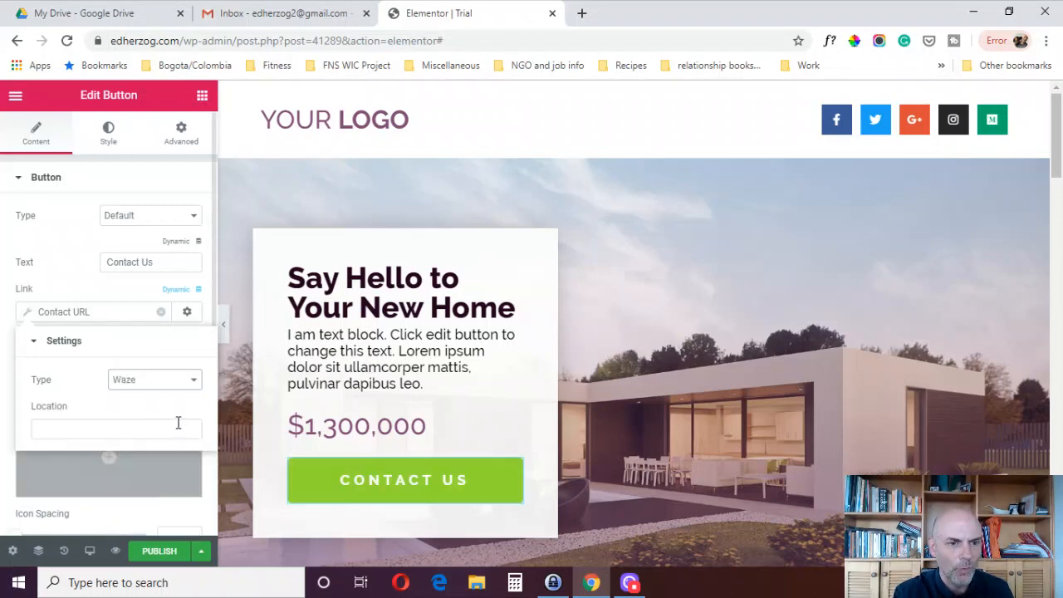
mouse_move(30, 389)
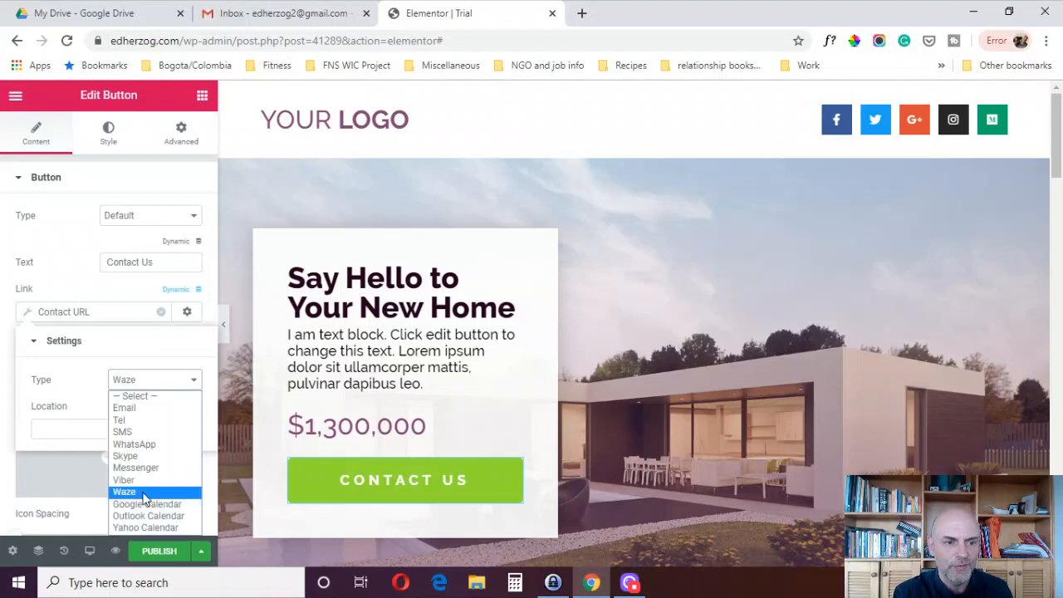
left_click(146, 505)
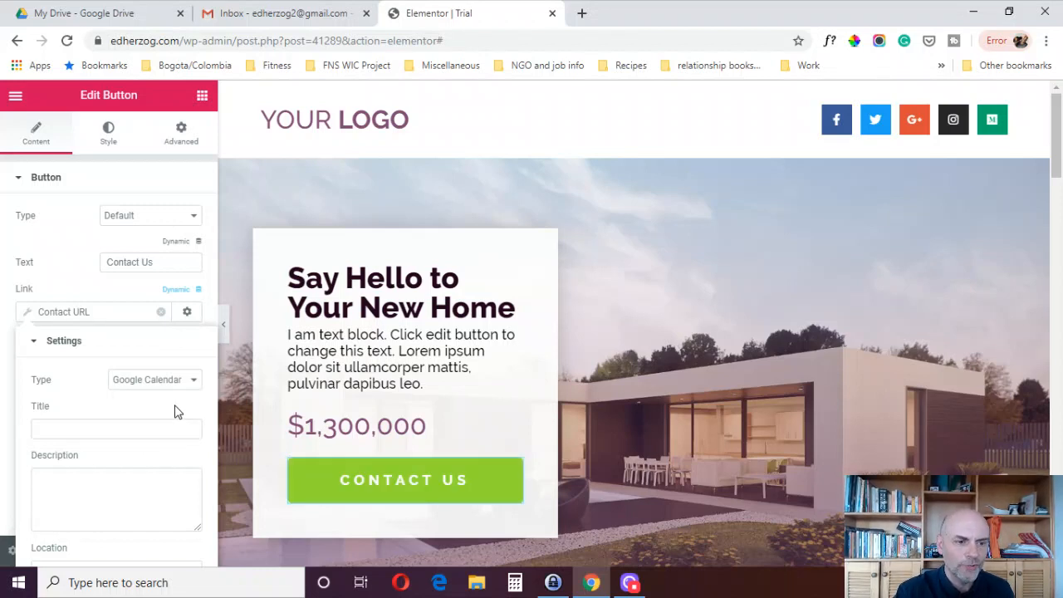
mouse_move(208, 418)
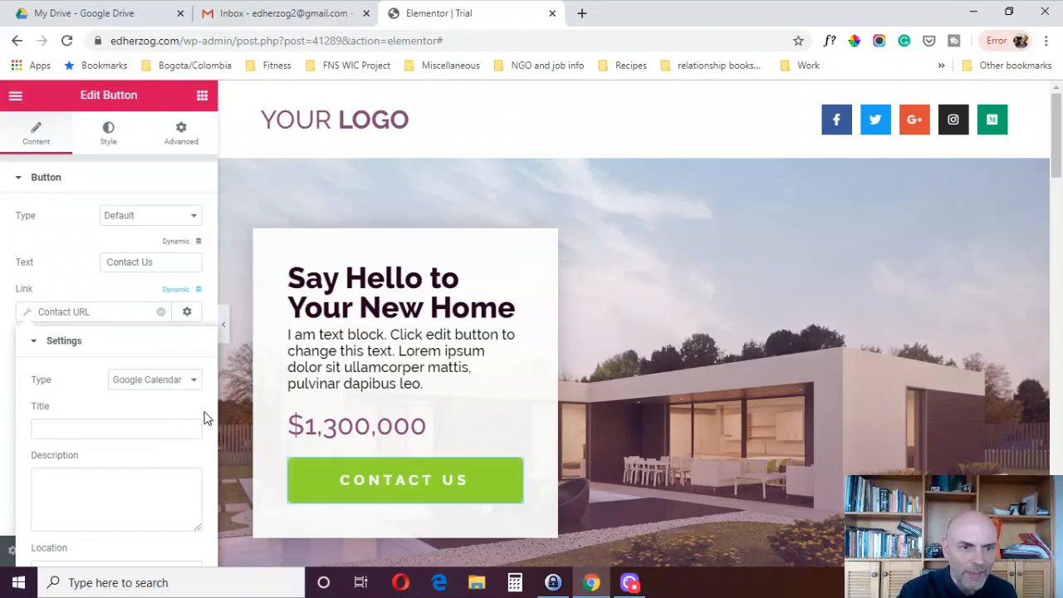
mouse_move(207, 428)
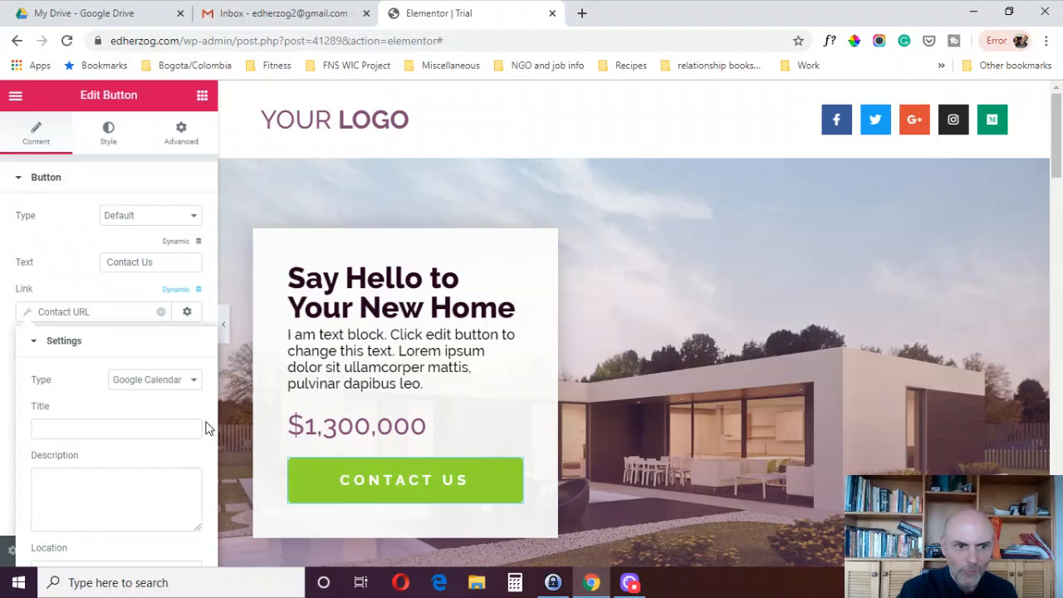
mouse_move(183, 399)
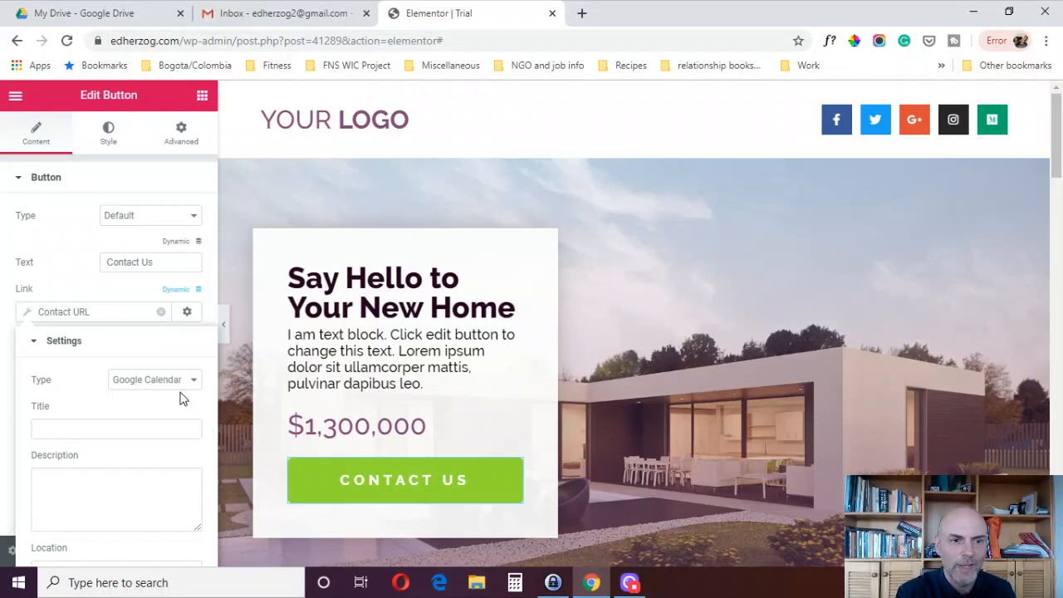
mouse_move(153, 385)
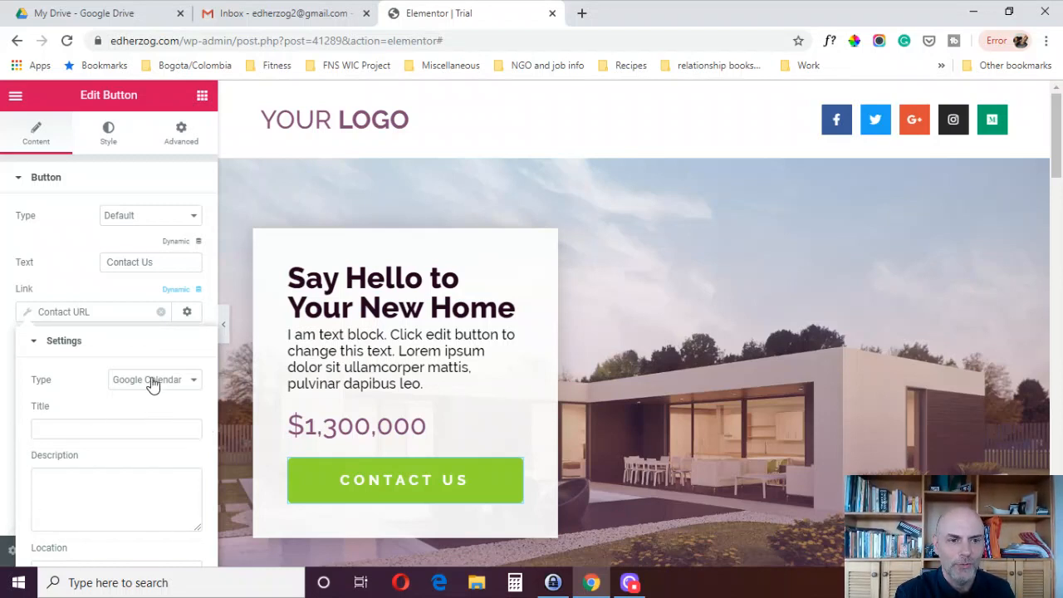
left_click(152, 379)
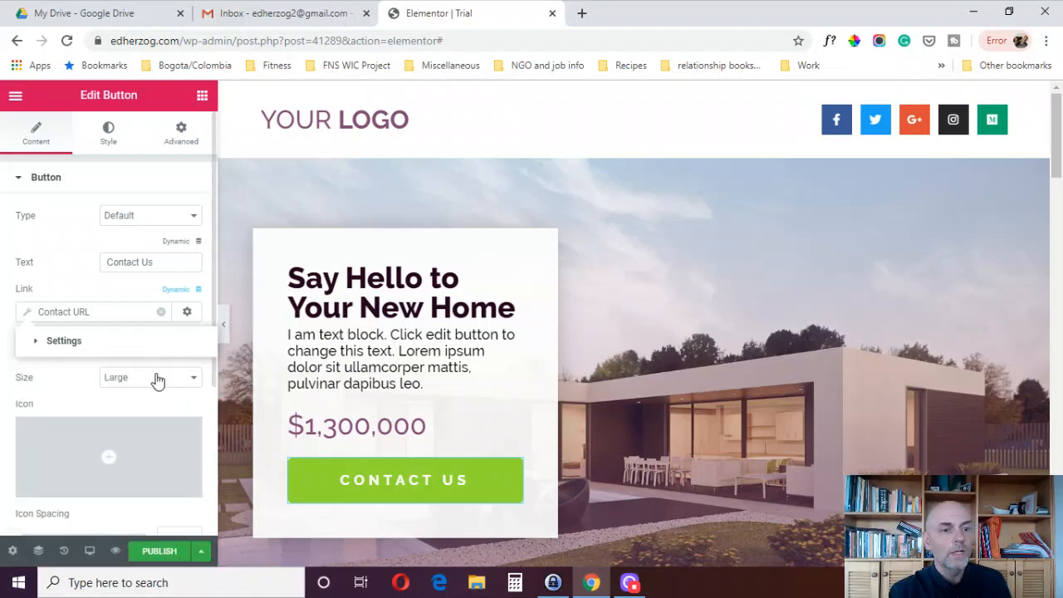
mouse_move(143, 348)
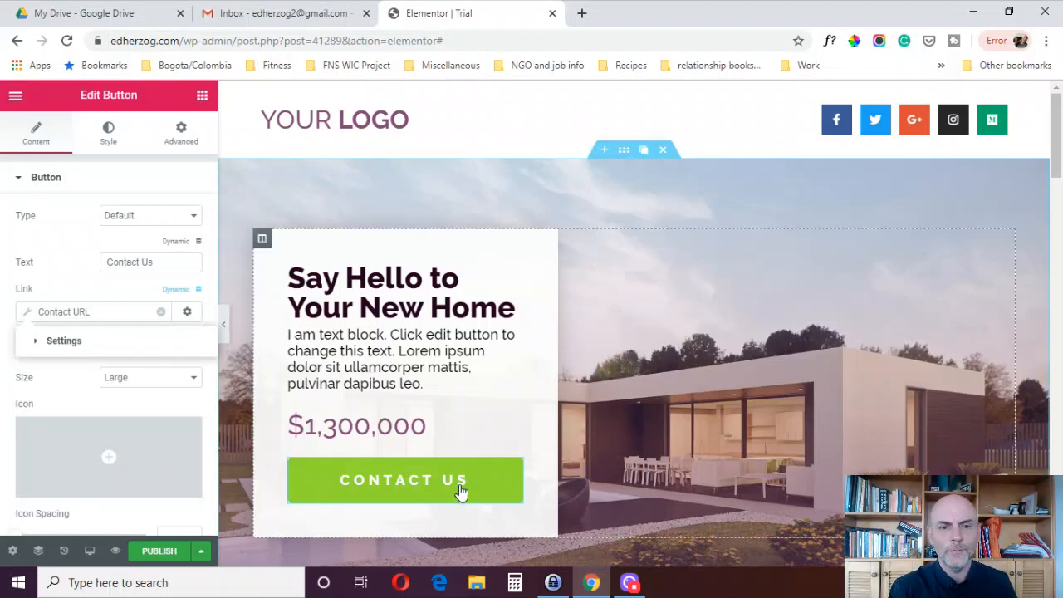
mouse_move(385, 520)
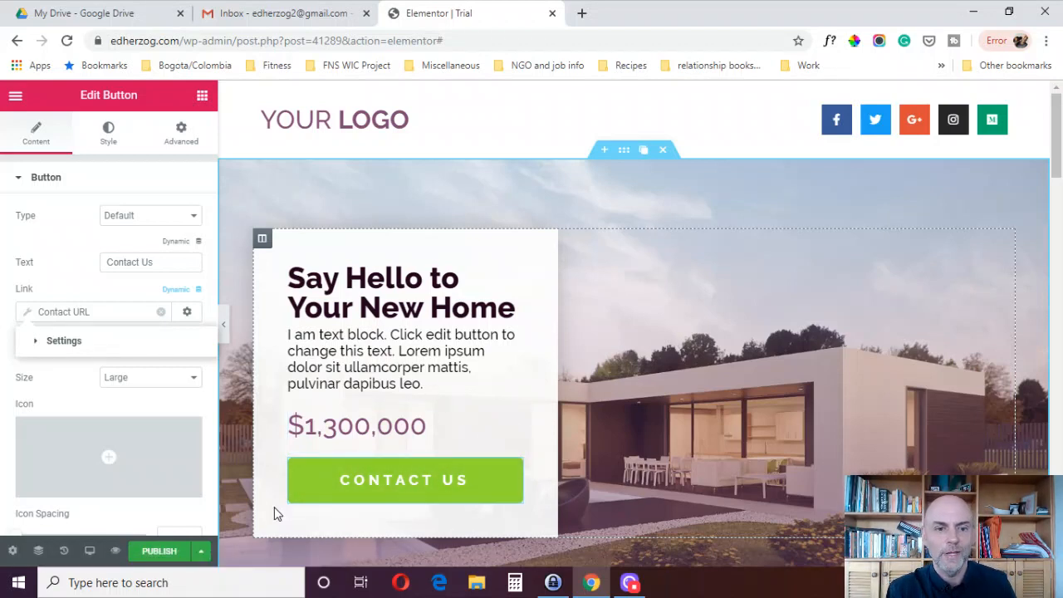
mouse_move(405, 482)
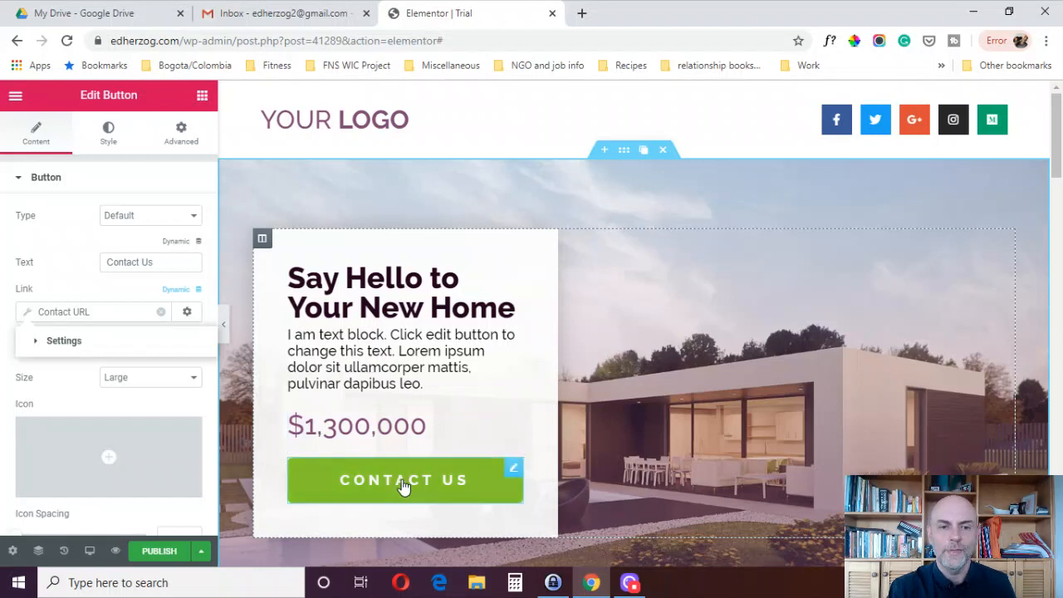
mouse_move(358, 487)
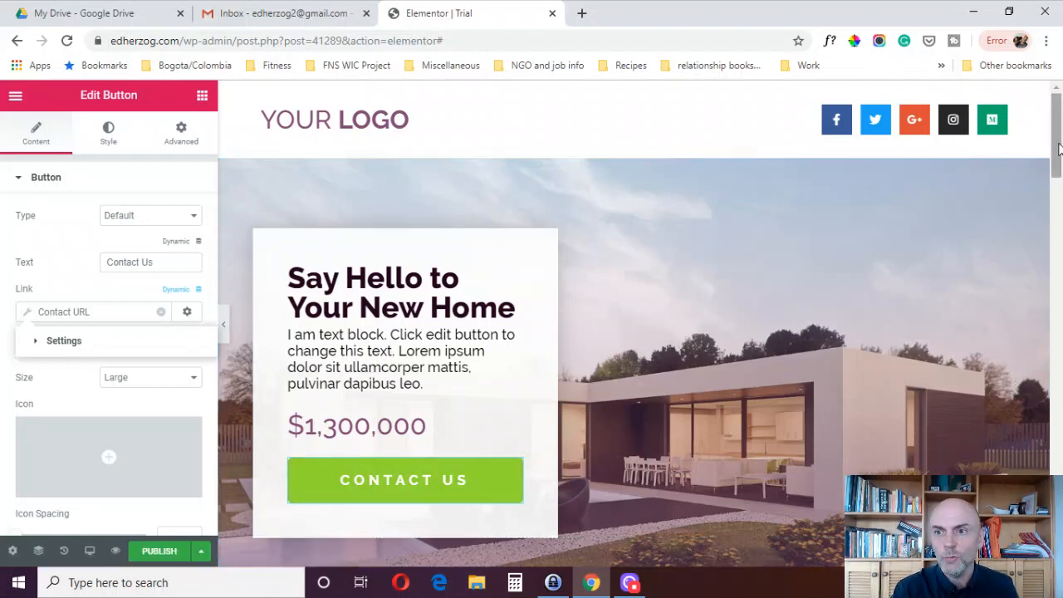
- Show the Contact Us button's Advanced settings and browse its sections
scroll("down", 3)
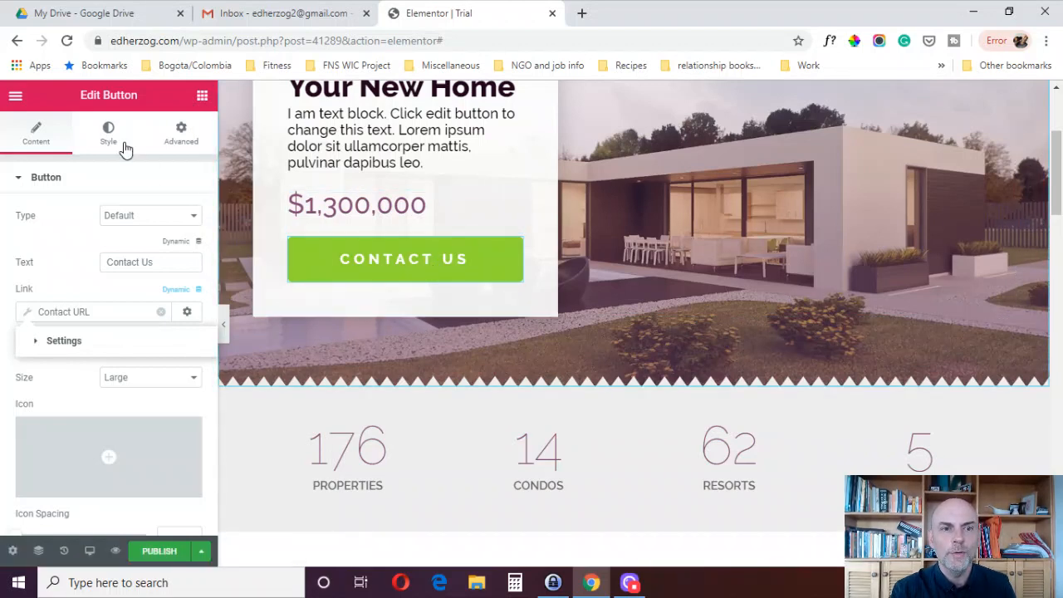
left_click(179, 132)
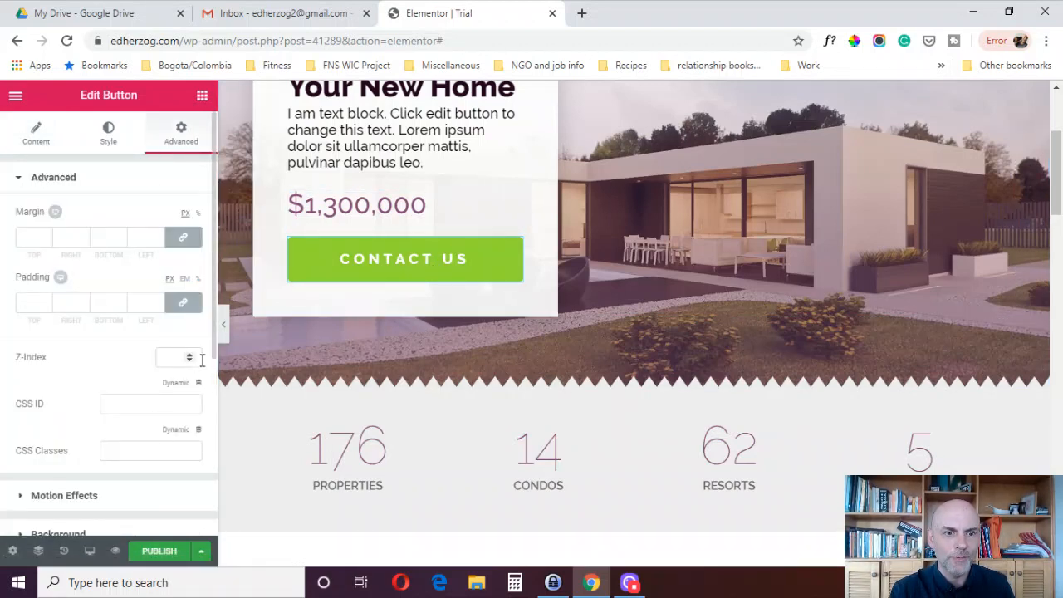
scroll("down", 3)
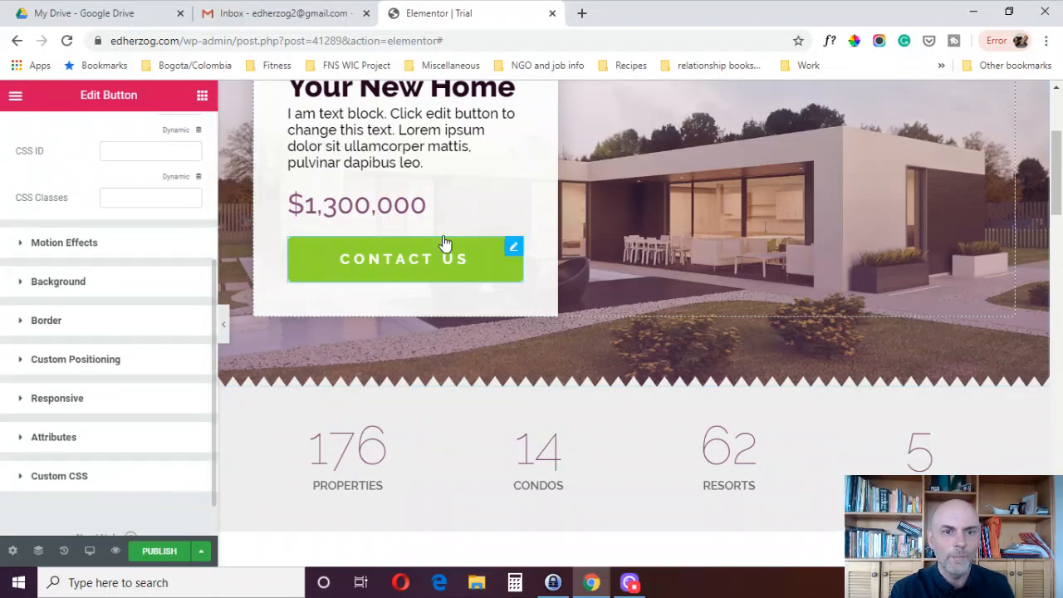
left_click(355, 206)
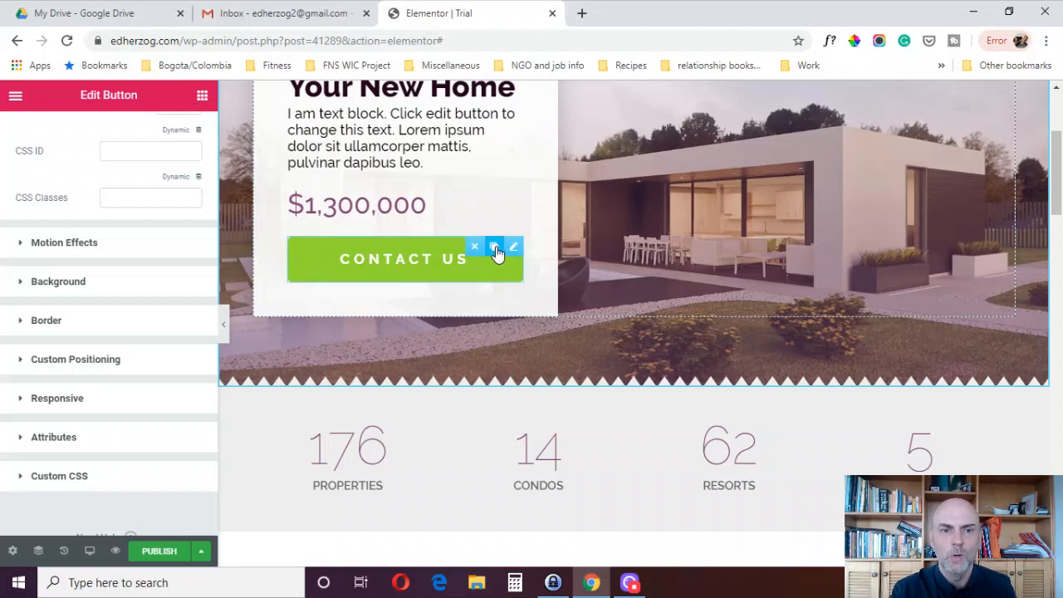
- Duplicate the Contact Us button and relabel the copy 'Message Us'
left_click(495, 245)
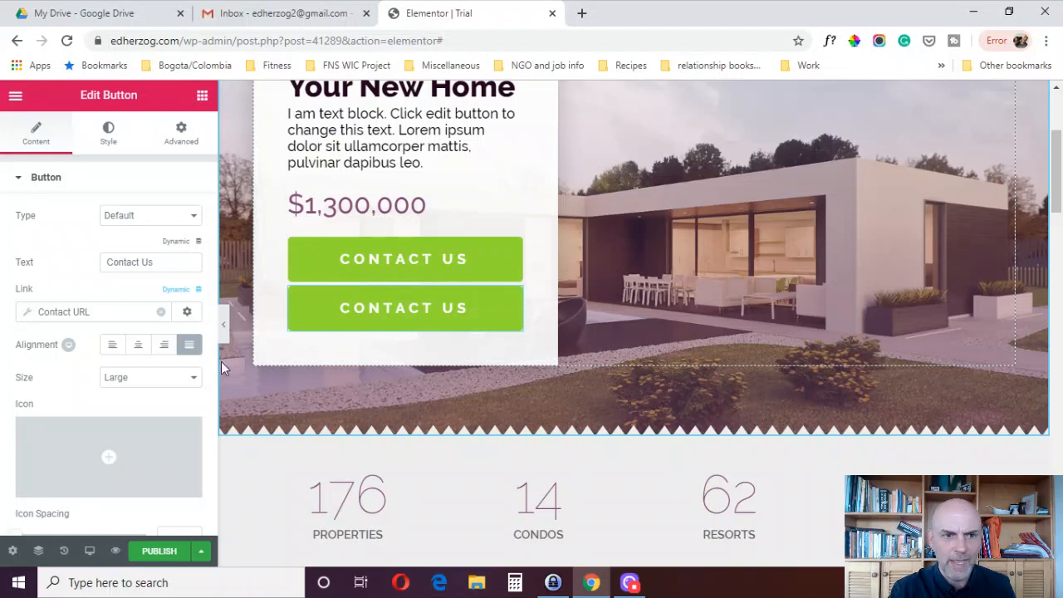
triple_click(150, 262)
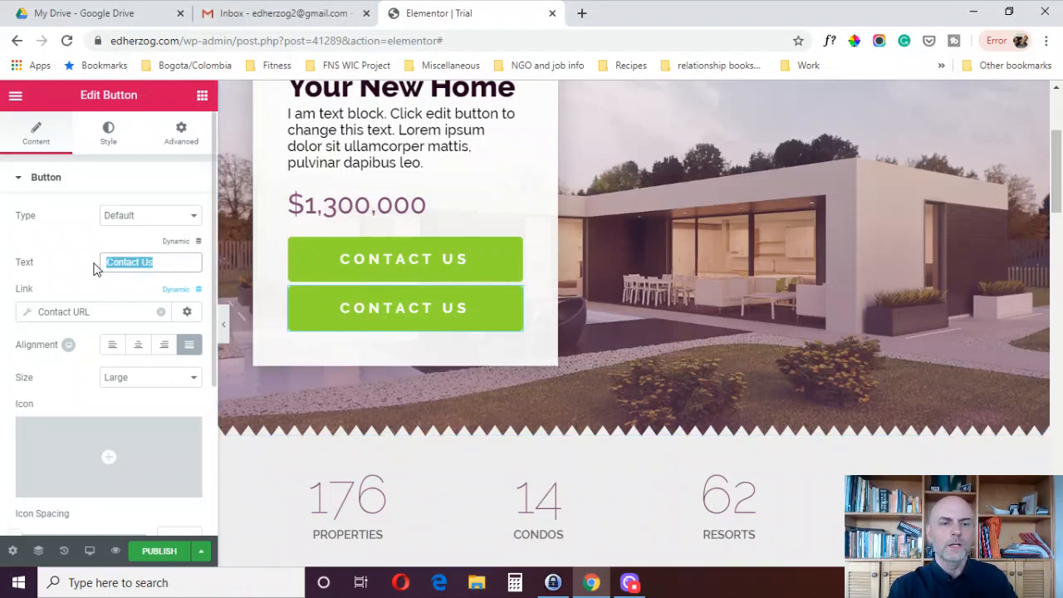
type("Message Us")
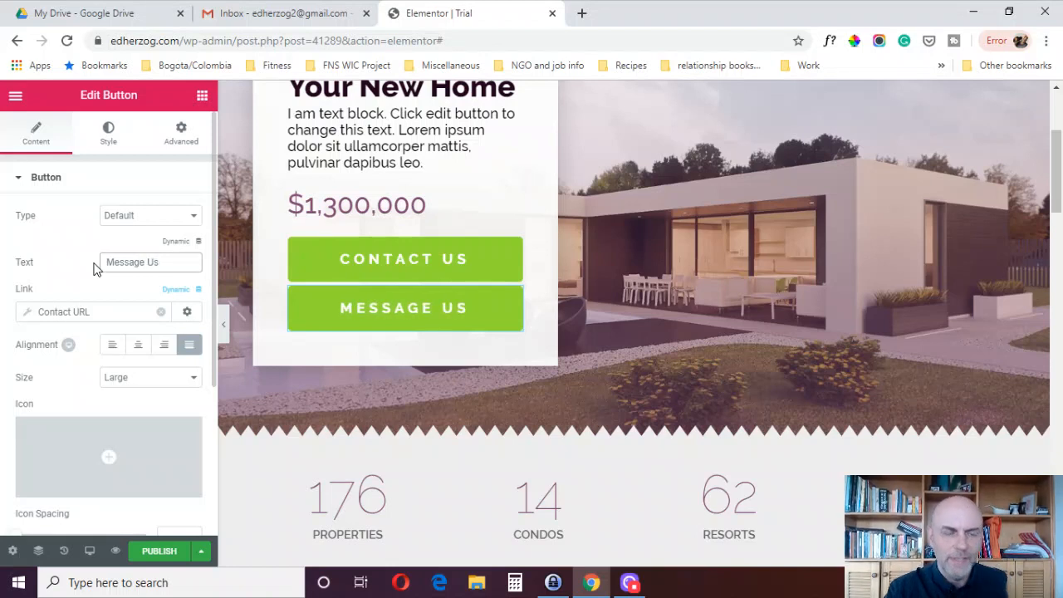
mouse_move(113, 324)
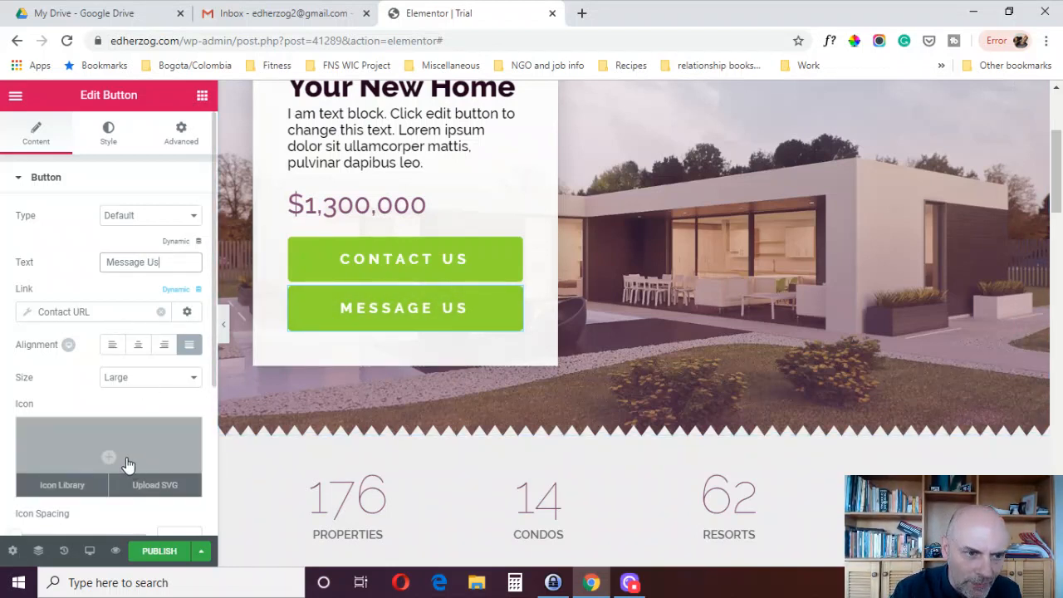
- Search the icon library for 'mess' to find a Messenger icon for the button
left_click(63, 485)
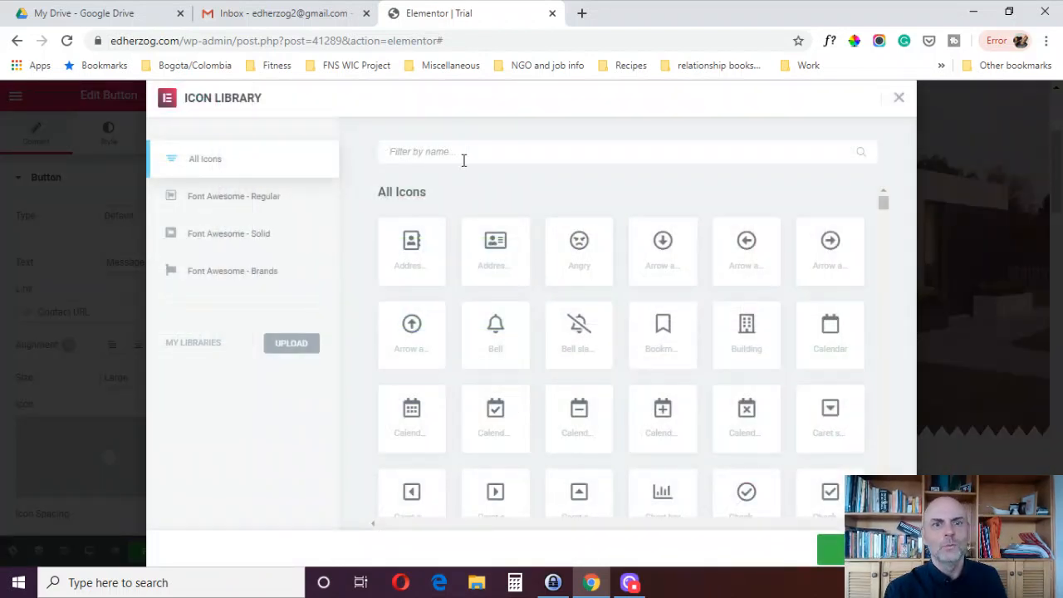
mouse_move(456, 151)
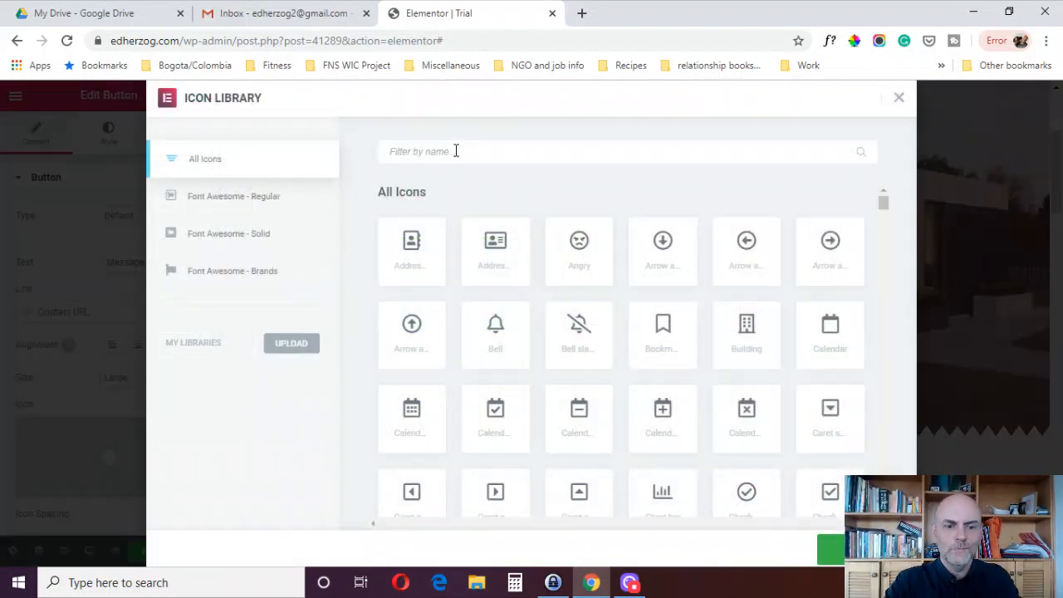
type("mess")
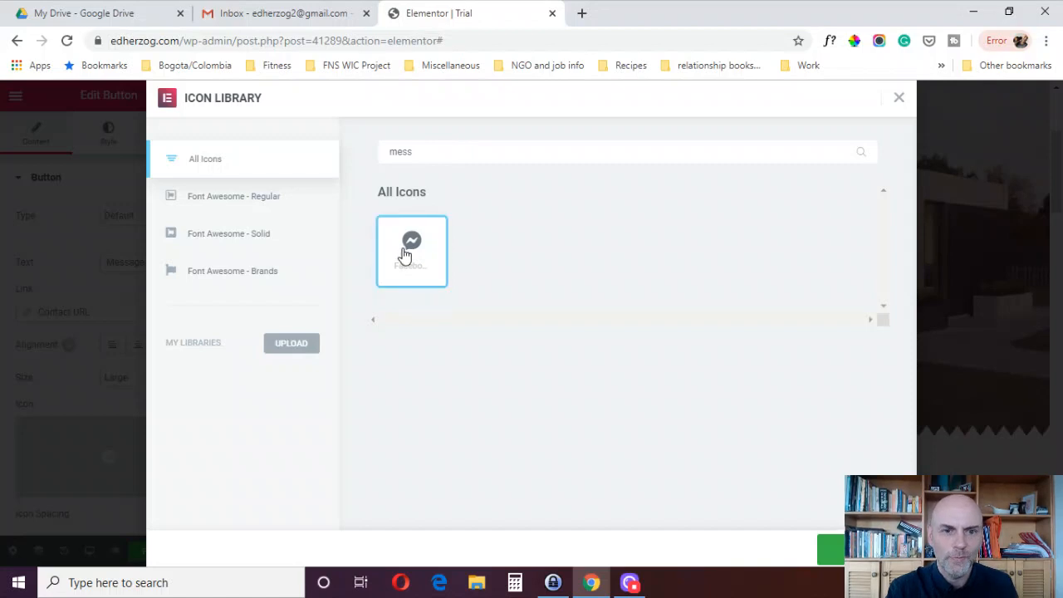
mouse_move(804, 495)
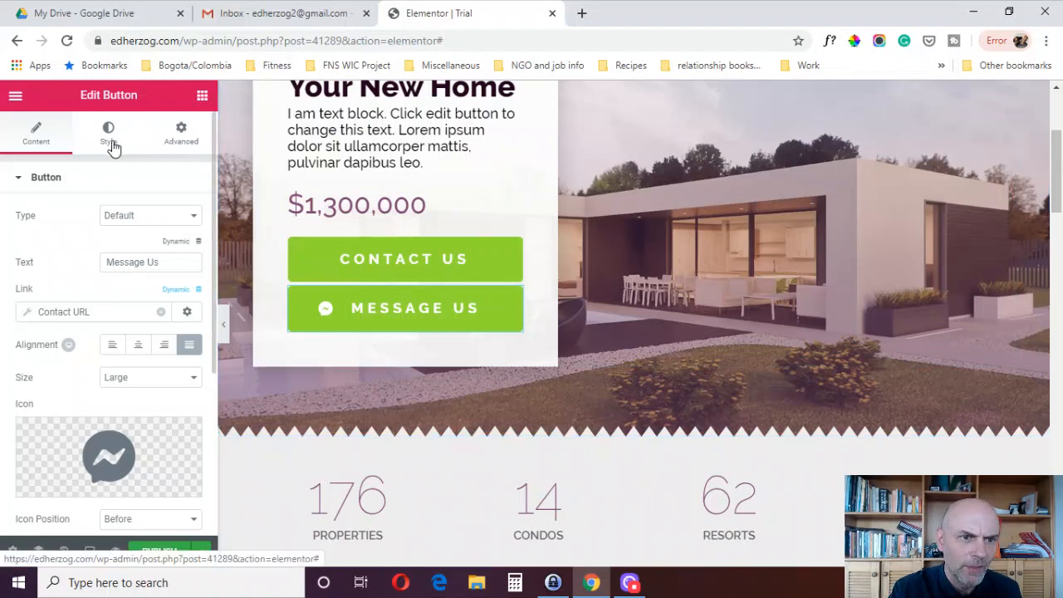
- Give the Message Us button a blue background for both normal and hover states
left_click(107, 133)
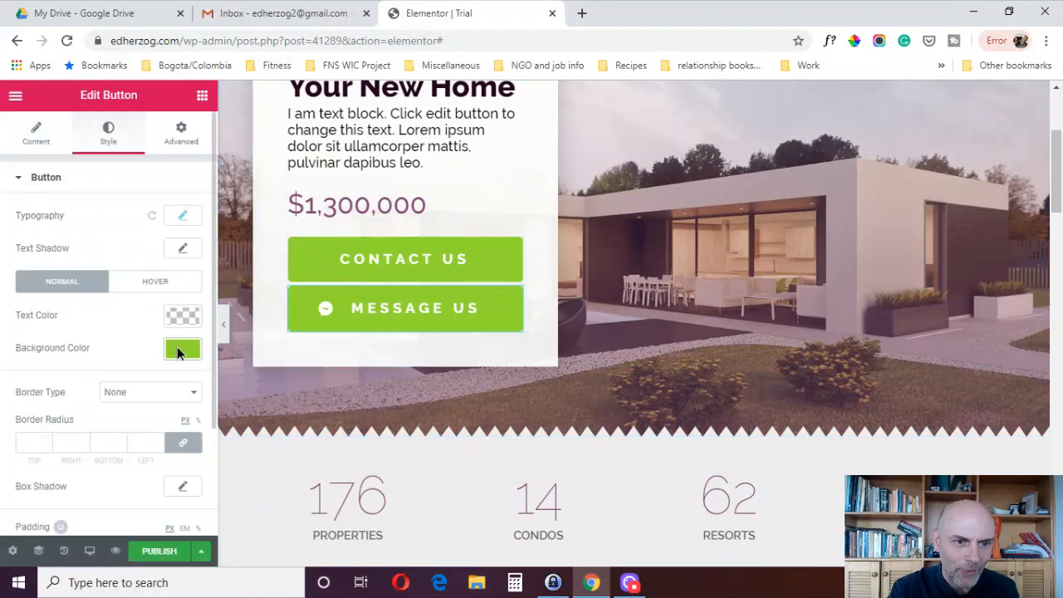
left_click(183, 349)
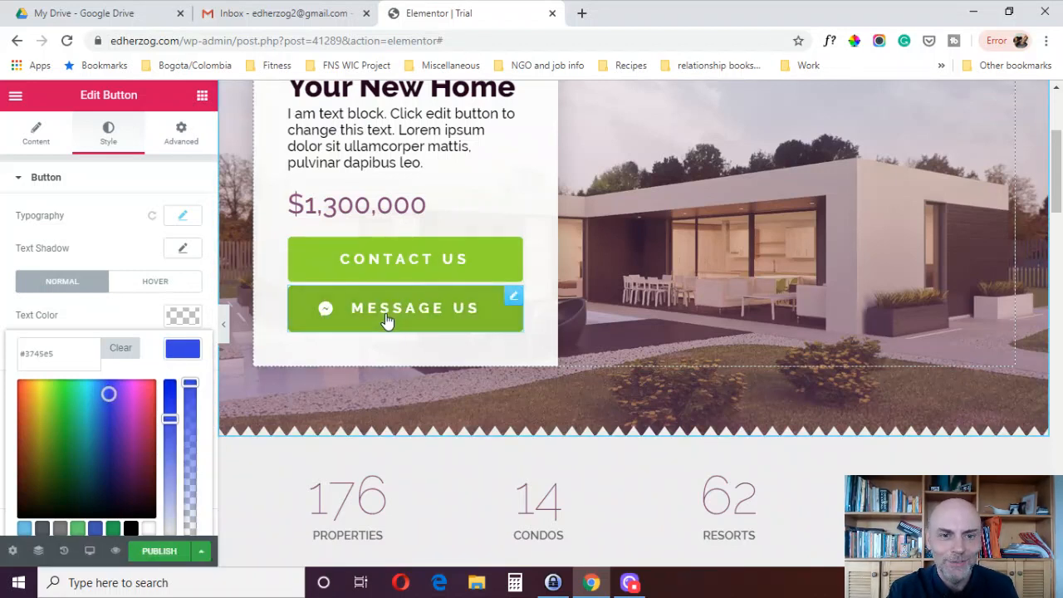
left_click(183, 349)
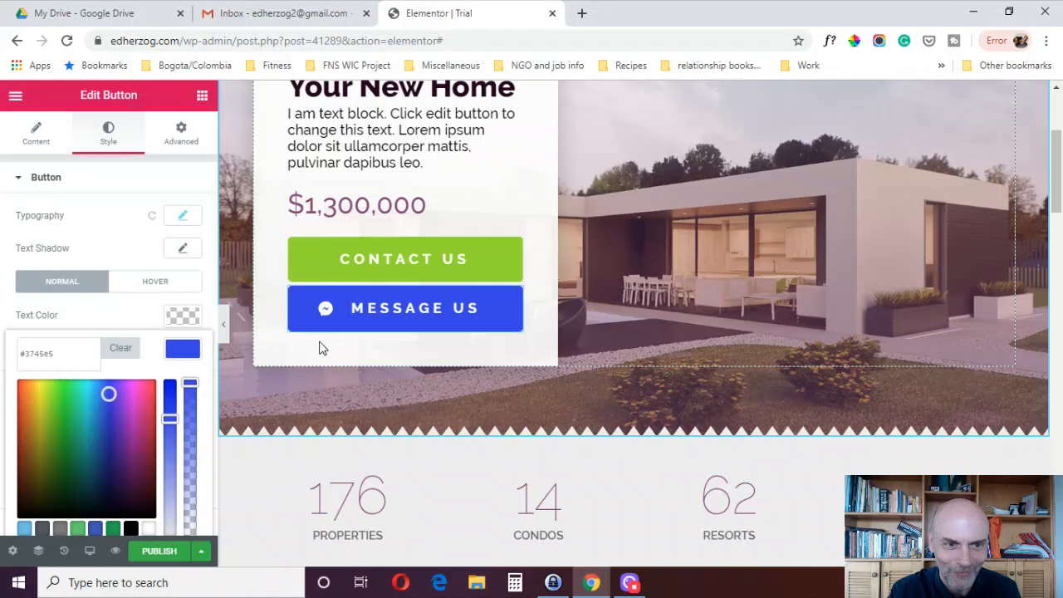
left_click(156, 281)
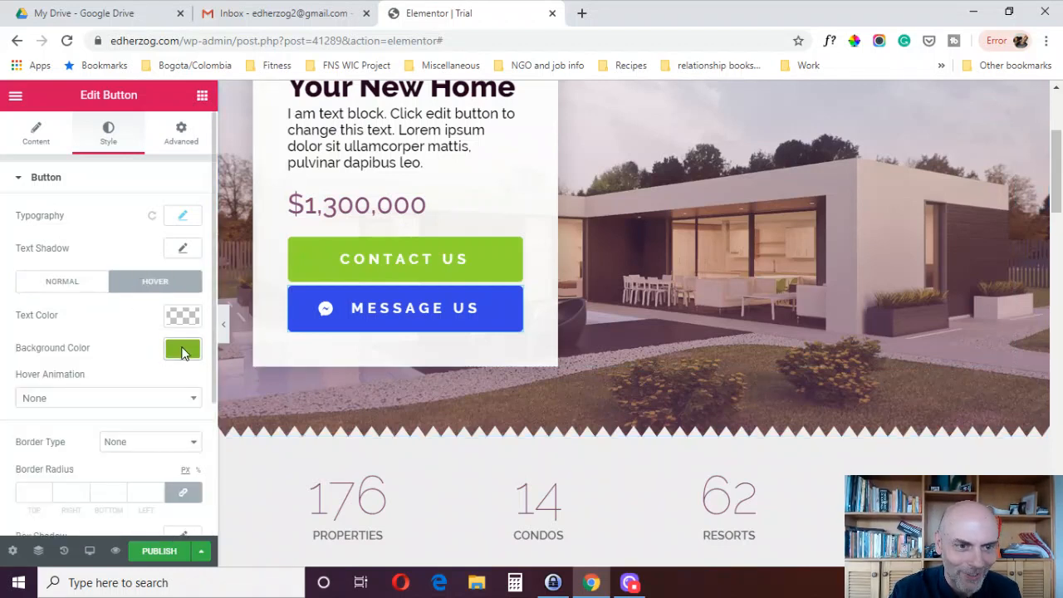
left_click(183, 349)
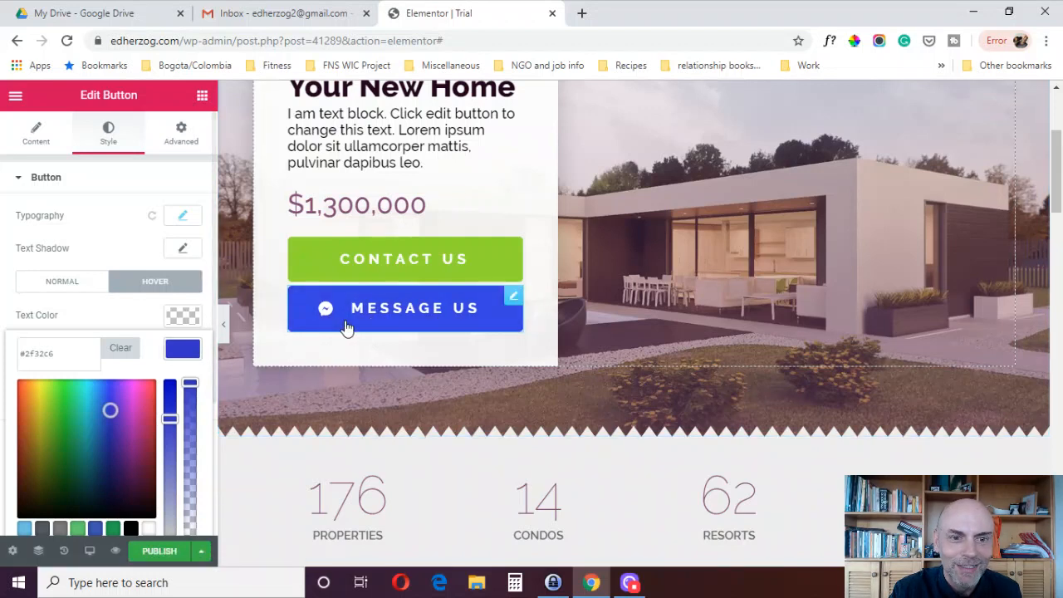
mouse_move(160, 341)
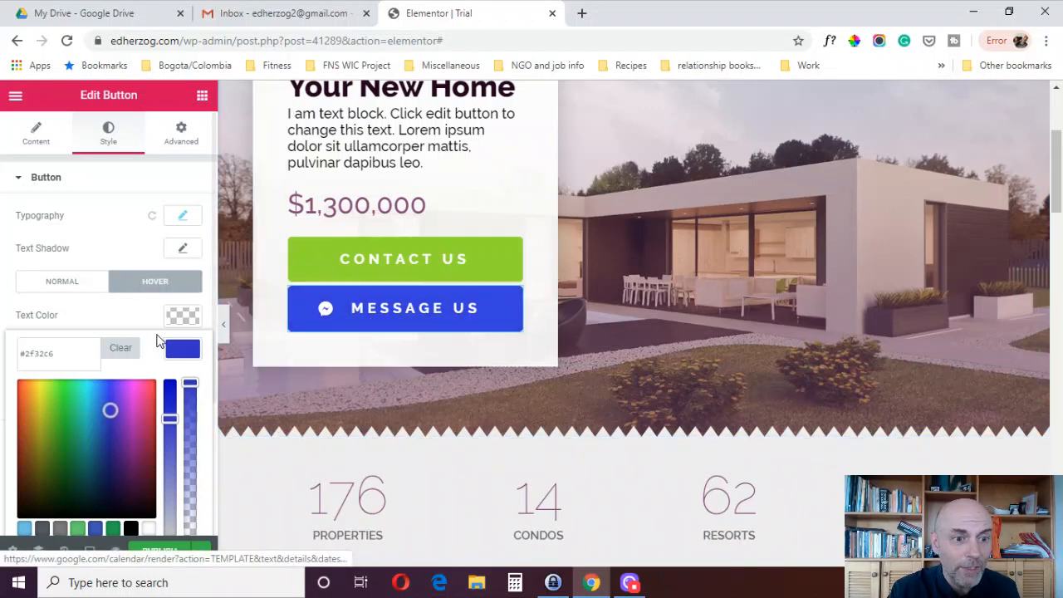
mouse_move(37, 133)
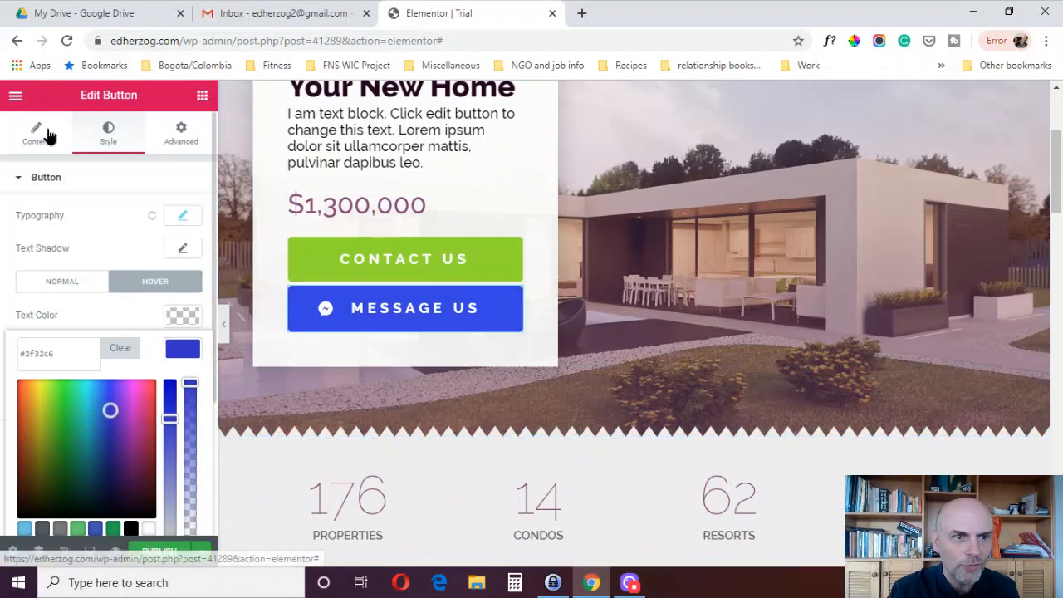
- Change the Message Us button's Contact URL type from Google Calendar to Messenger
left_click(36, 132)
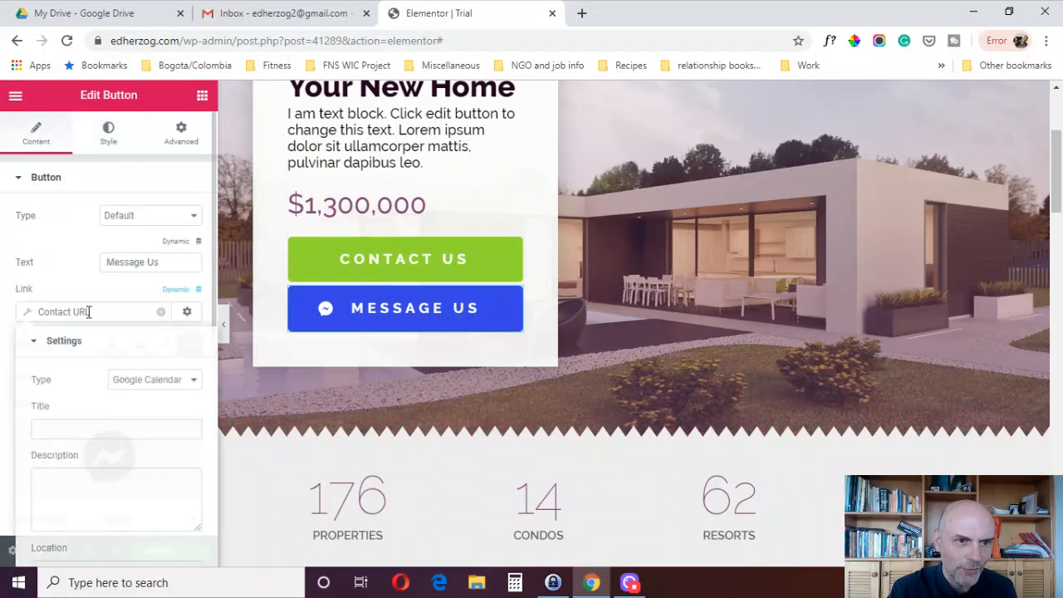
left_click(153, 379)
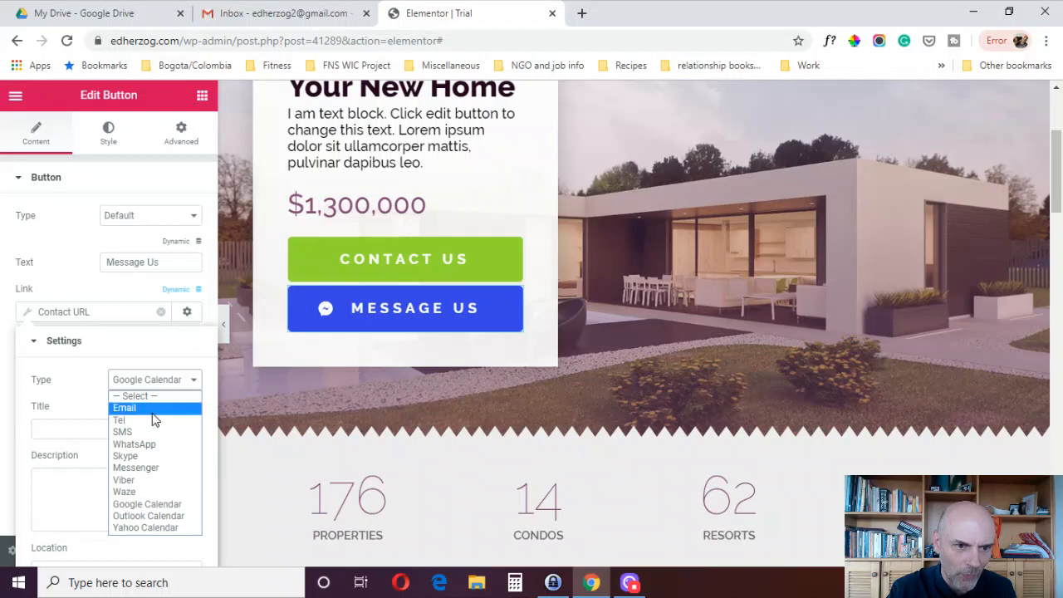
left_click(136, 469)
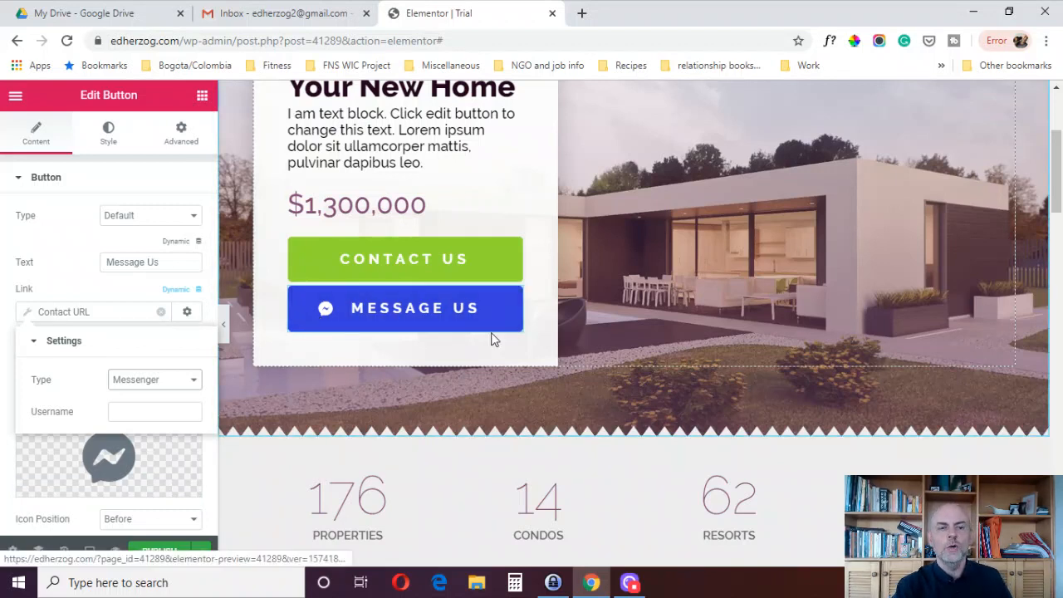
mouse_move(405, 307)
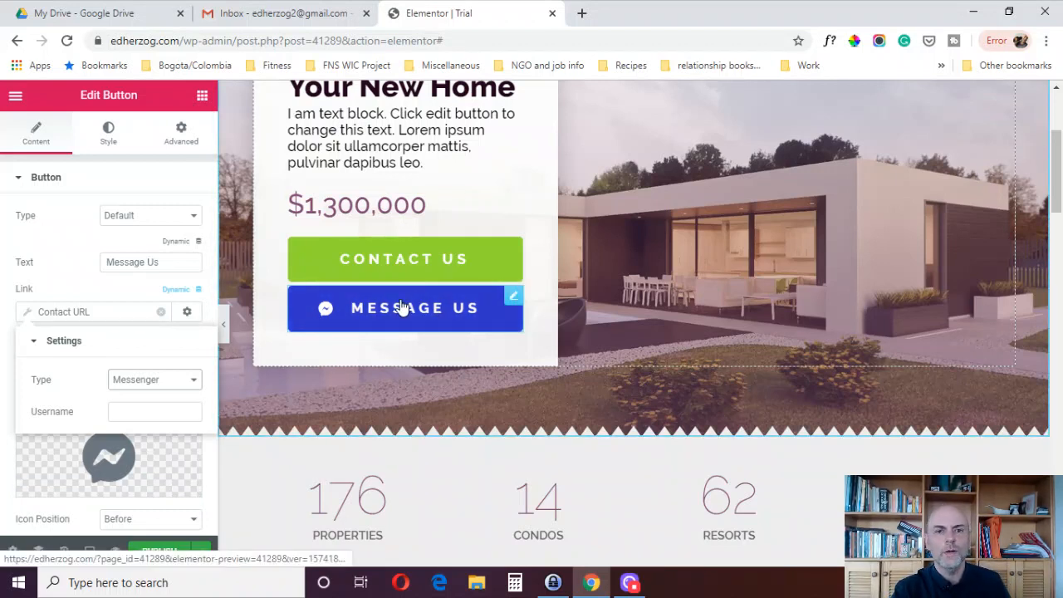
mouse_move(585, 296)
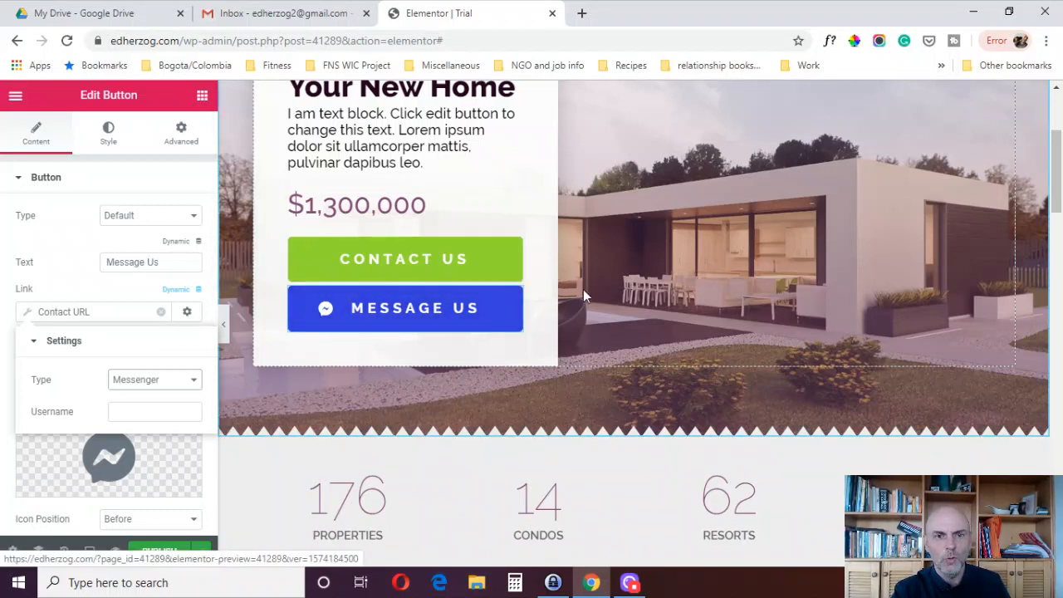
mouse_move(405, 259)
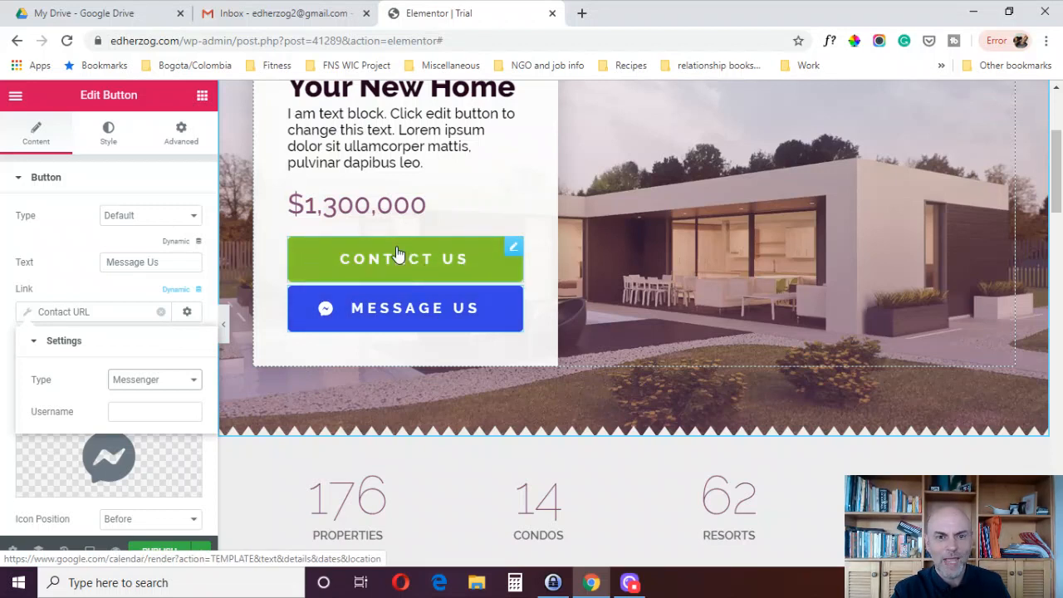
mouse_move(373, 259)
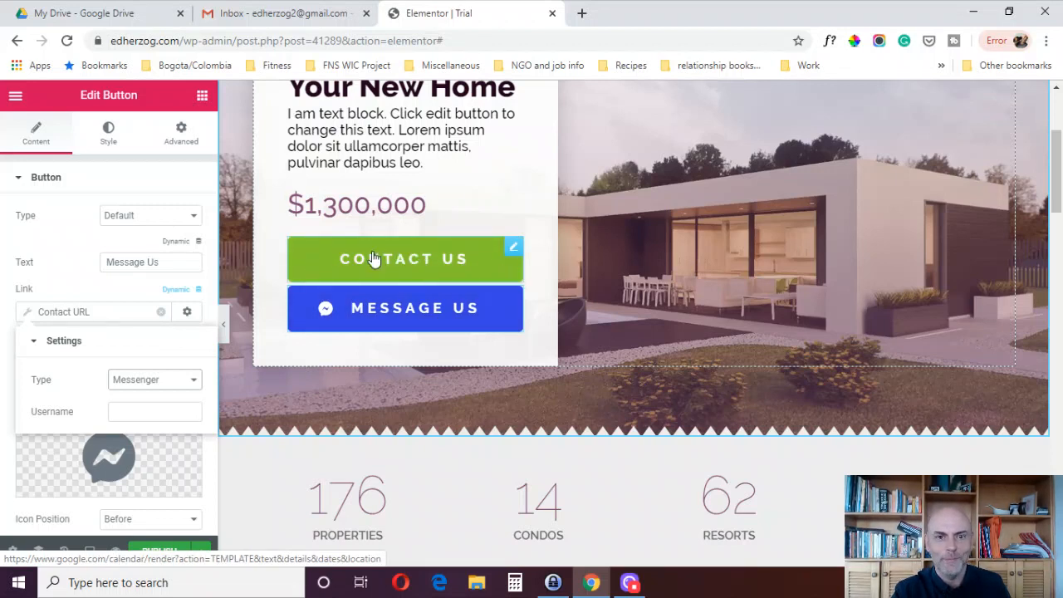
mouse_move(357, 308)
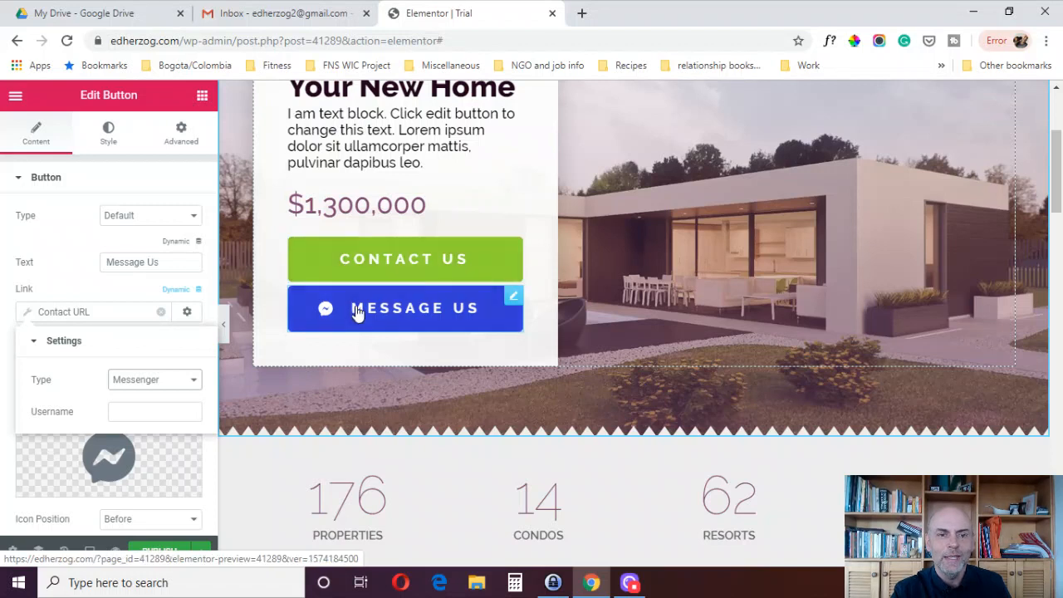
mouse_move(362, 322)
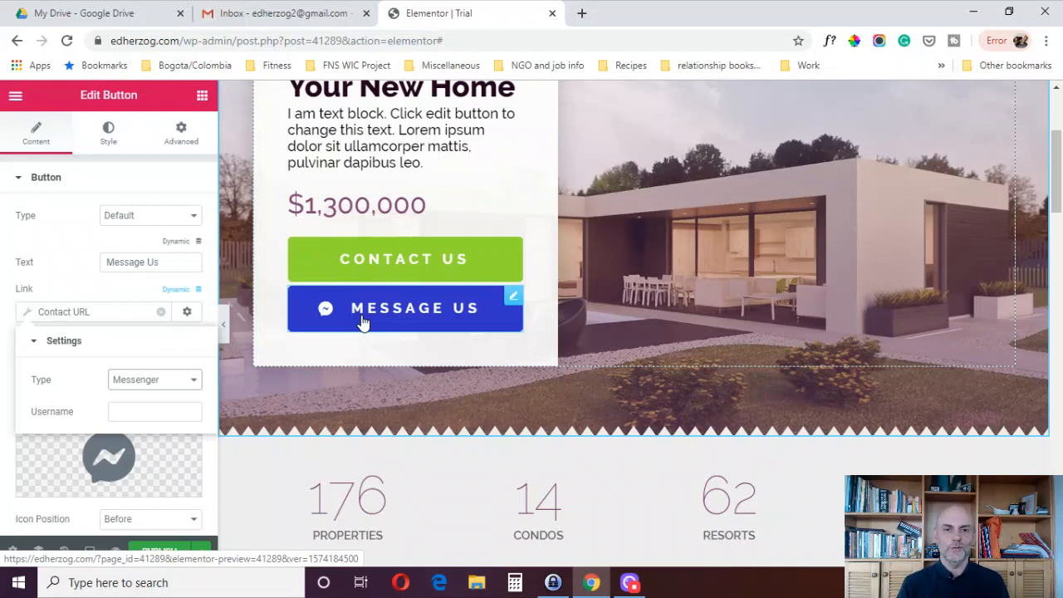
mouse_move(349, 268)
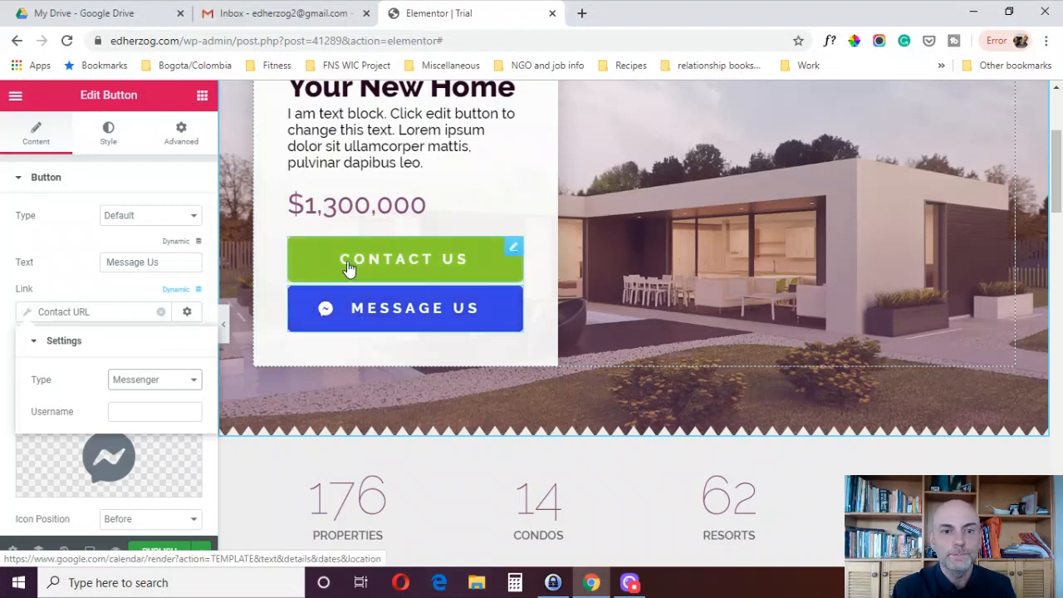
left_click(405, 307)
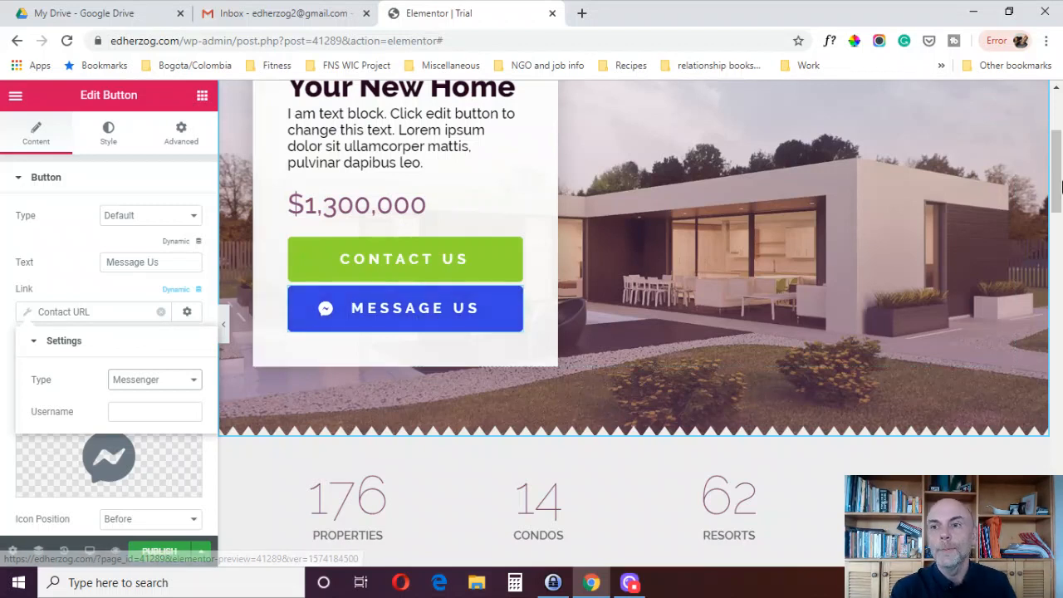
- Delete the Google Plus and Instagram items from the header's Social Icons widget
scroll("up", 3)
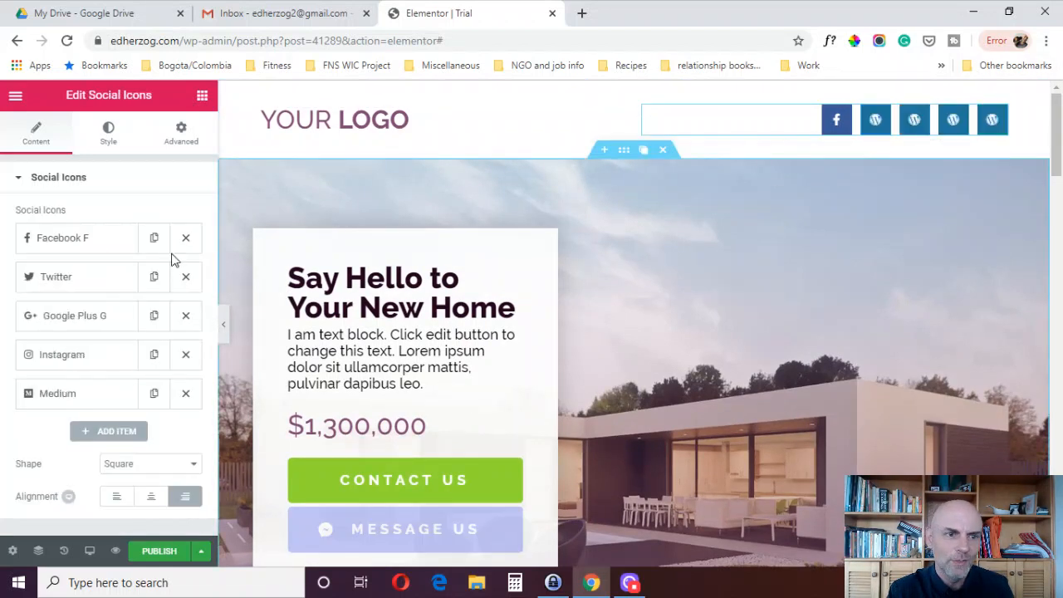
left_click(186, 315)
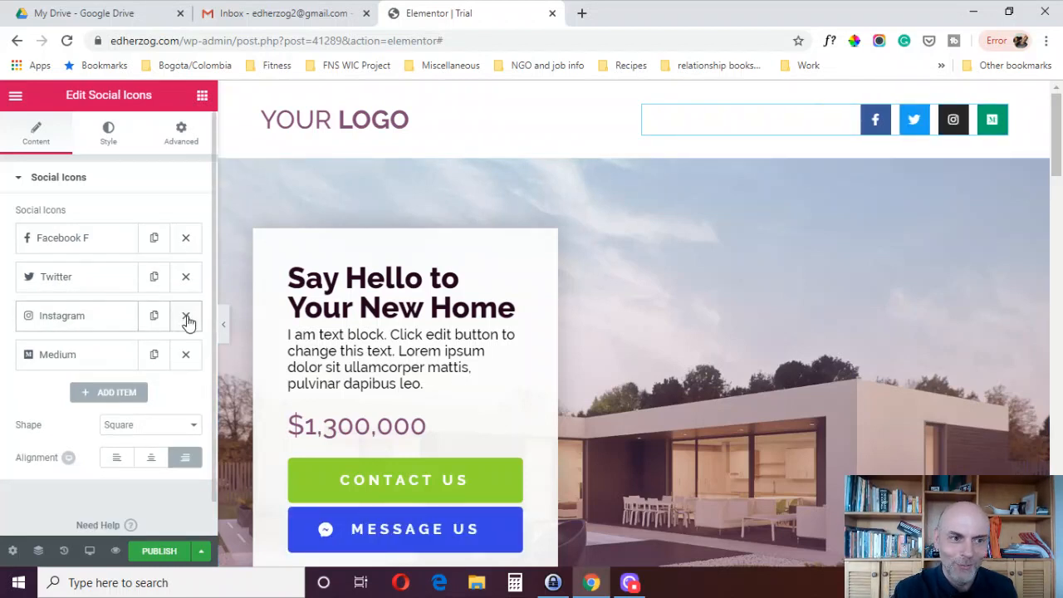
left_click(186, 315)
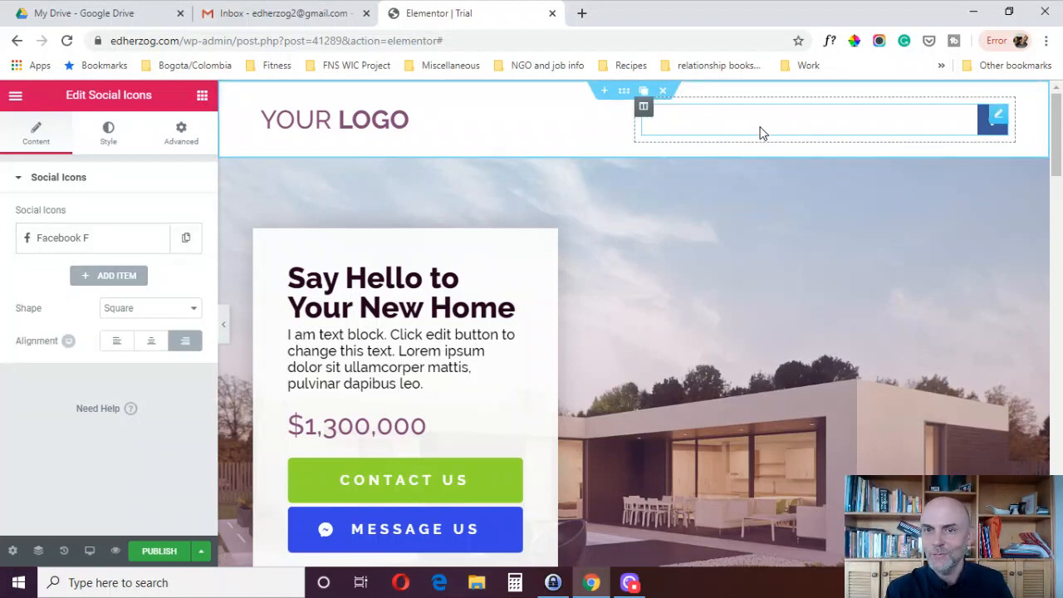
mouse_move(688, 127)
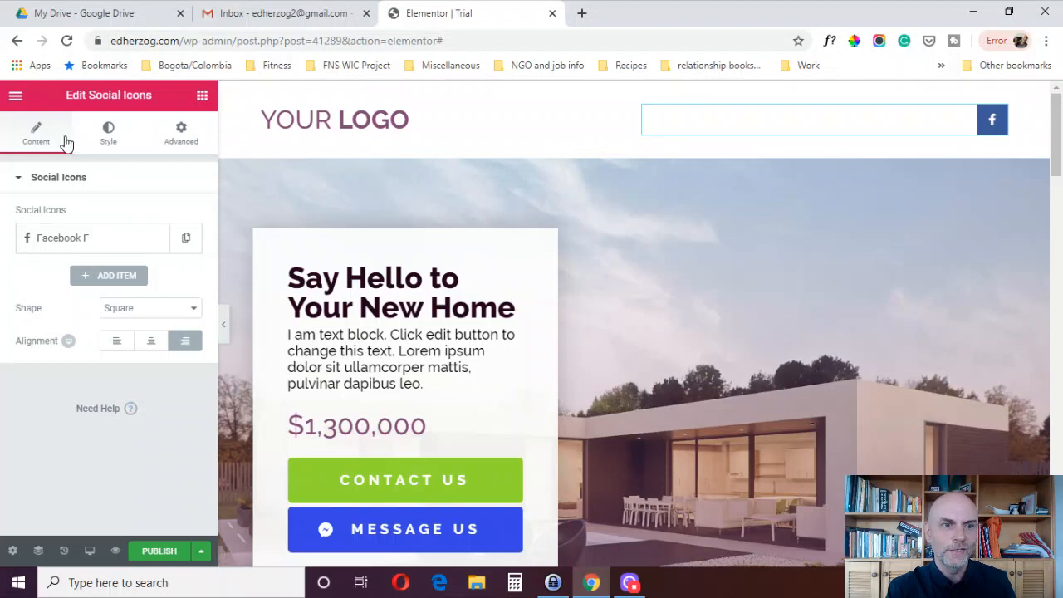
mouse_move(51, 208)
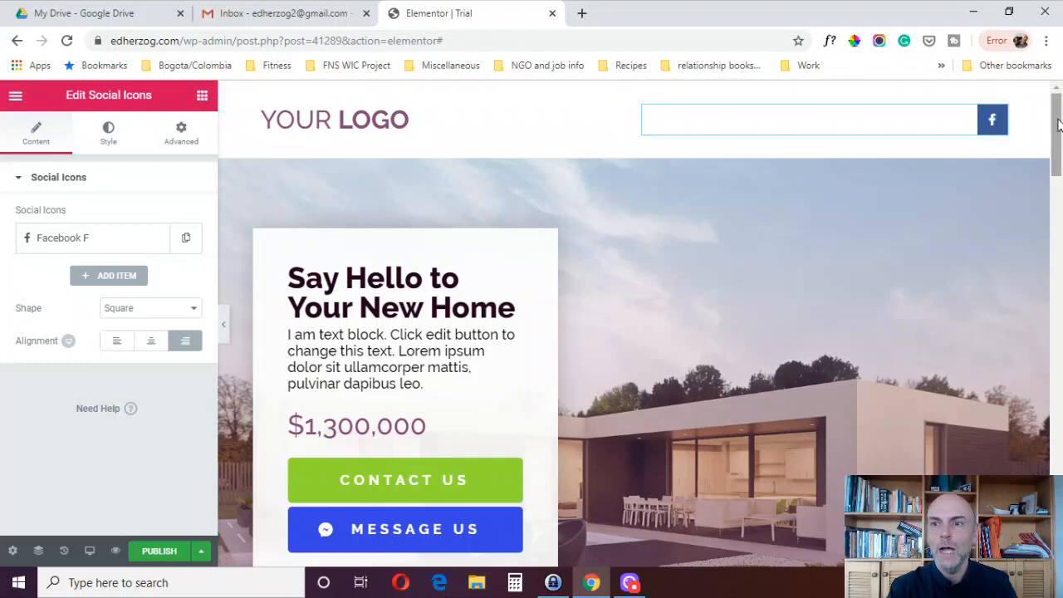
- Add a heading below the map reading 'Click Here to Get Directions'
scroll("down", 3)
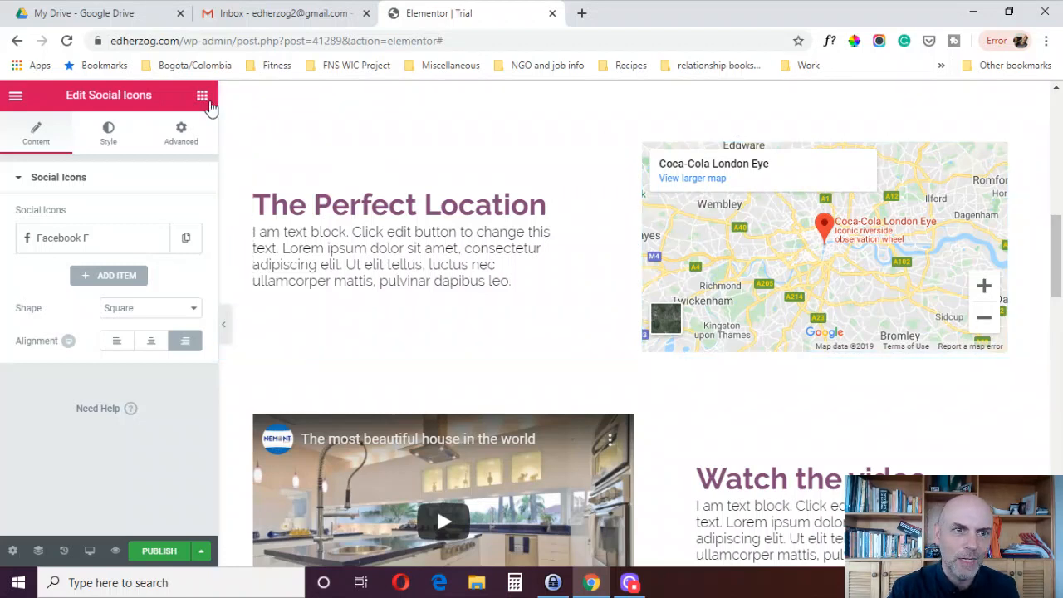
left_click(202, 95)
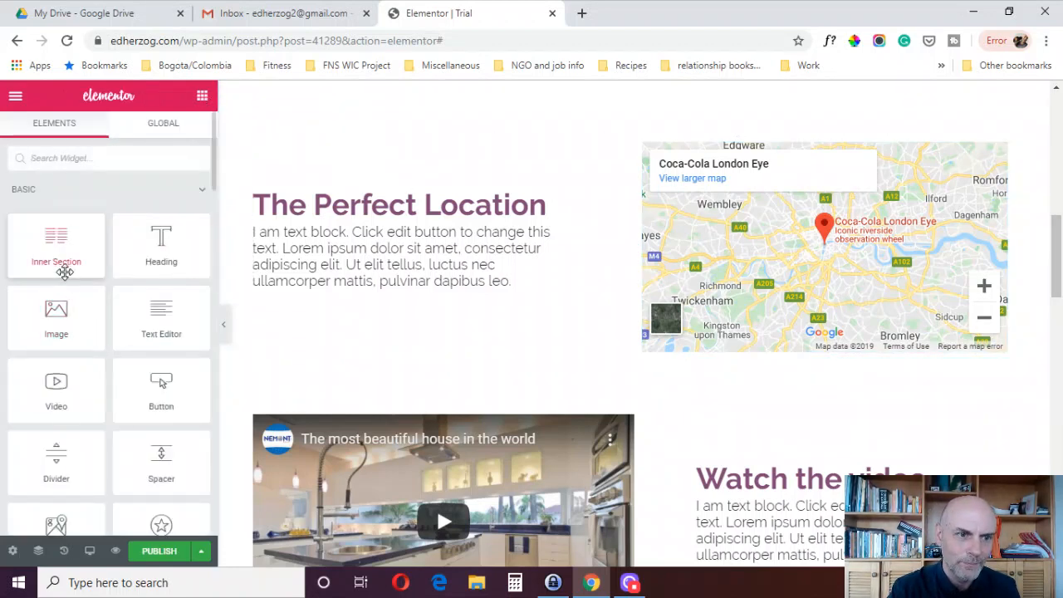
left_click_drag(161, 246, 657, 241)
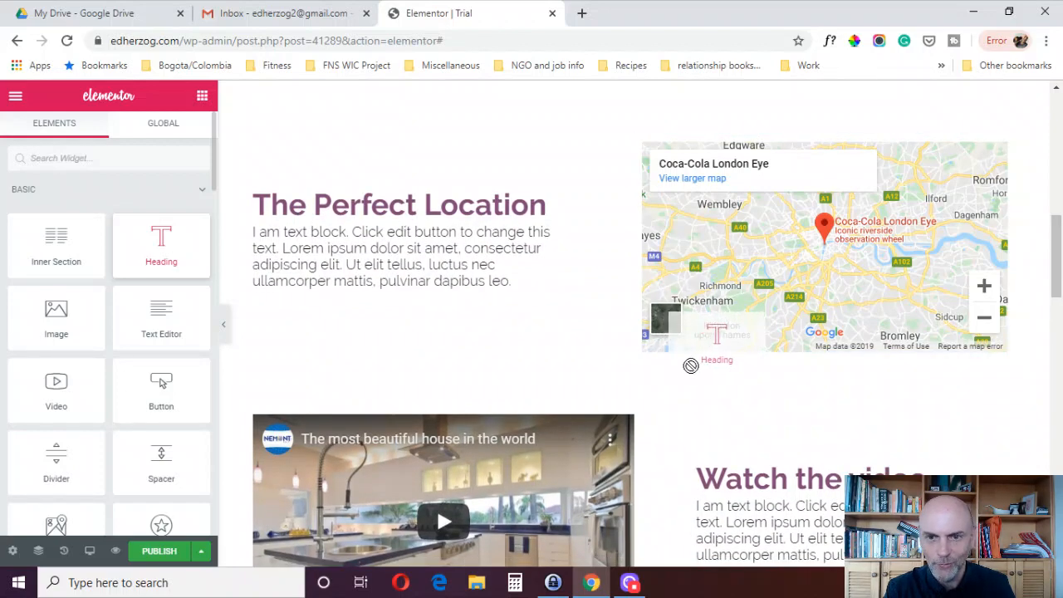
left_click(715, 358)
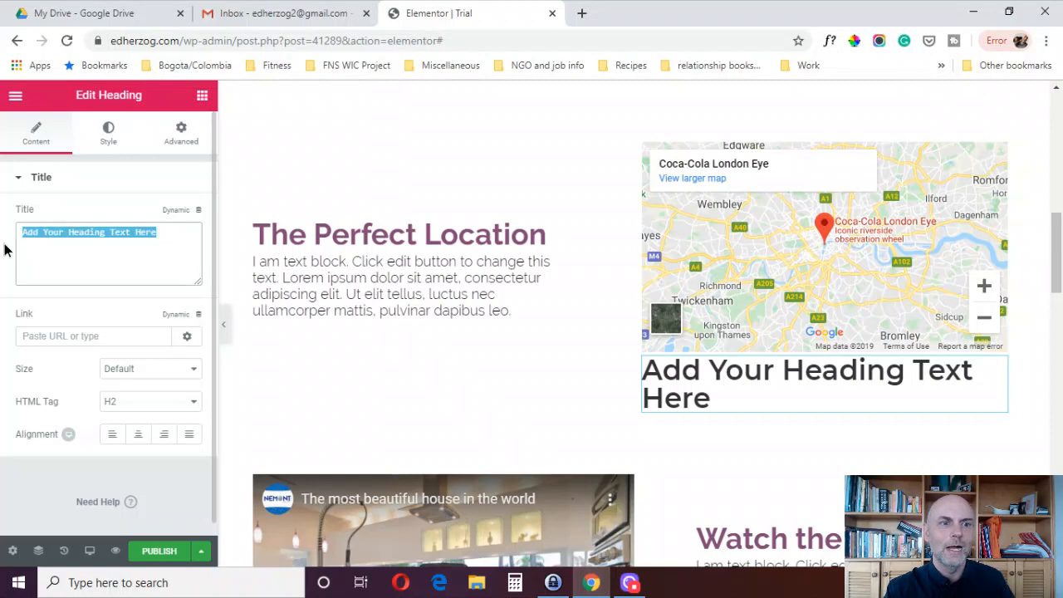
type("Get Direc")
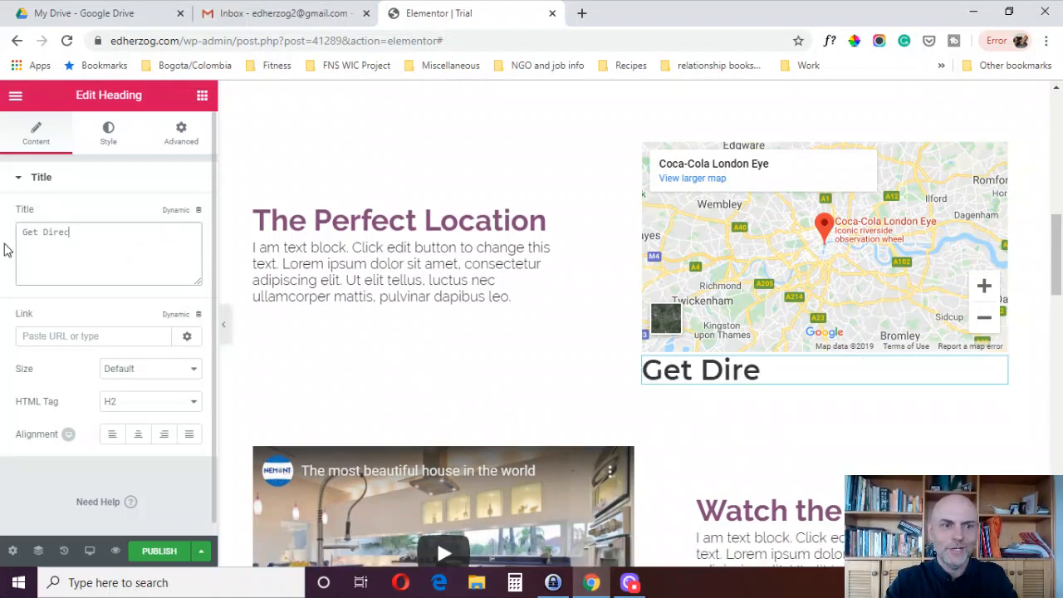
type("tions")
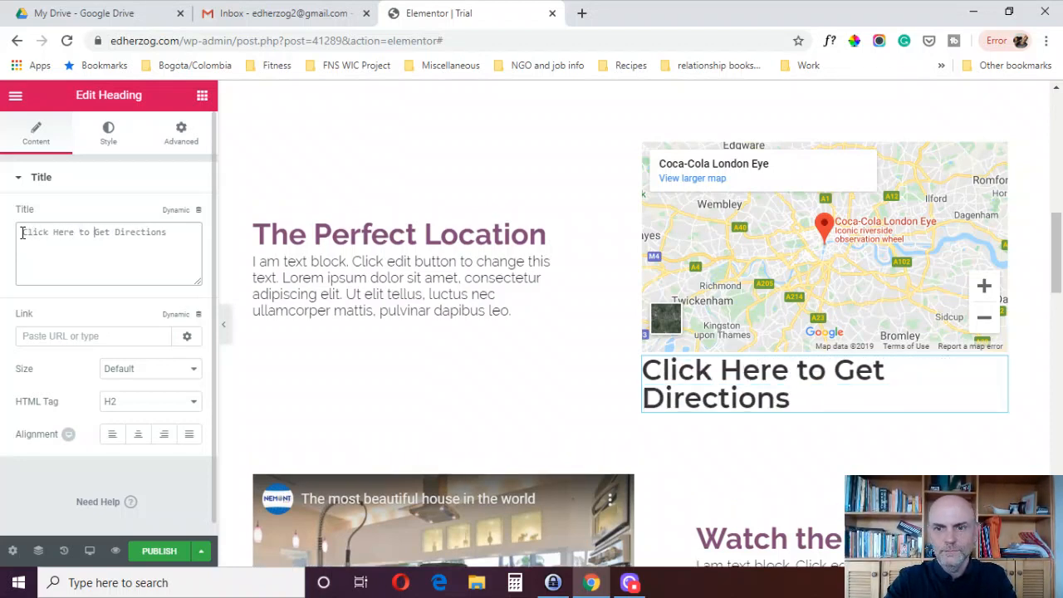
mouse_move(202, 95)
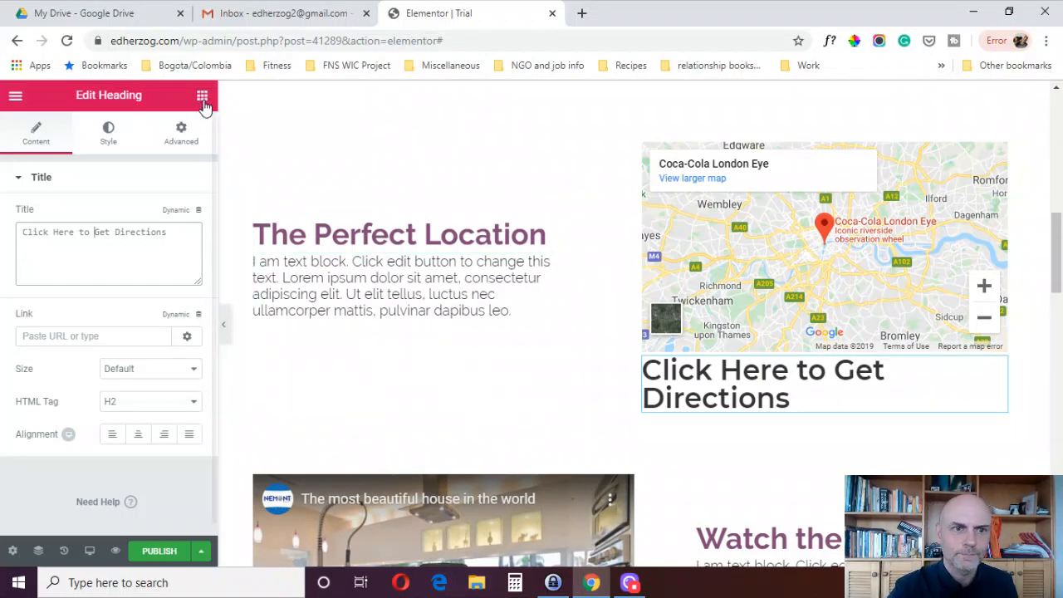
- Place an Icon widget directly under the directions heading
left_click(202, 95)
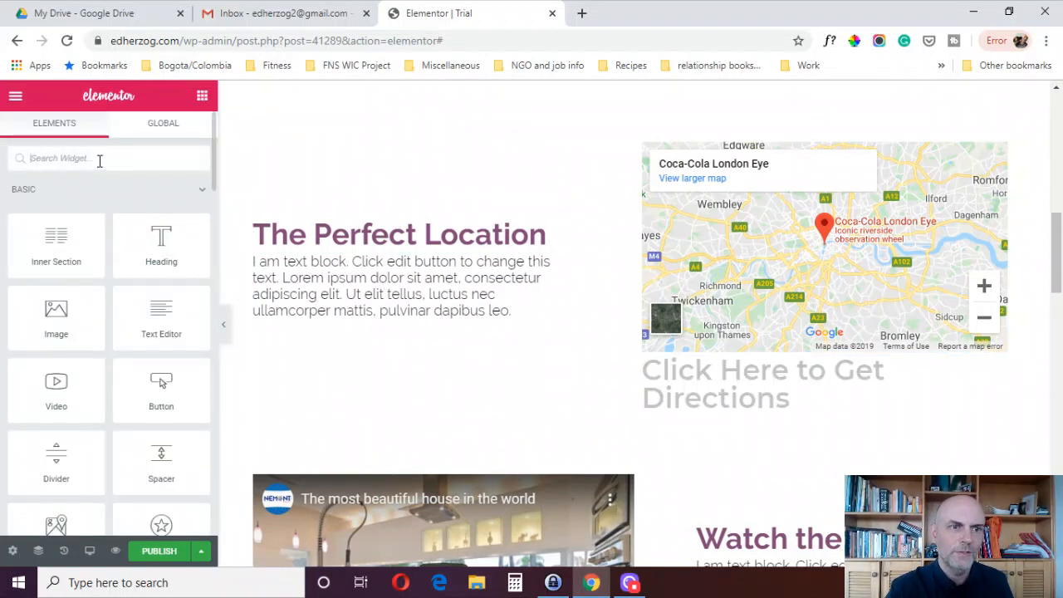
type("icon")
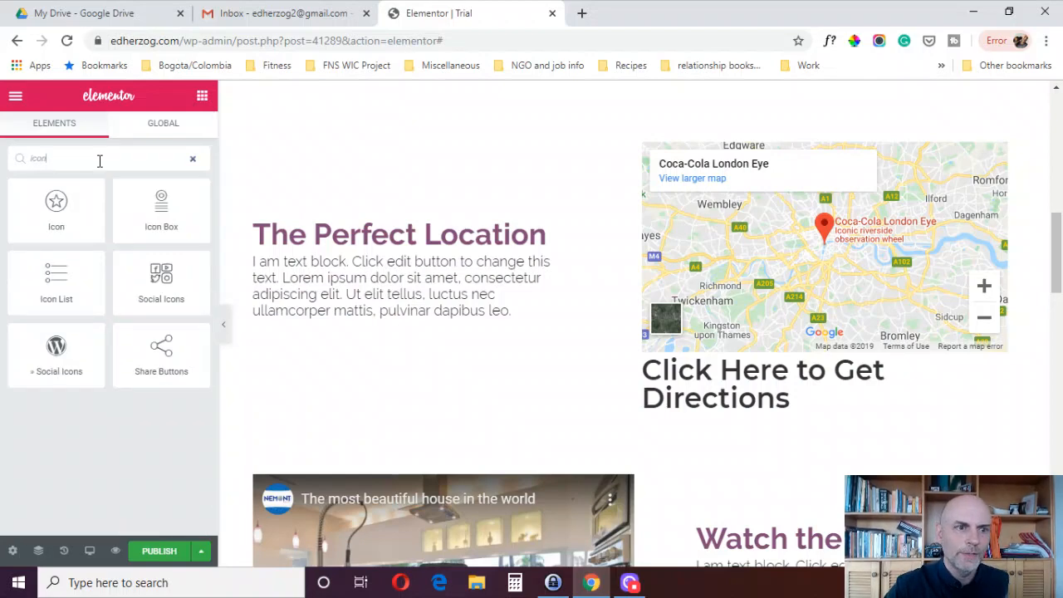
left_click_drag(57, 199, 717, 406)
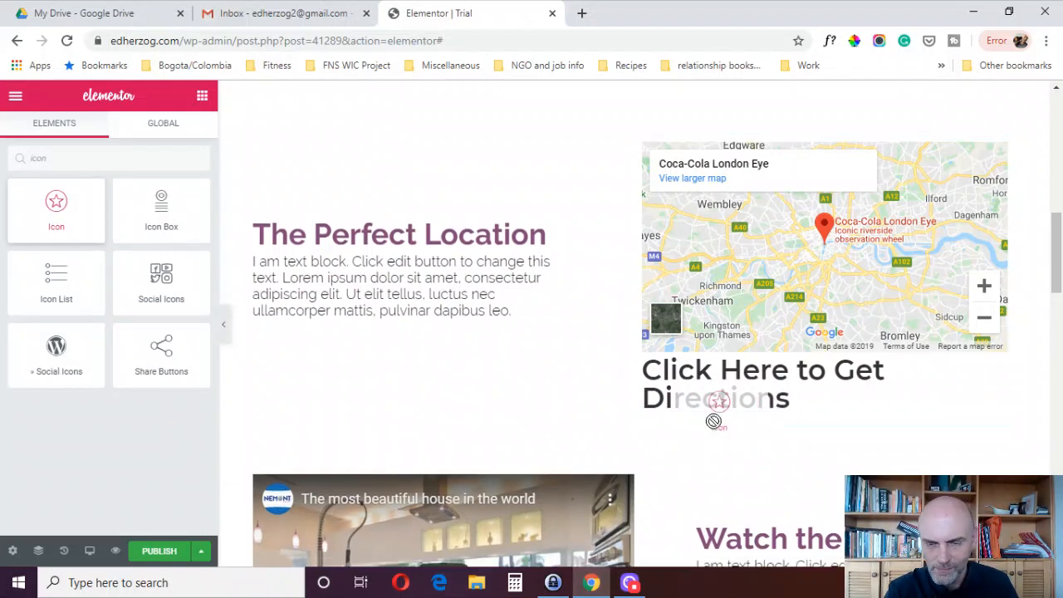
- Swap the default star for the Waze icon from the library and align it left
left_click(716, 407)
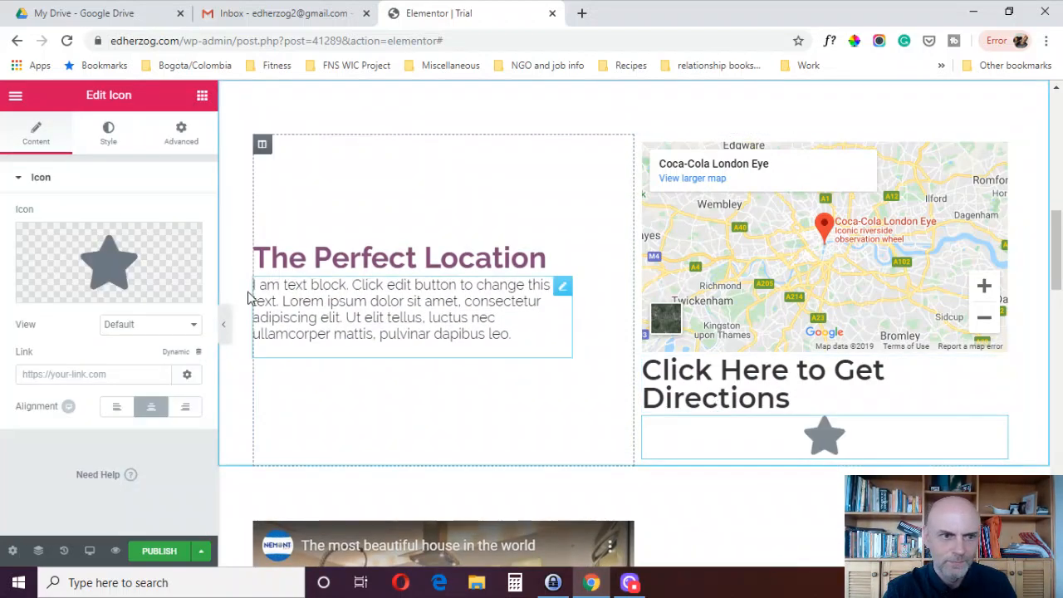
left_click(108, 262)
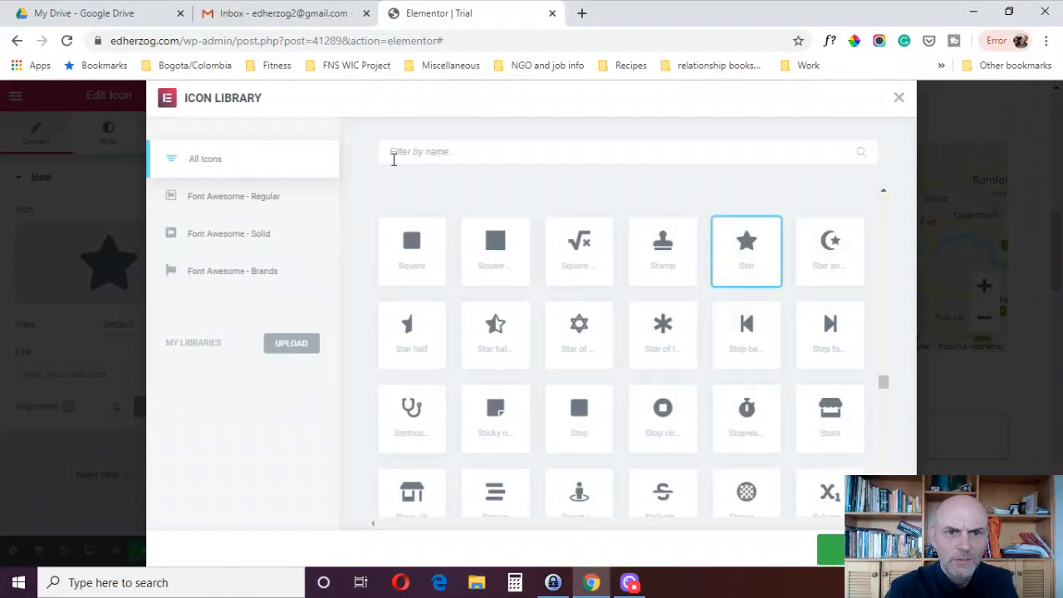
type("waz")
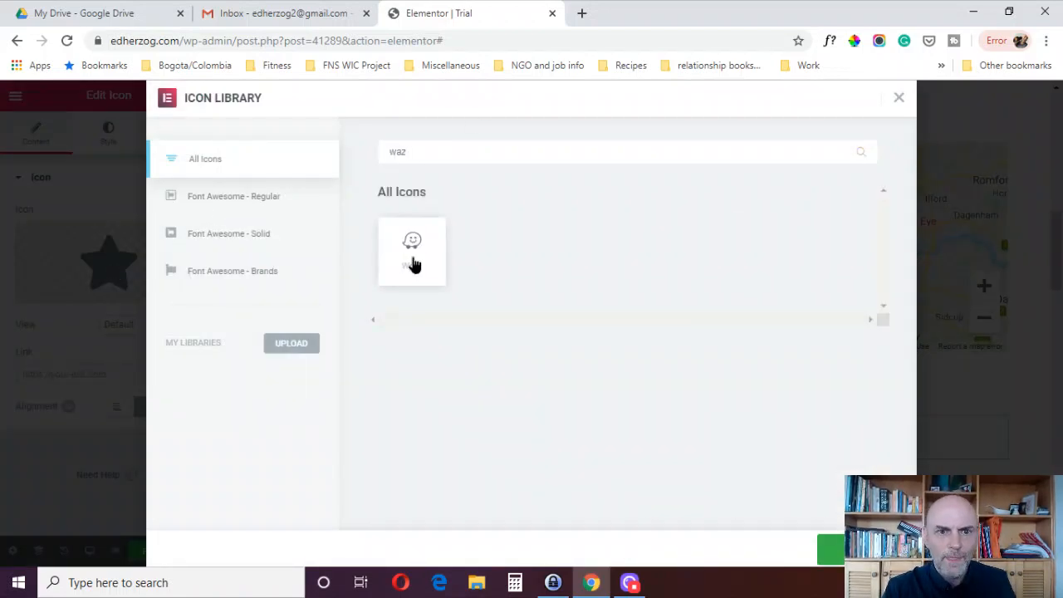
left_click(412, 240)
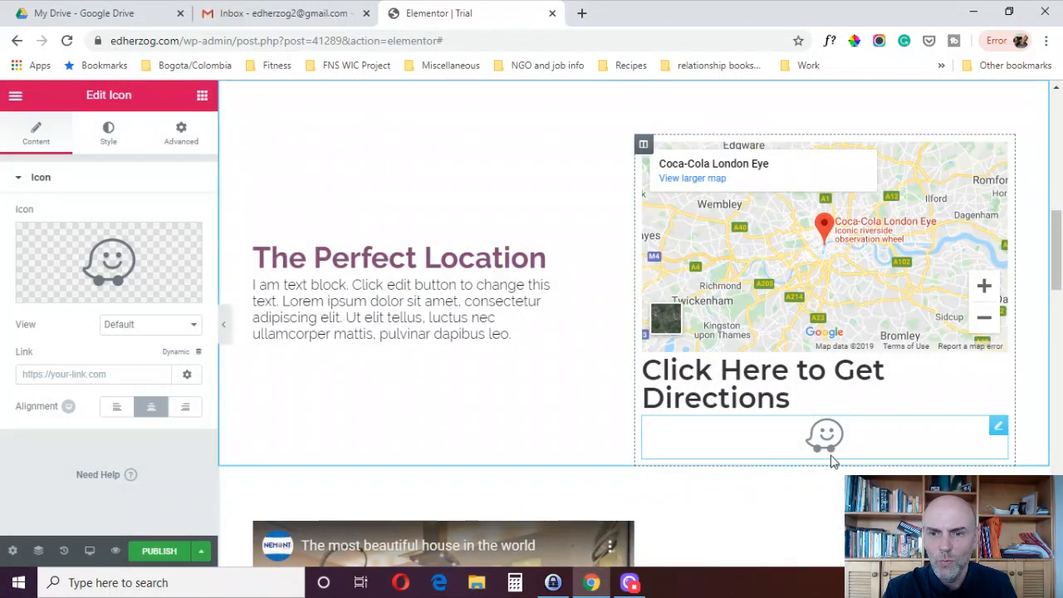
mouse_move(789, 448)
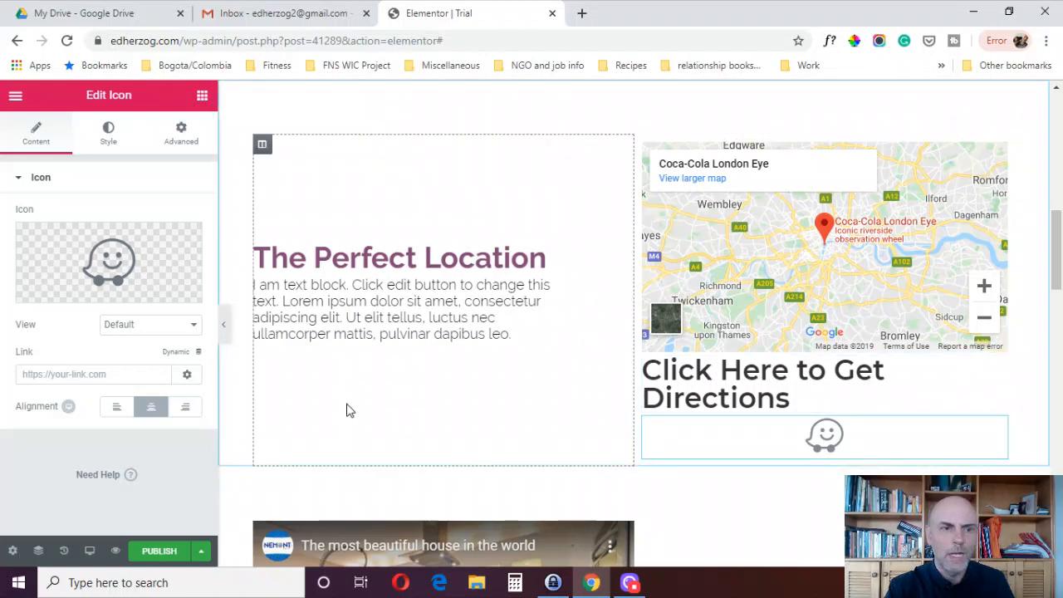
left_click(824, 435)
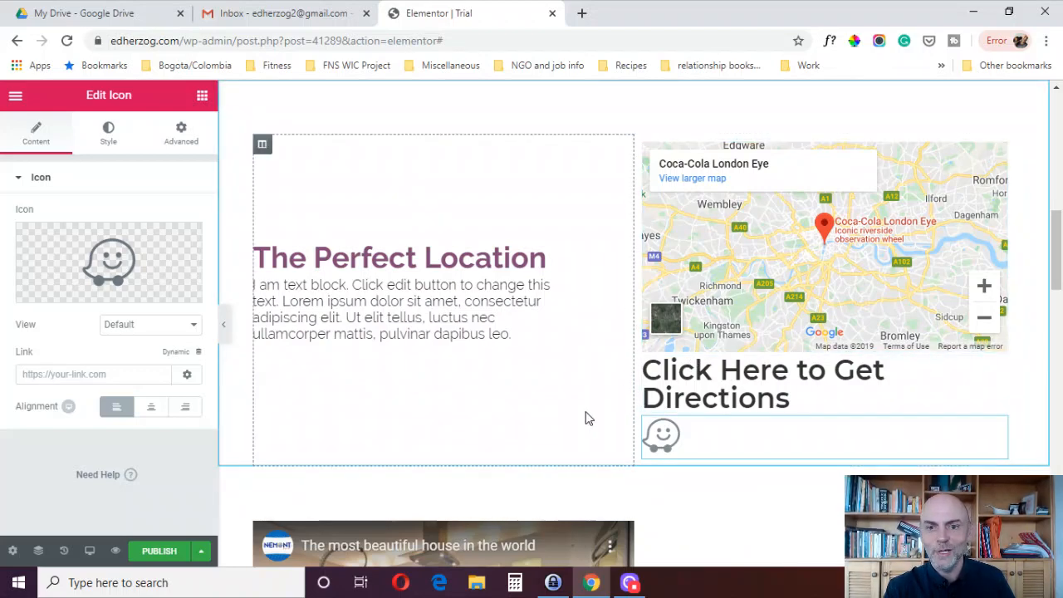
mouse_move(605, 468)
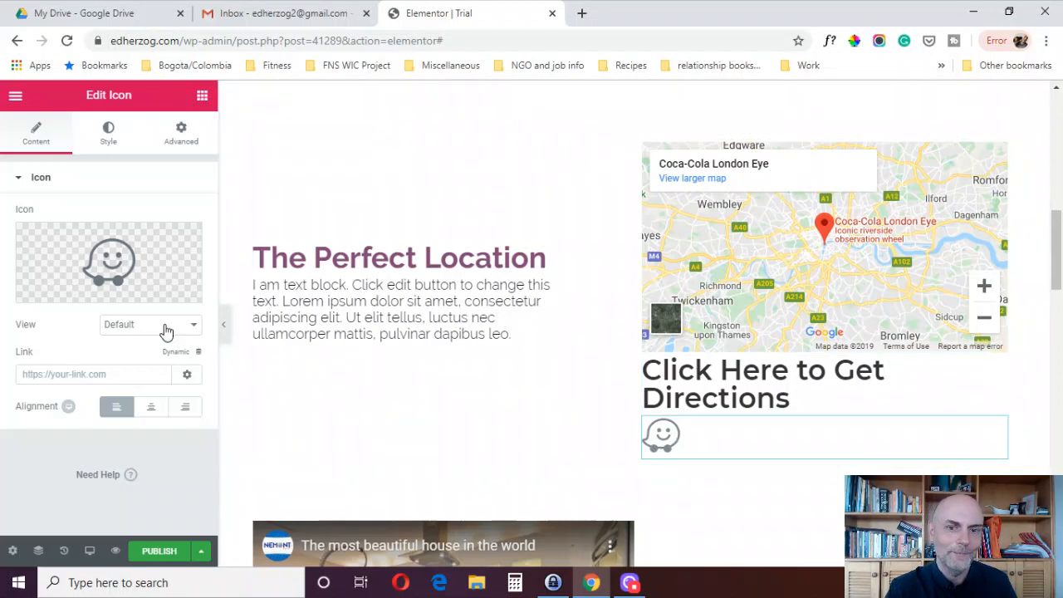
- Set the Waze icon's link to a dynamic Contact URL of type Waze
left_click(150, 324)
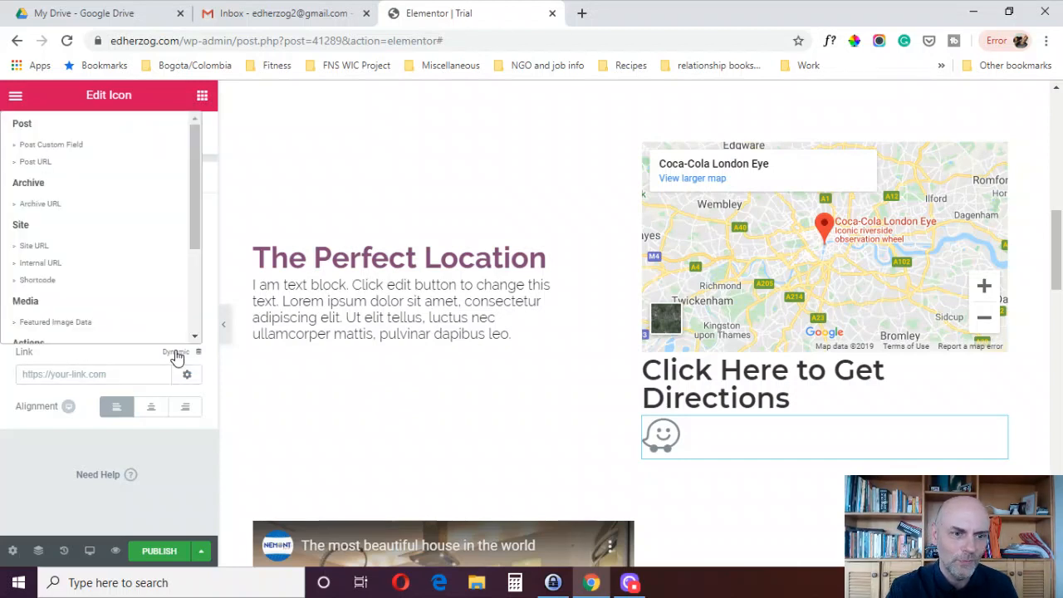
scroll("down", 3)
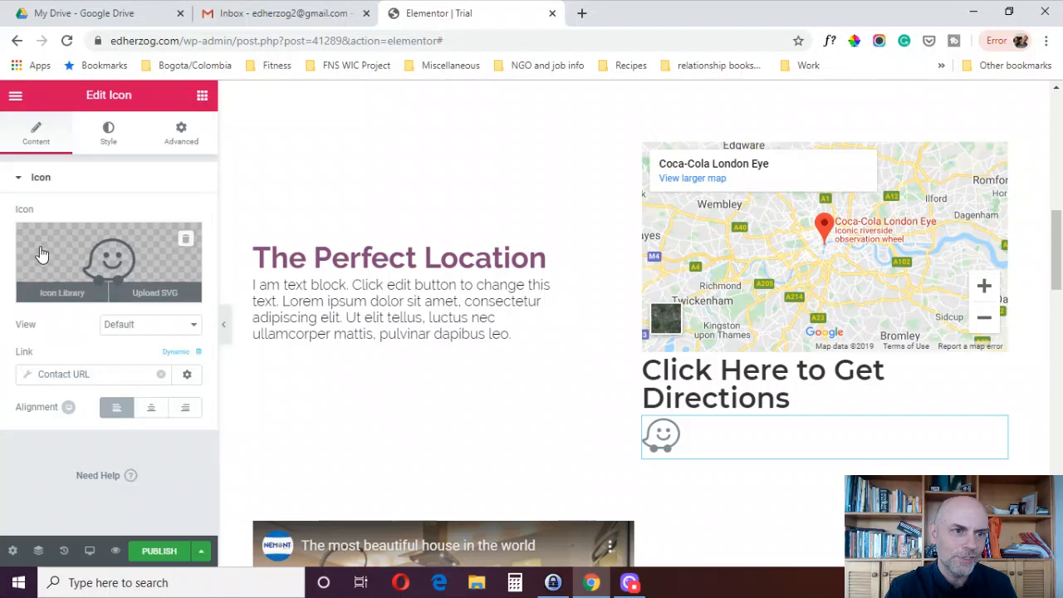
left_click(186, 375)
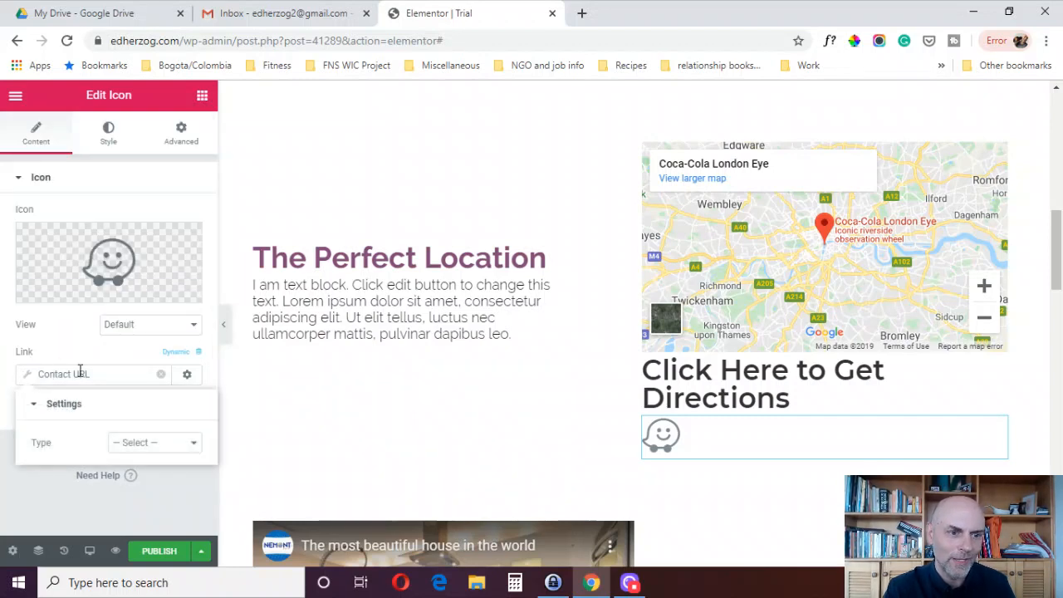
left_click(153, 442)
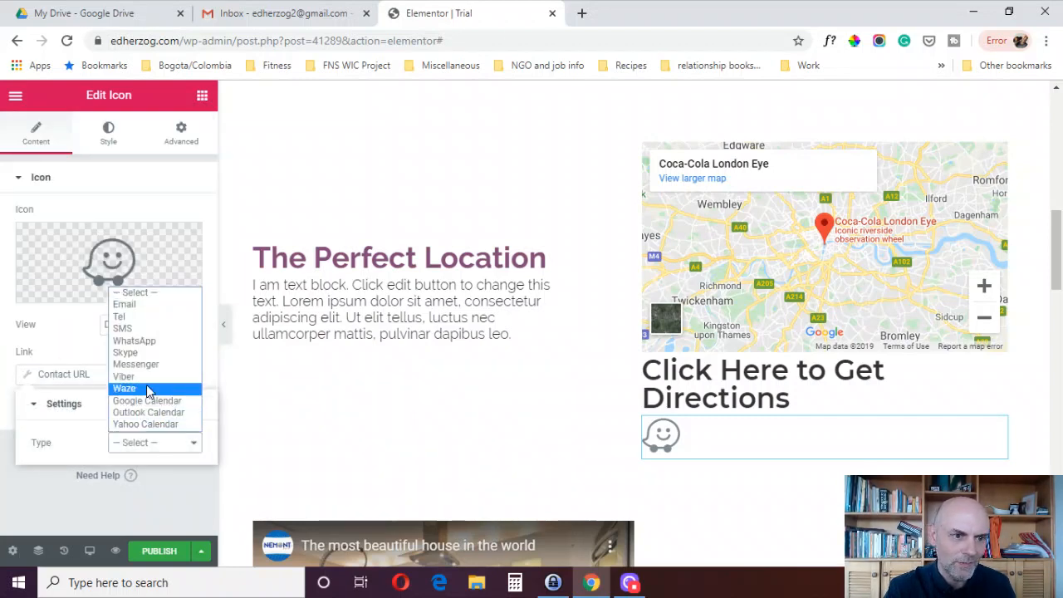
left_click(123, 389)
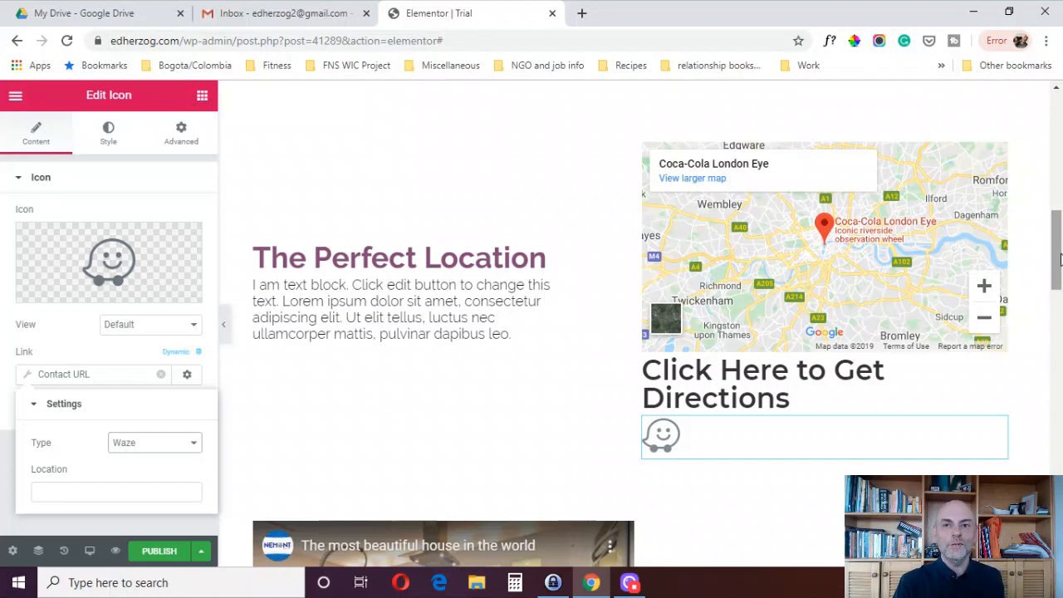
scroll("down", 3)
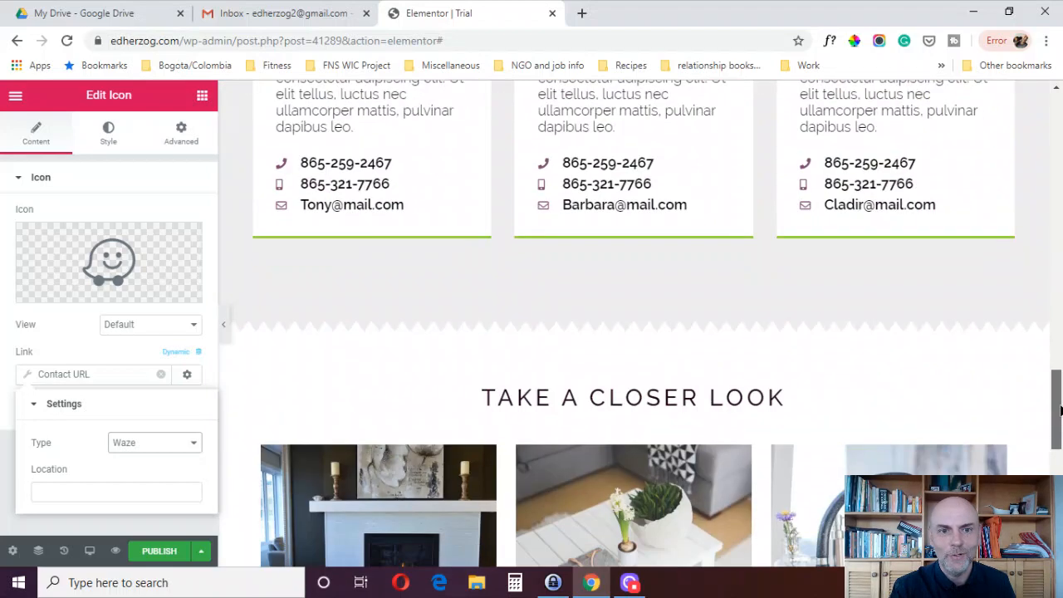
scroll("up", 3)
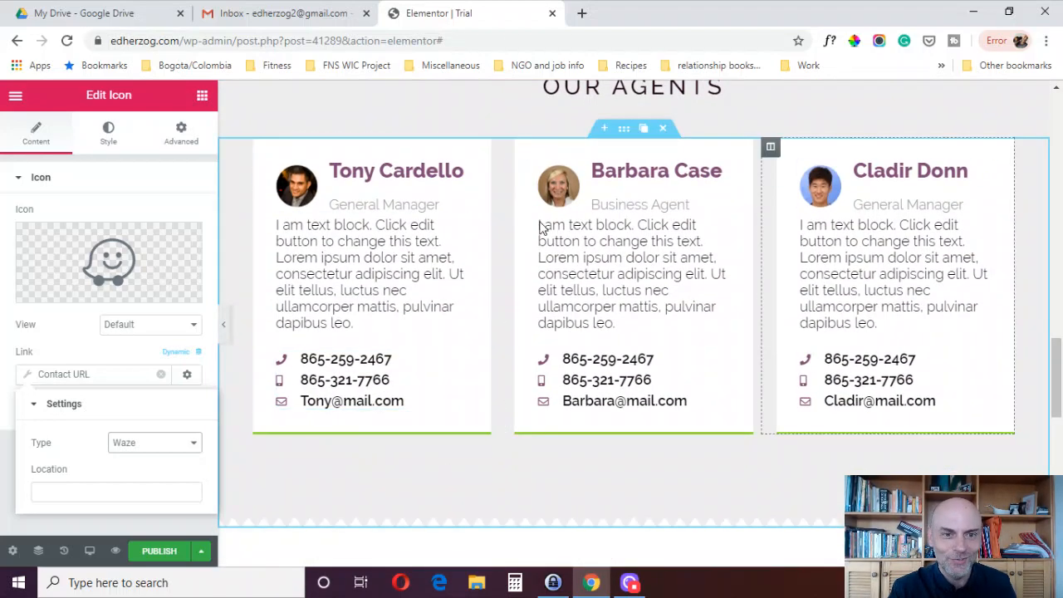
left_click(345, 359)
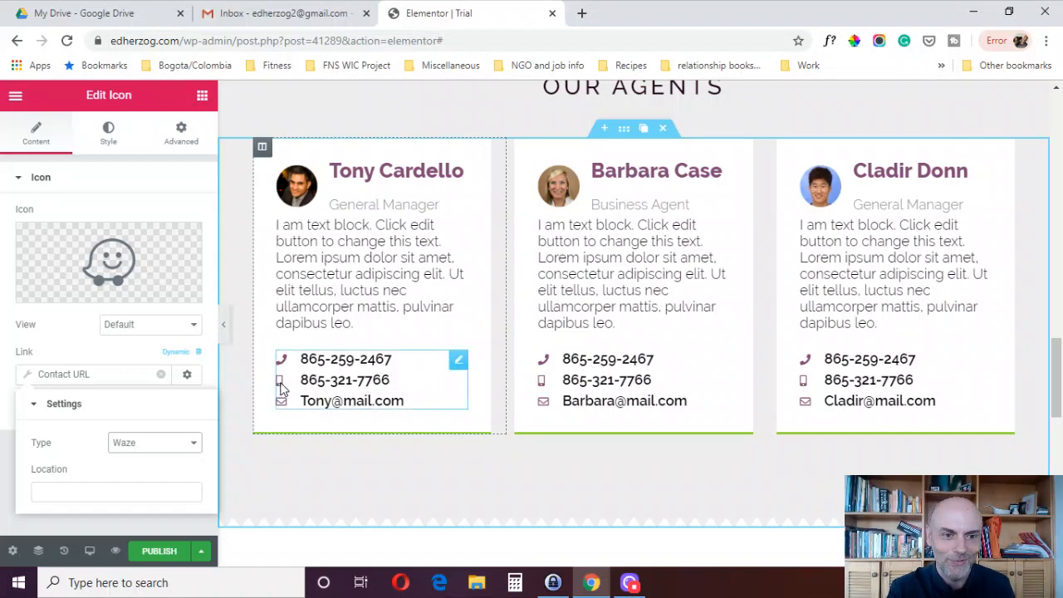
left_click(458, 359)
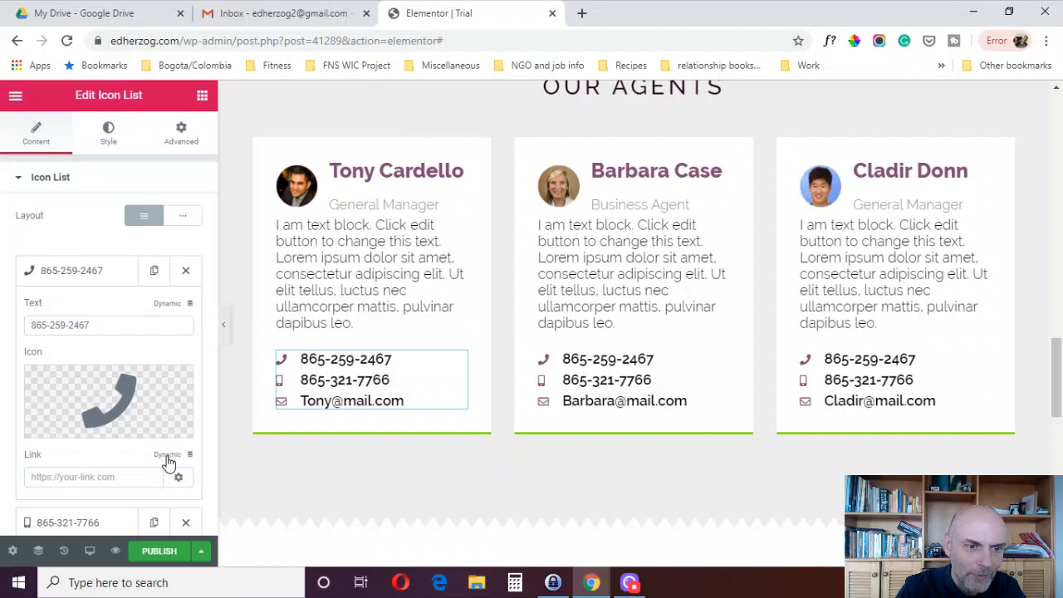
left_click(166, 456)
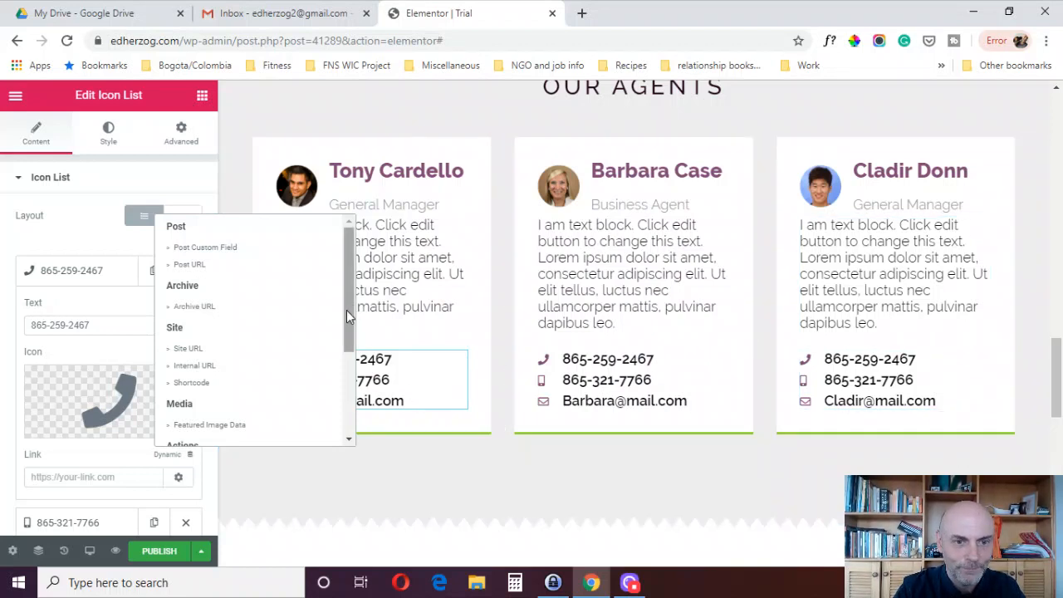
scroll("down", 3)
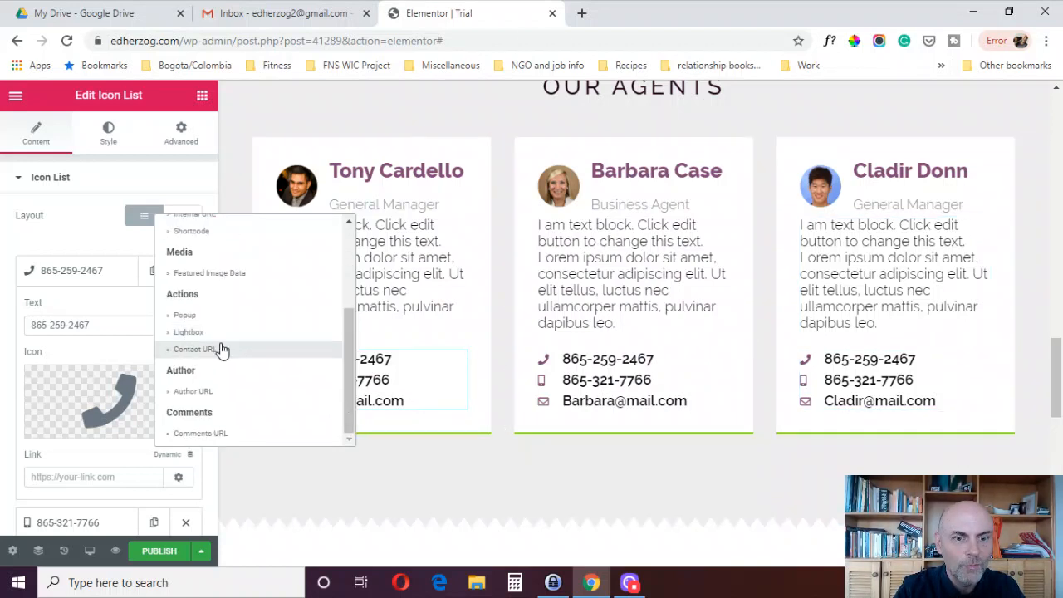
left_click(196, 348)
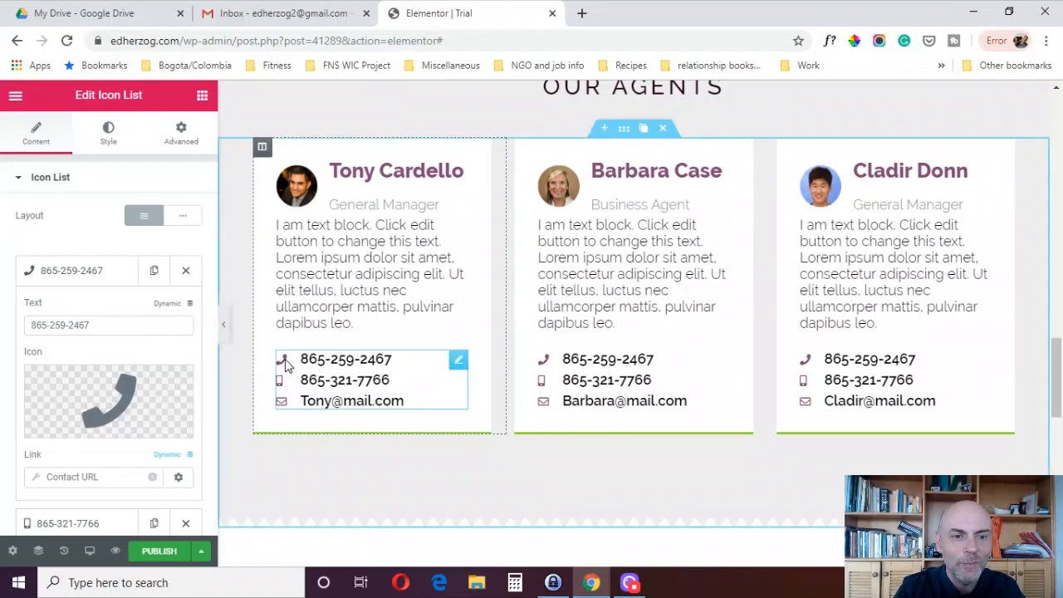
mouse_move(361, 359)
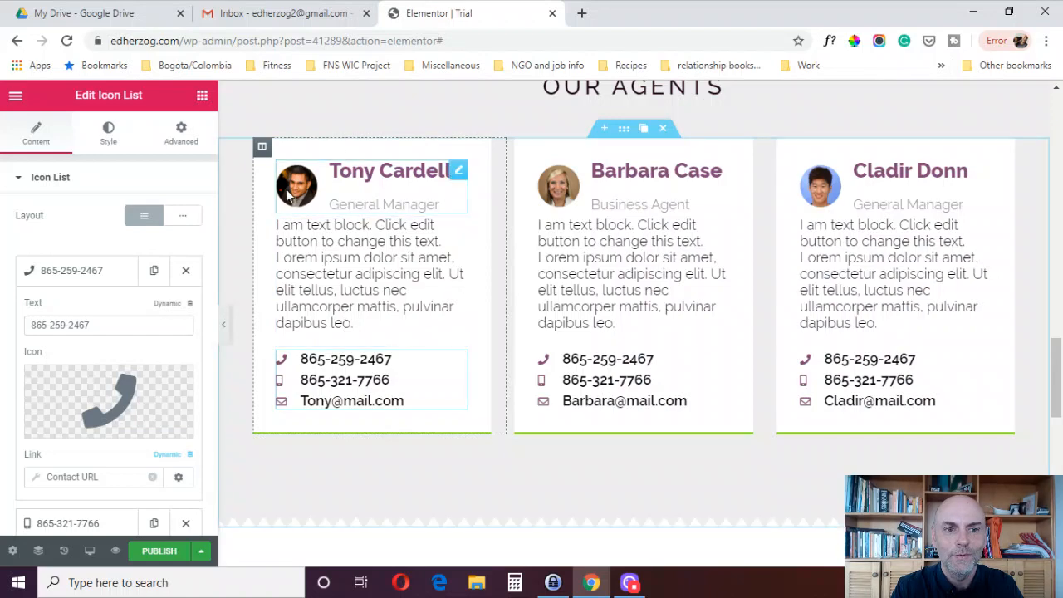
- Scroll to the photo gallery section and return to the widgets list
scroll("down", 3)
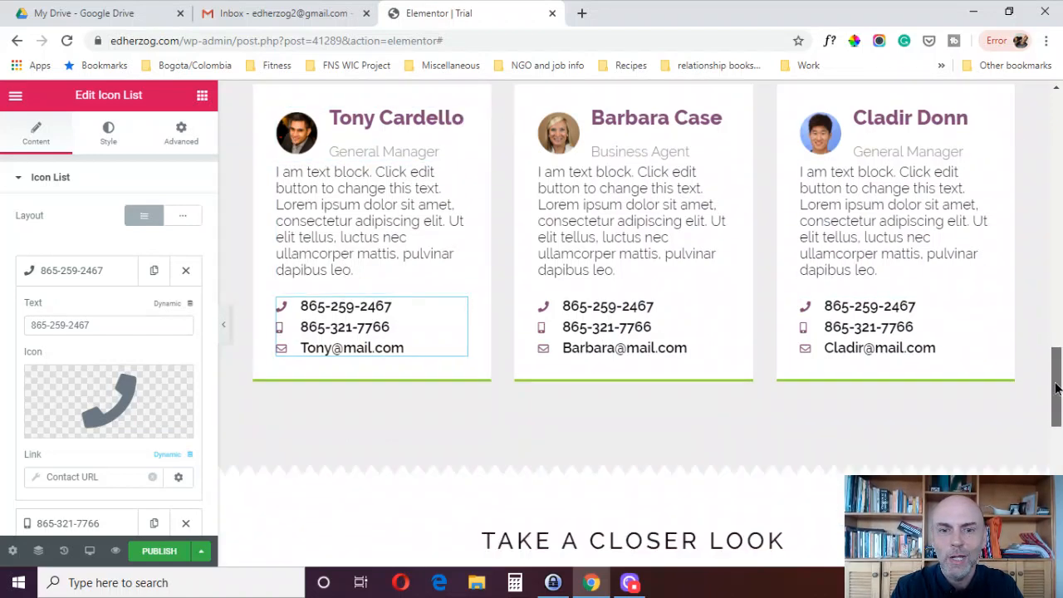
scroll("down", 3)
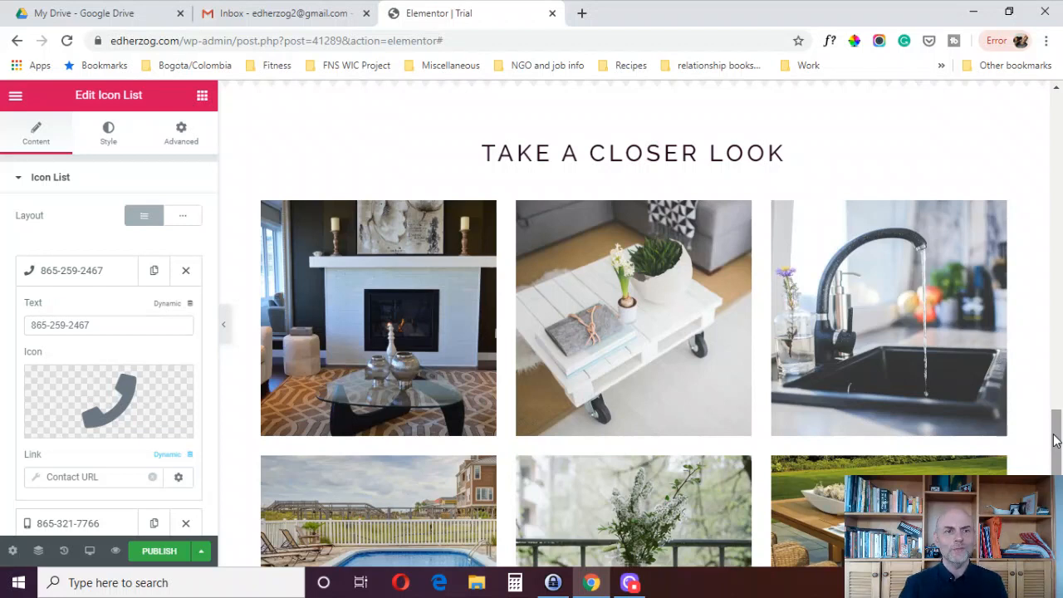
mouse_move(173, 101)
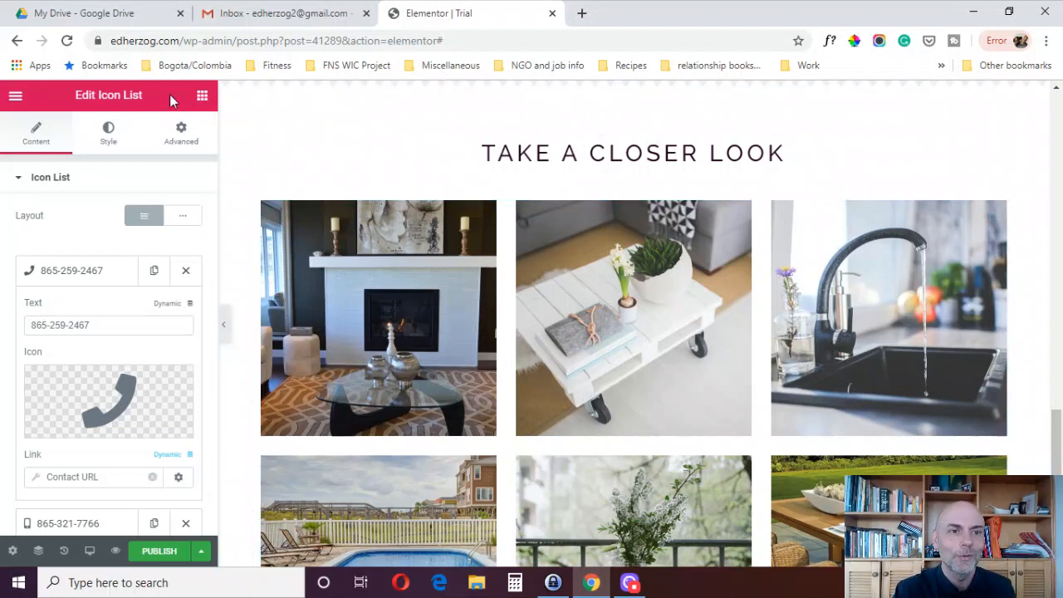
left_click(202, 95)
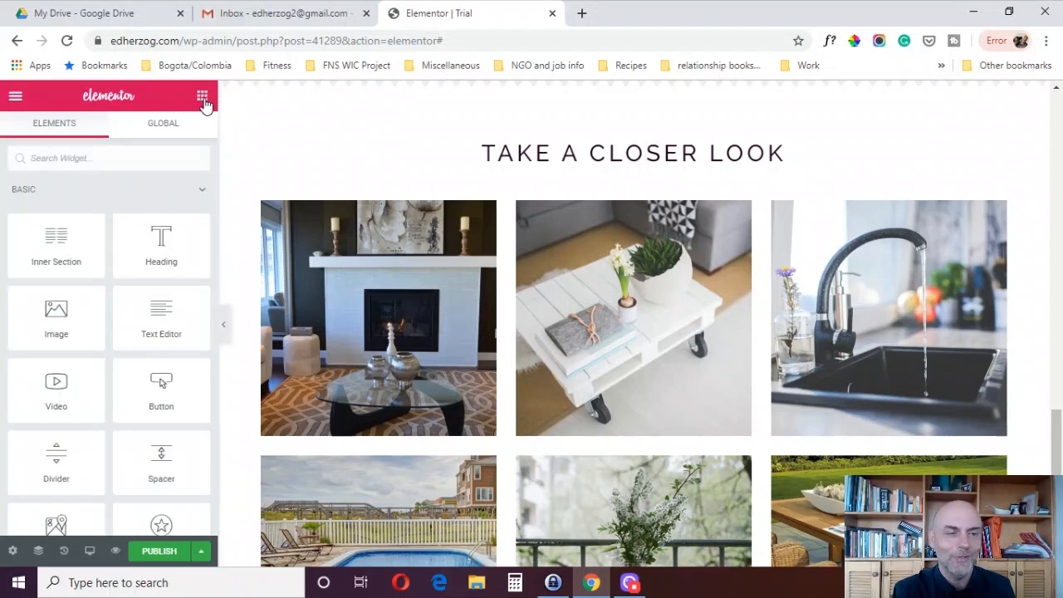